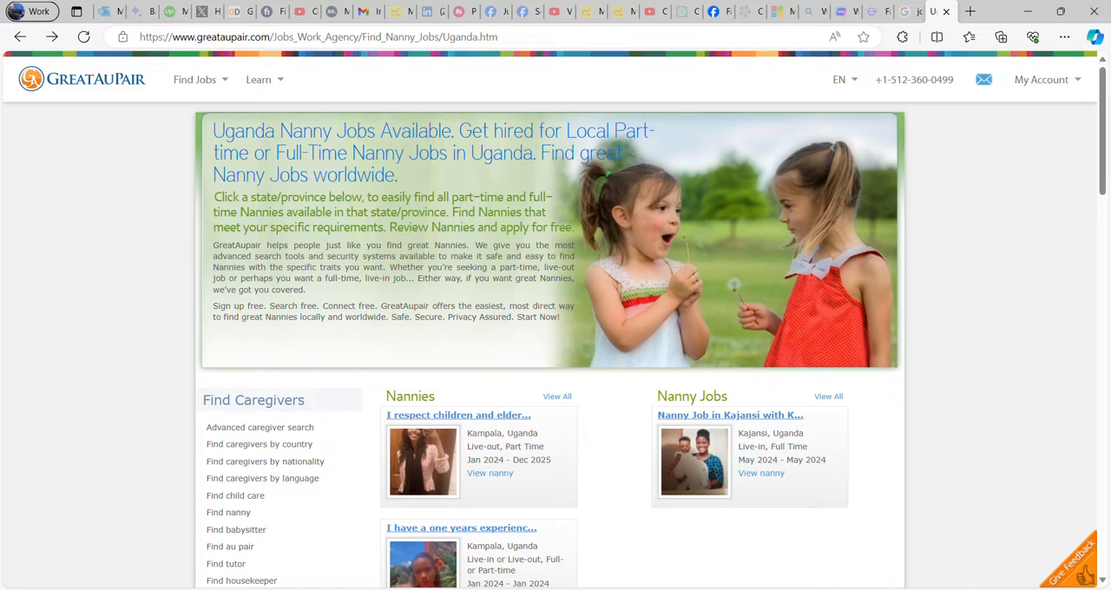
Step: Return to the GreatAuPair home page with the 'Find jobs. Hire care.' introduction
scroll("down", 3)
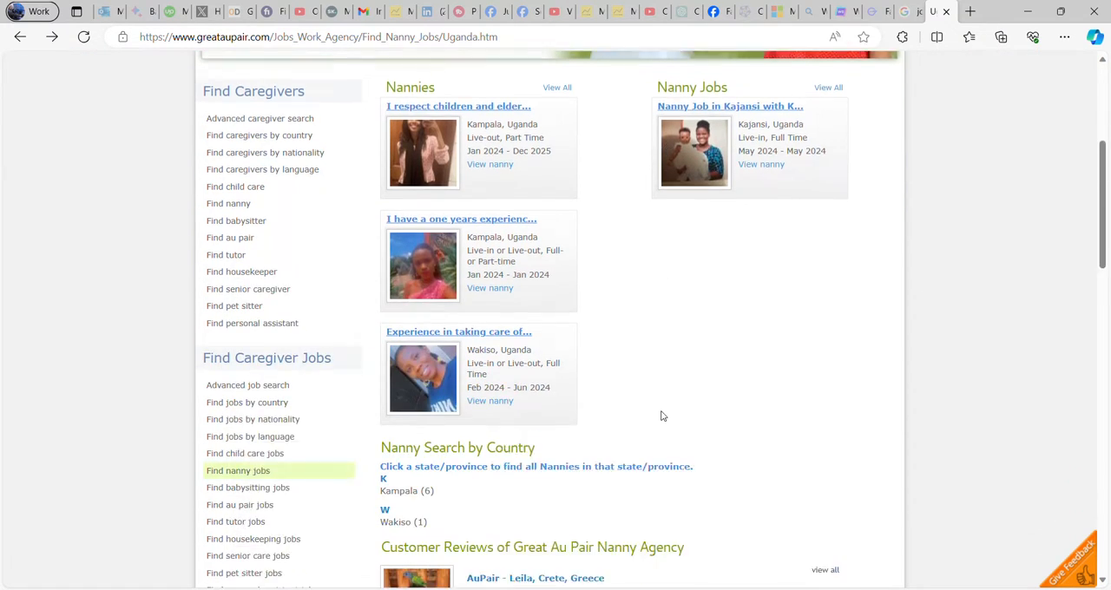
scroll("down", 3)
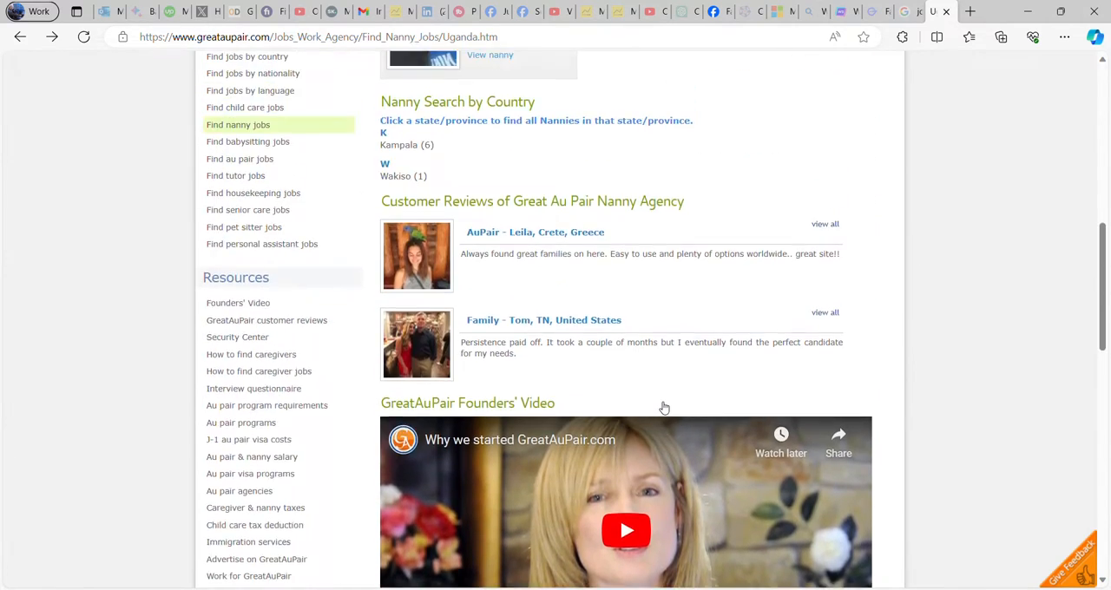
scroll("up", 3)
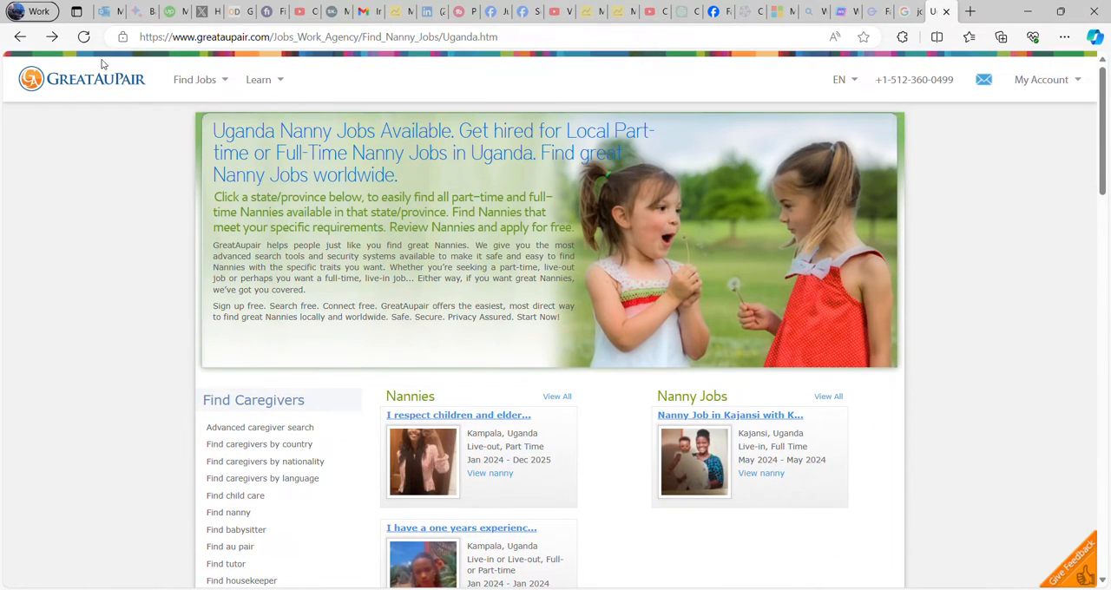
left_click(83, 78)
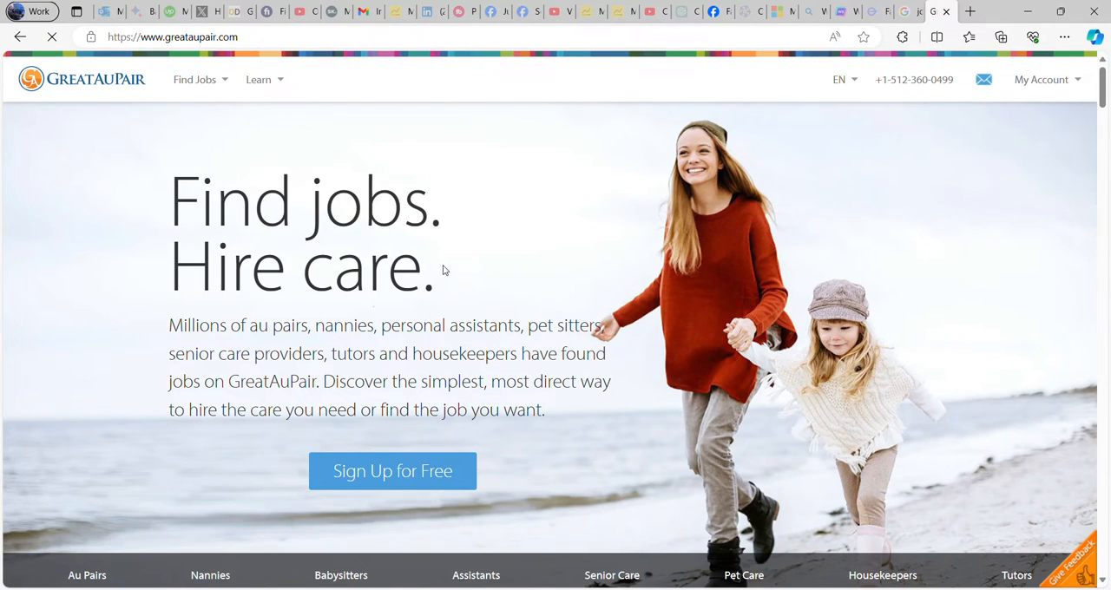
mouse_move(494, 285)
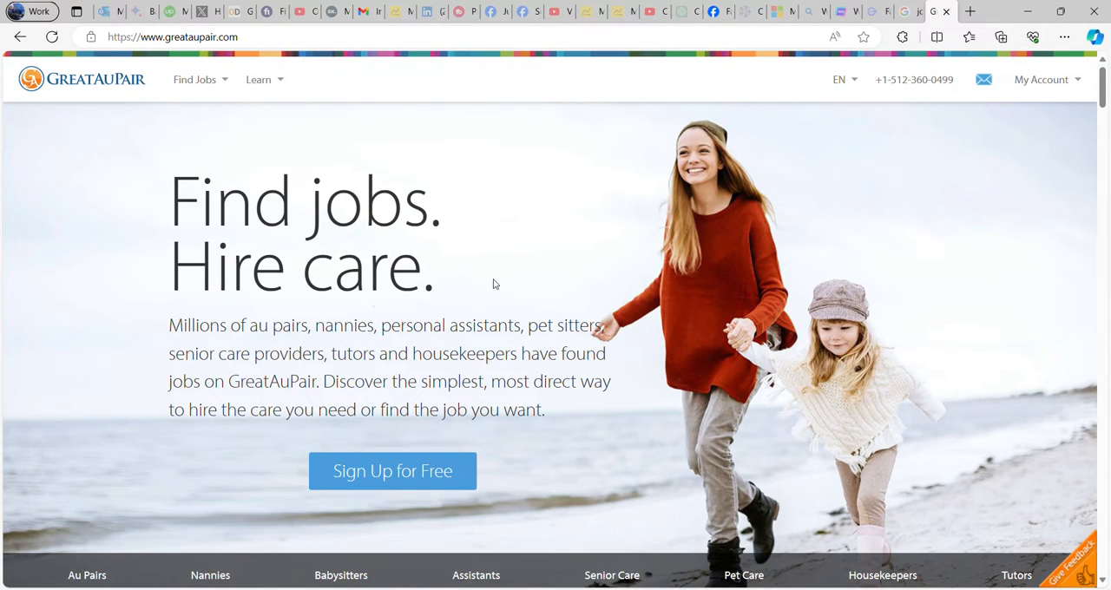
mouse_move(607, 282)
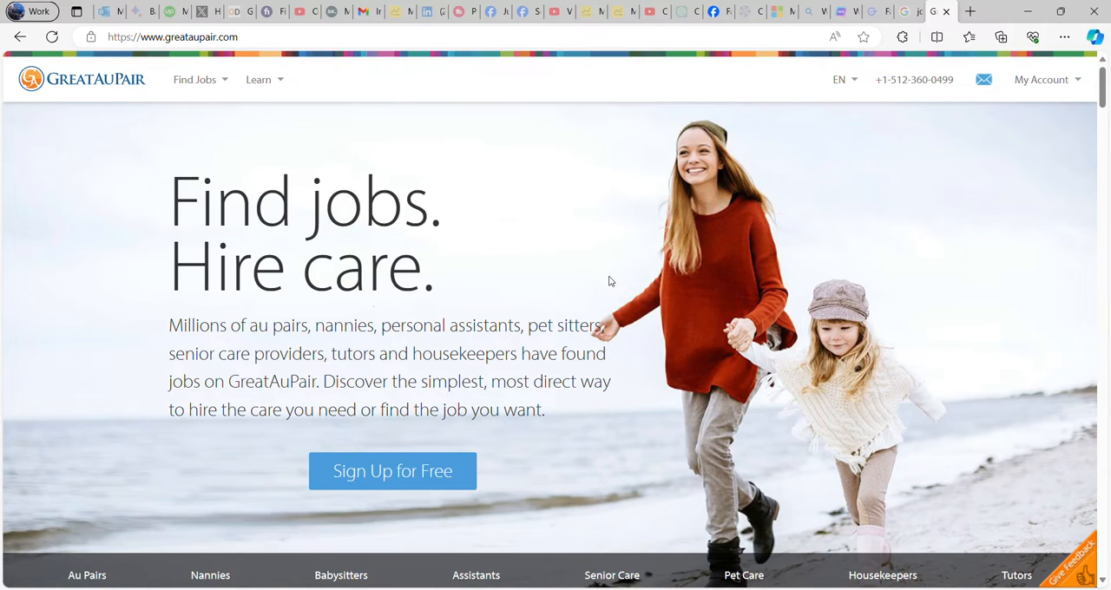
mouse_move(597, 295)
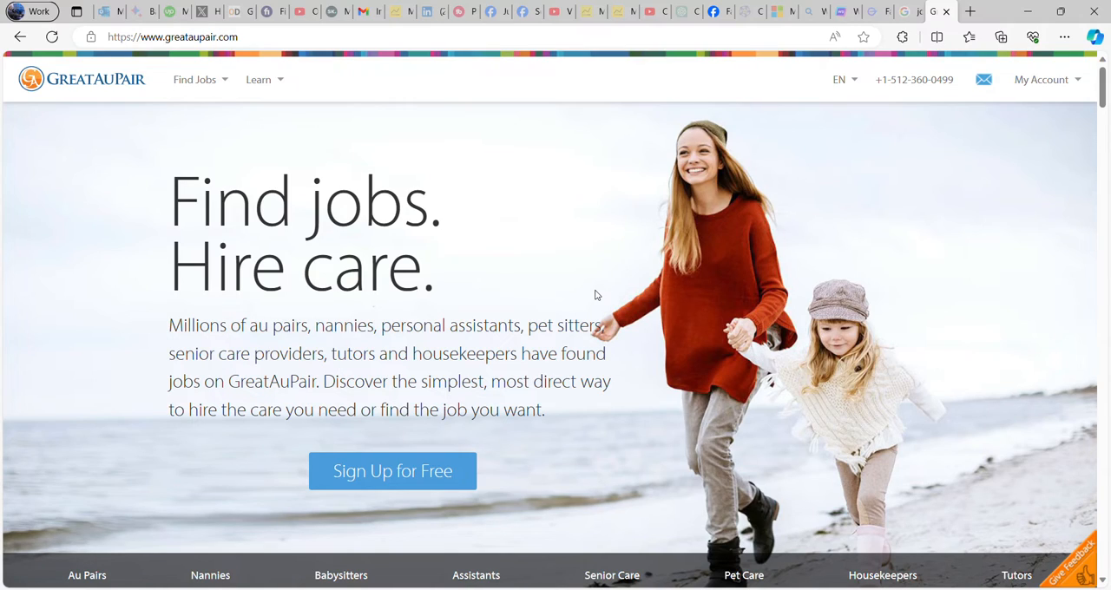
mouse_move(583, 270)
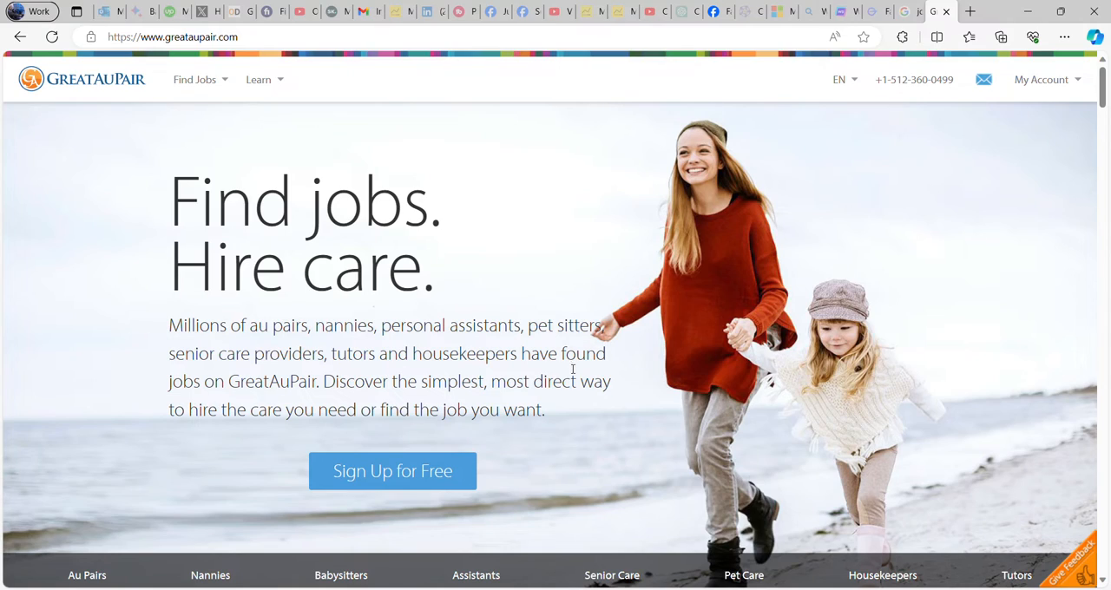
mouse_move(76, 94)
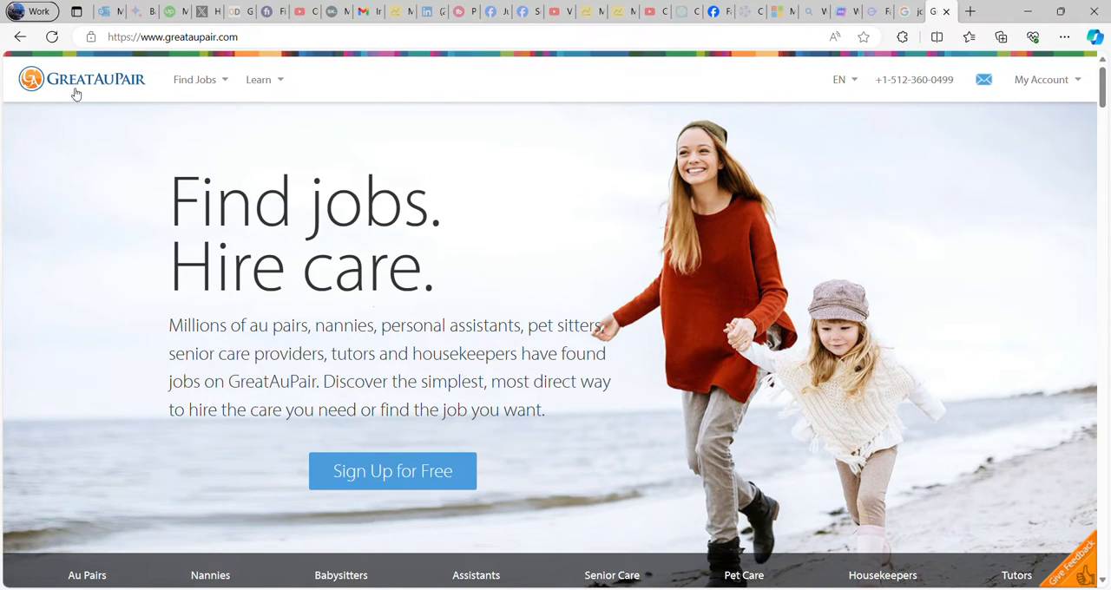
mouse_move(147, 94)
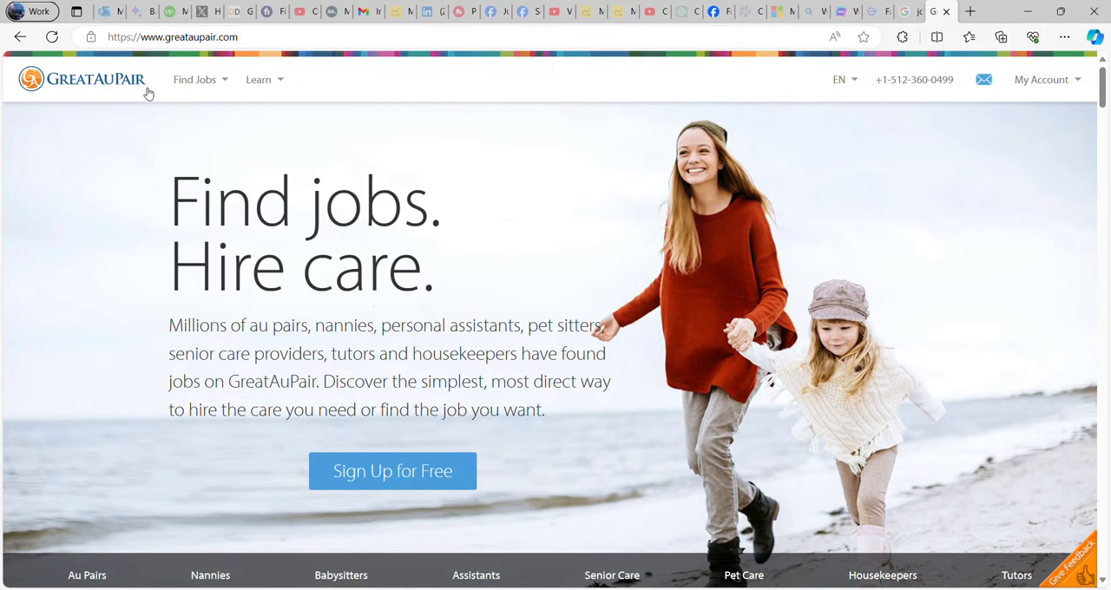
mouse_move(426, 288)
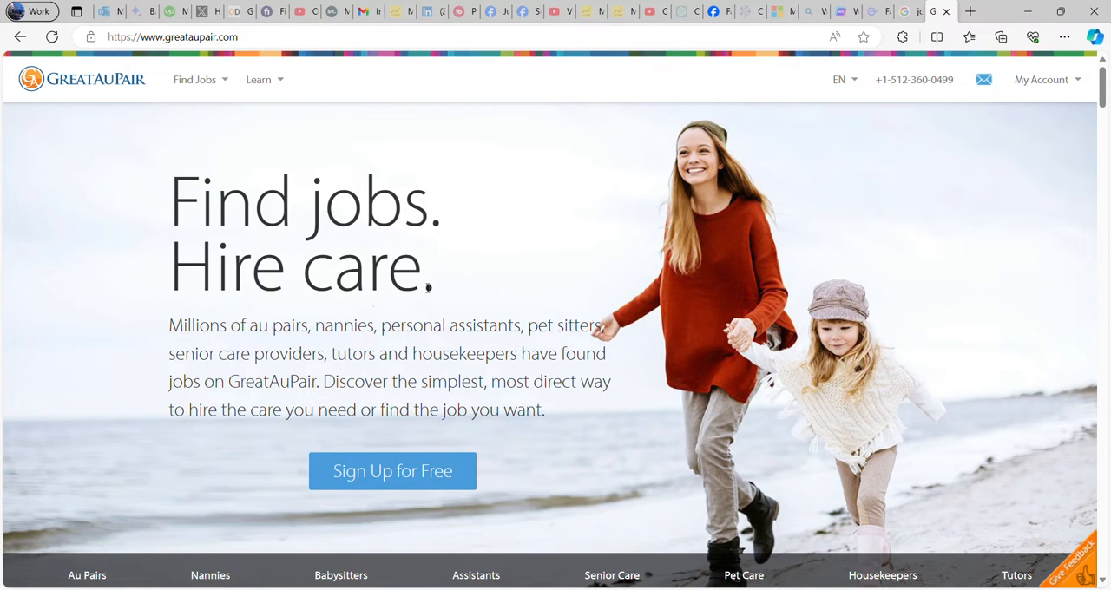
scroll("down", 3)
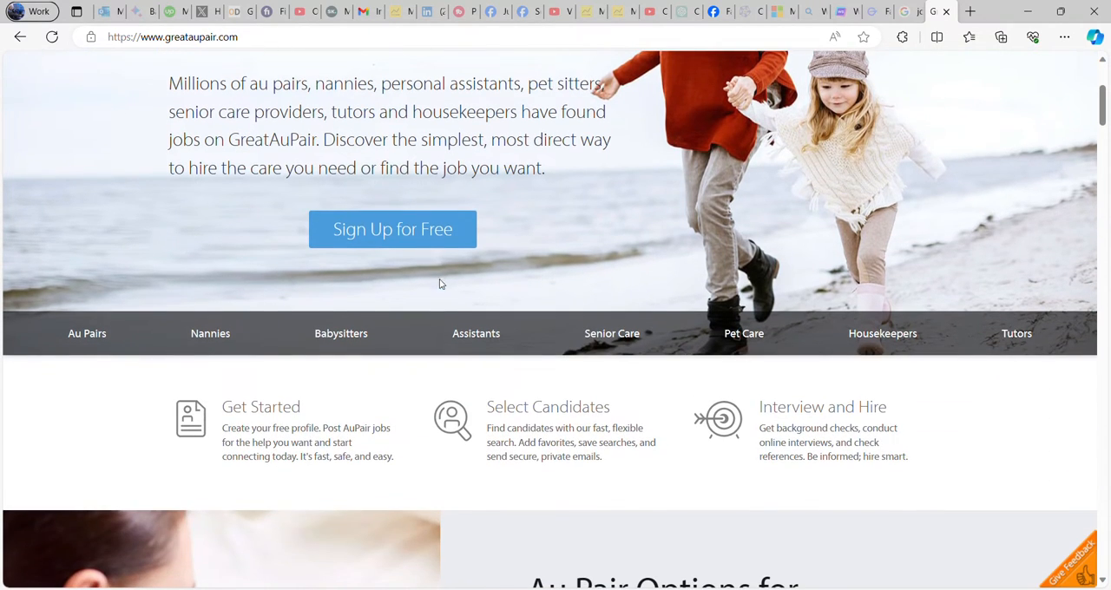
scroll("down", 3)
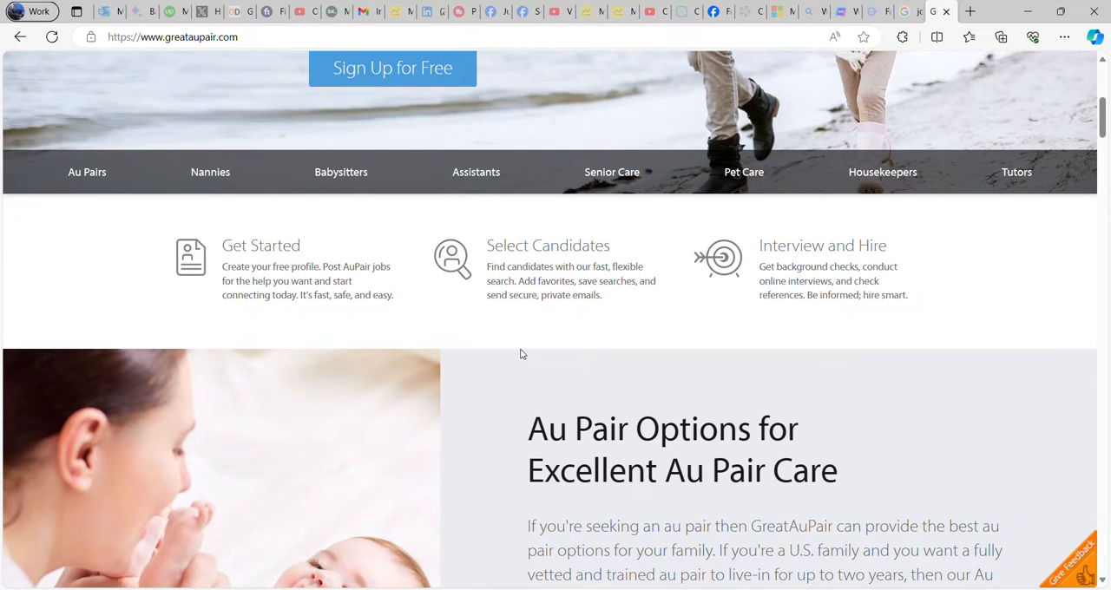
scroll("down", 3)
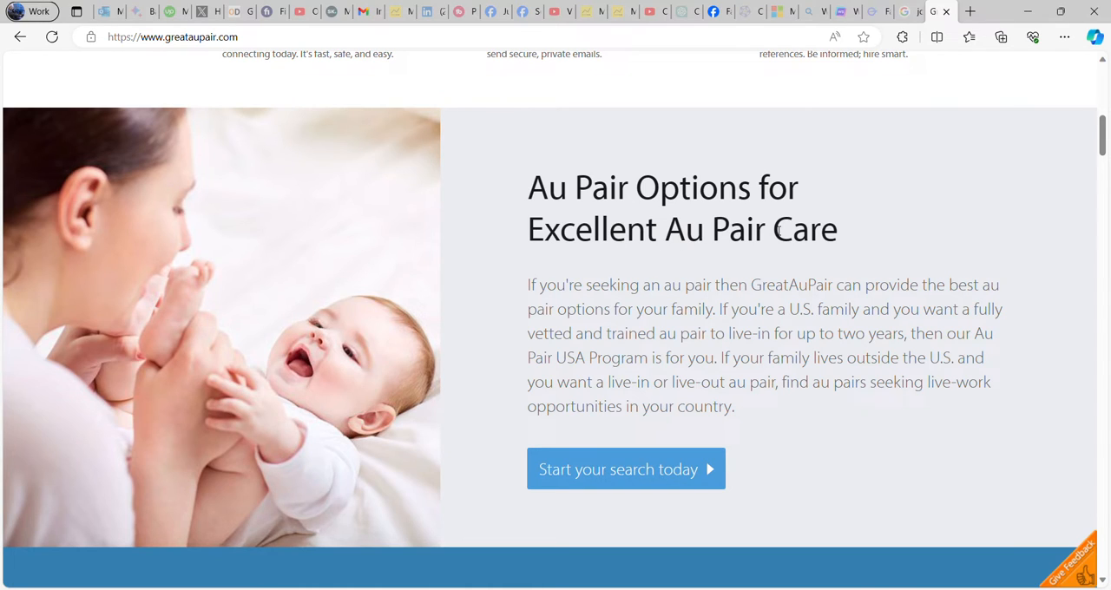
mouse_move(712, 292)
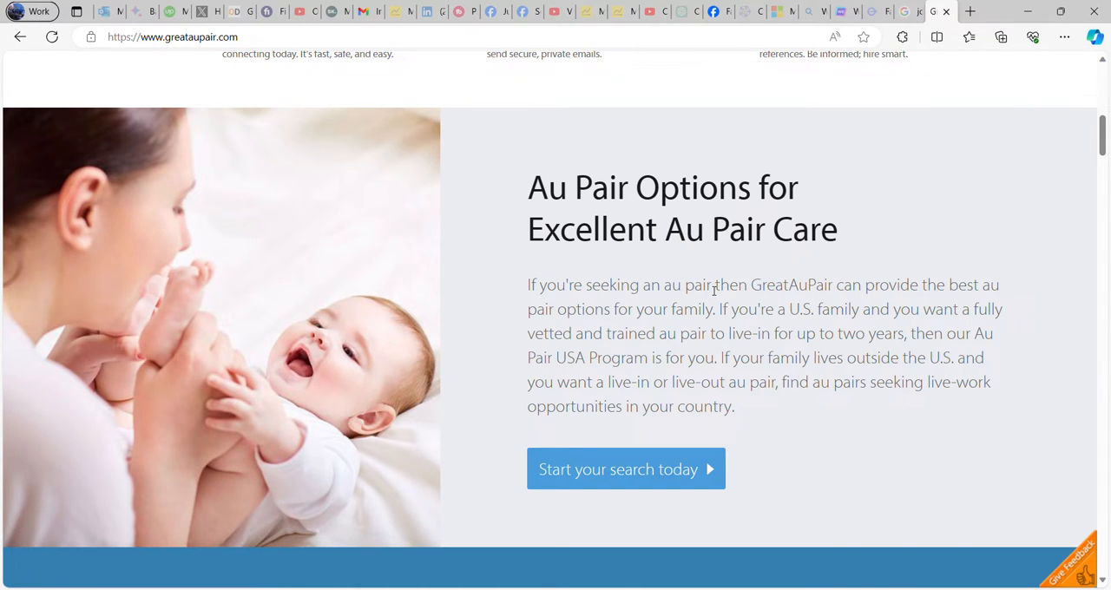
scroll("down", 3)
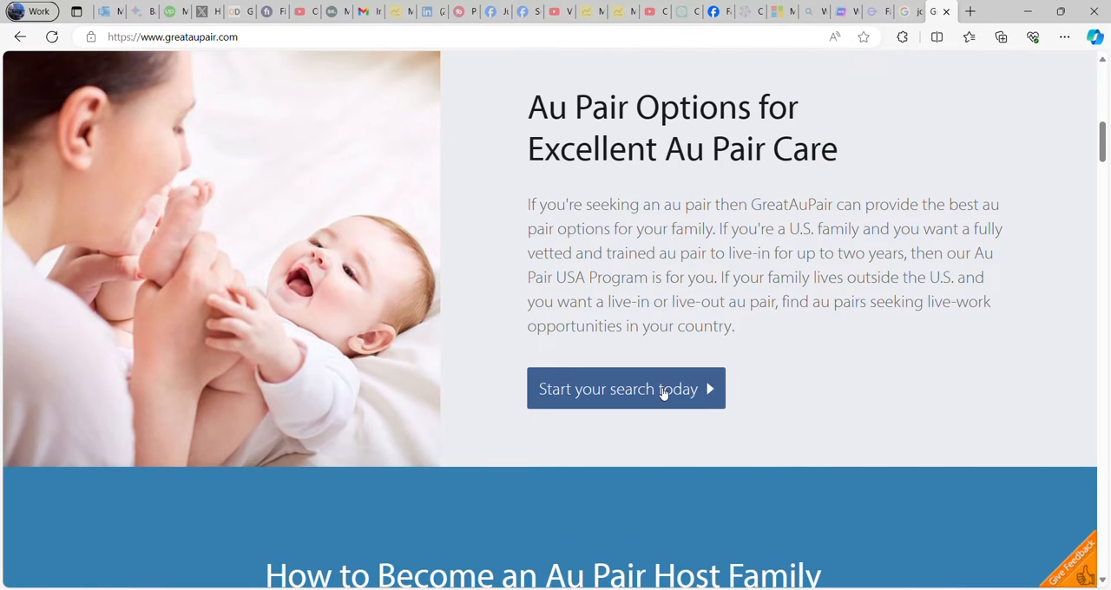
scroll("down", 3)
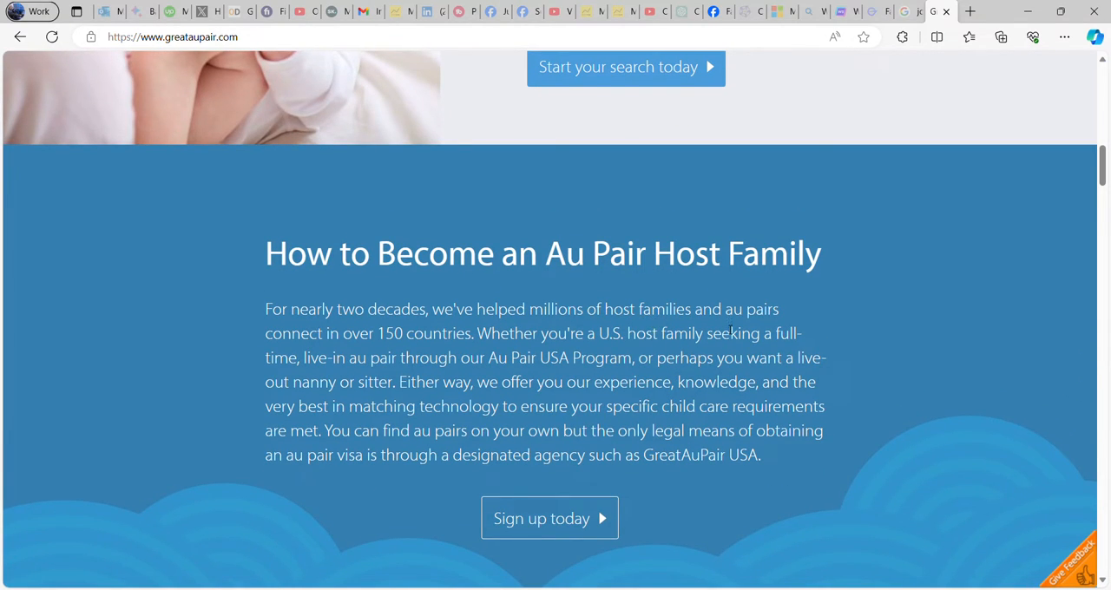
scroll("down", 3)
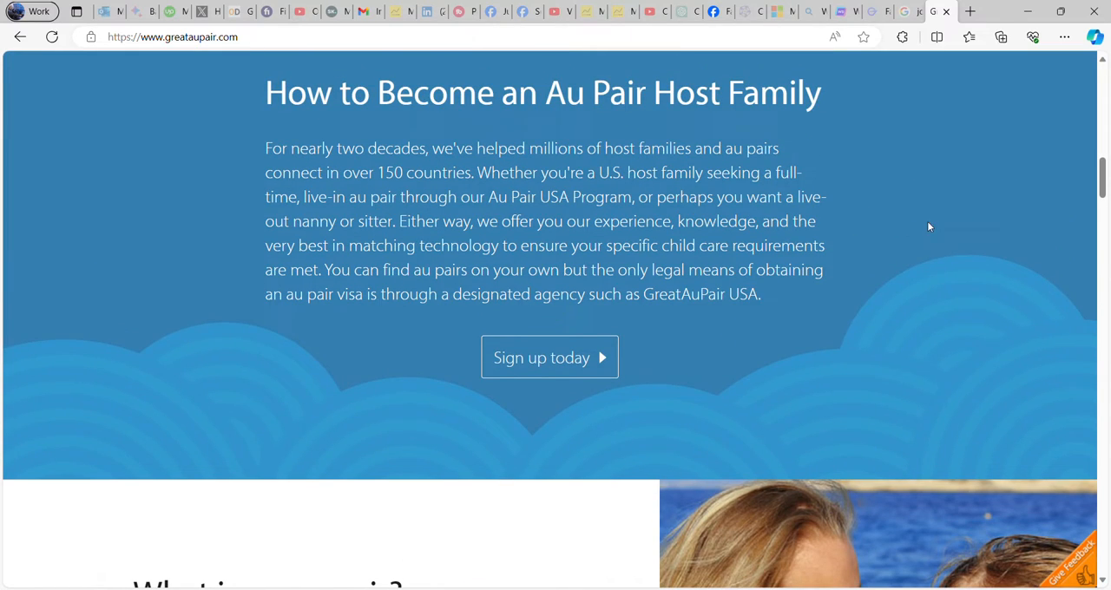
scroll("up", 3)
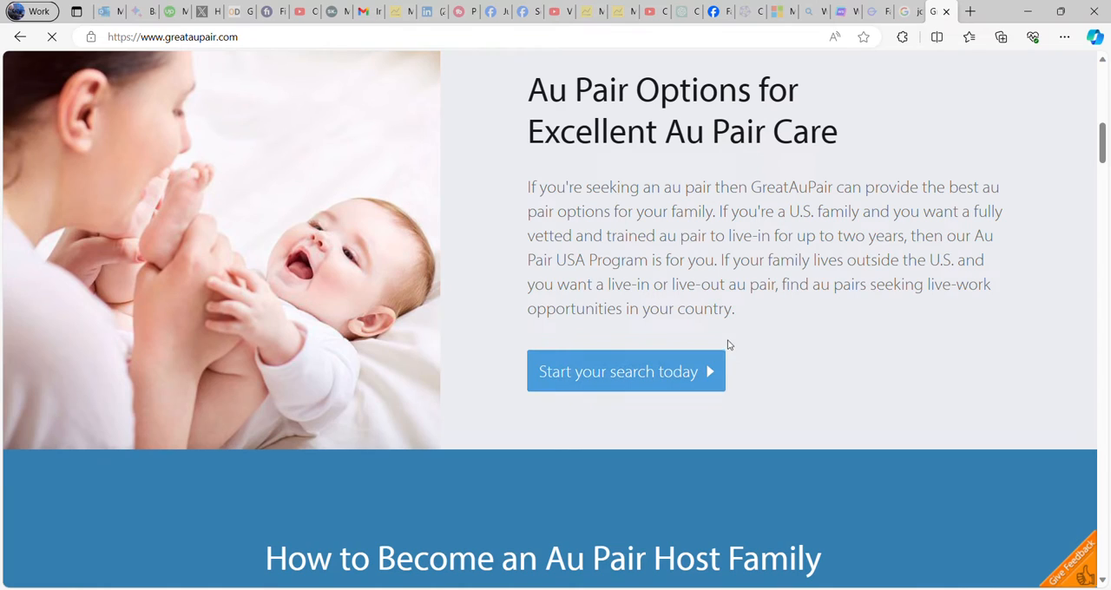
Step: Start an au pair search from the Au Pair Options section, reaching the Quick Registration form
left_click(625, 371)
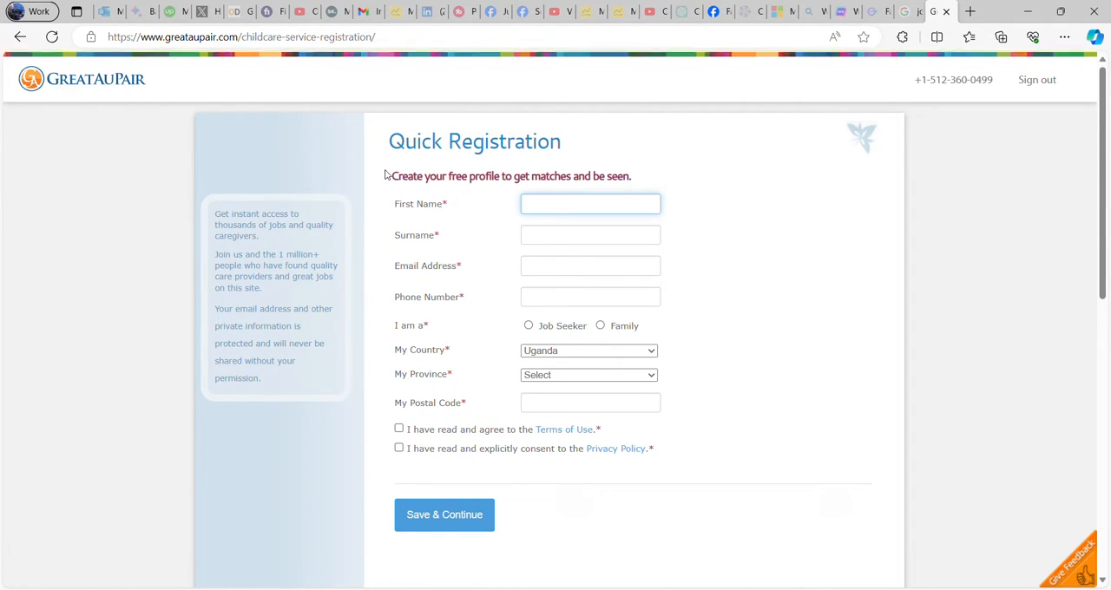
left_click(445, 514)
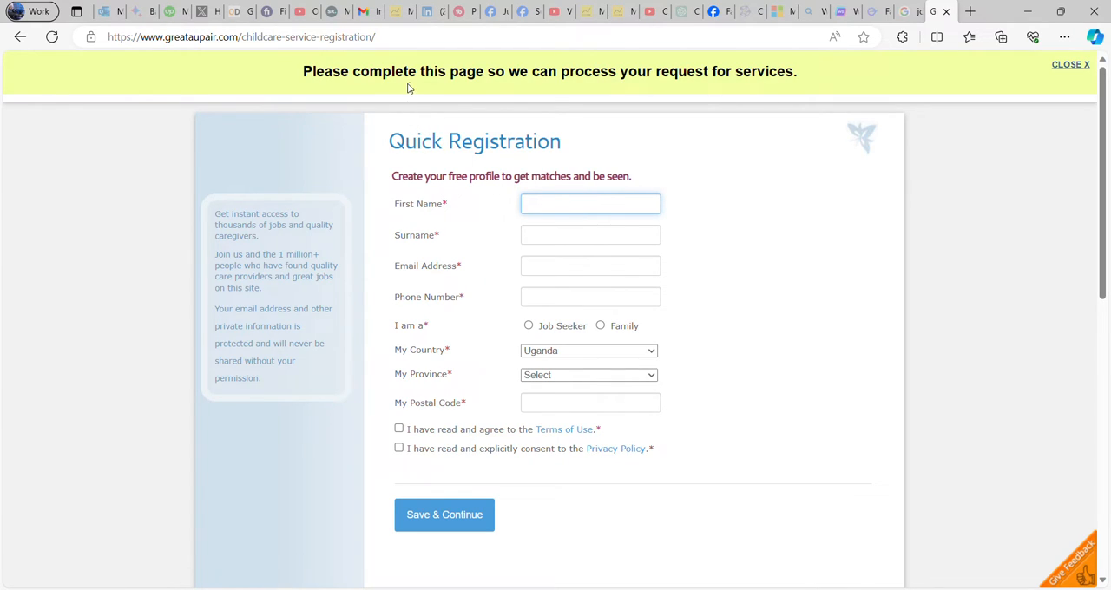
mouse_move(724, 184)
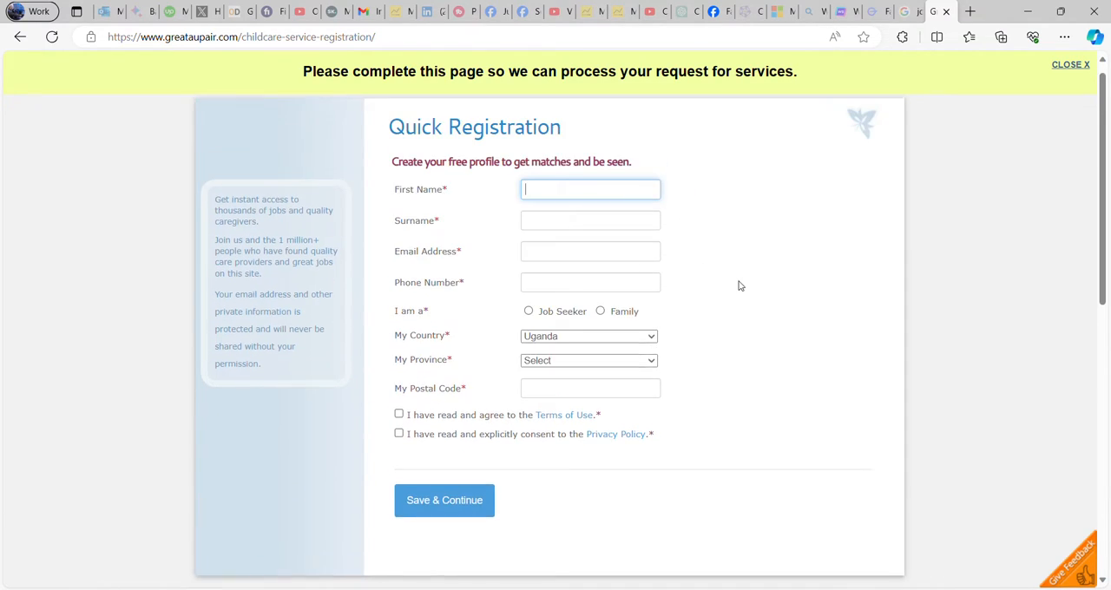
scroll("down", 3)
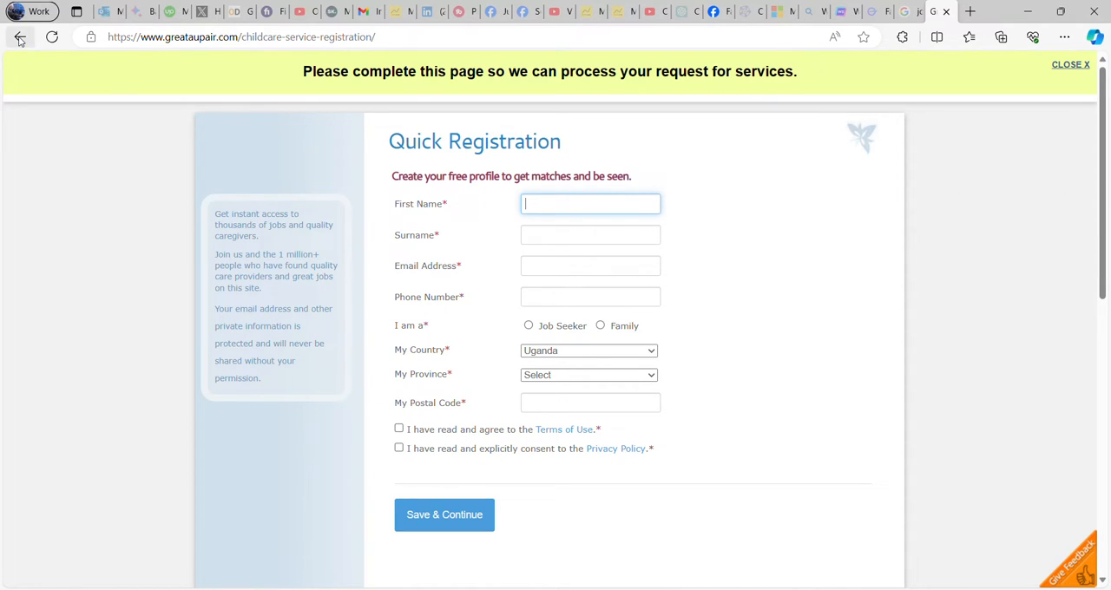
Step: Go back to the home page and reveal the Find Jobs category list
left_click(21, 36)
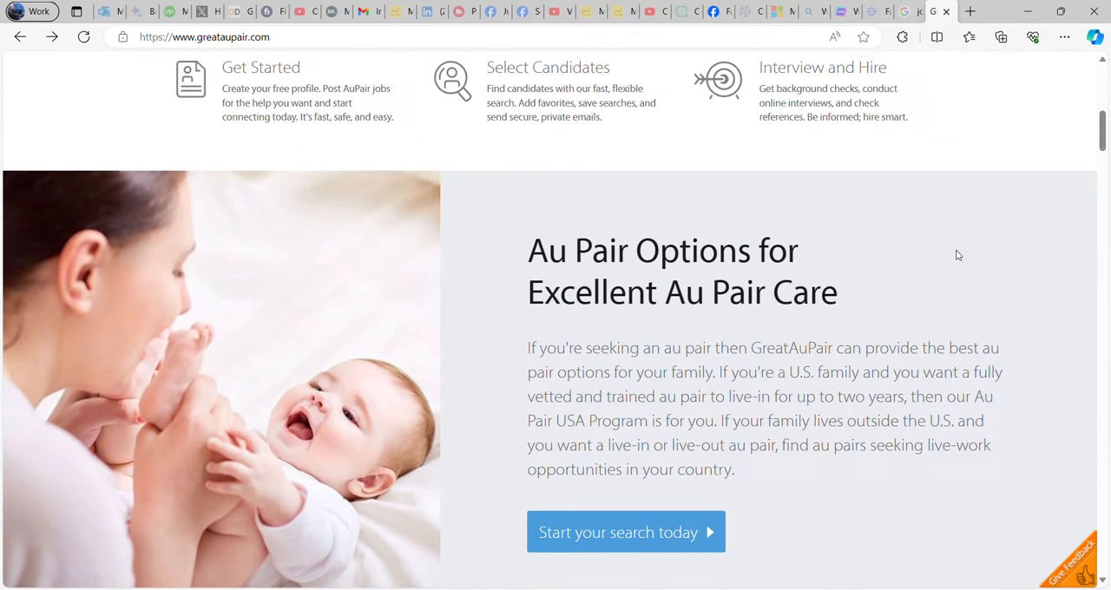
scroll("up", 3)
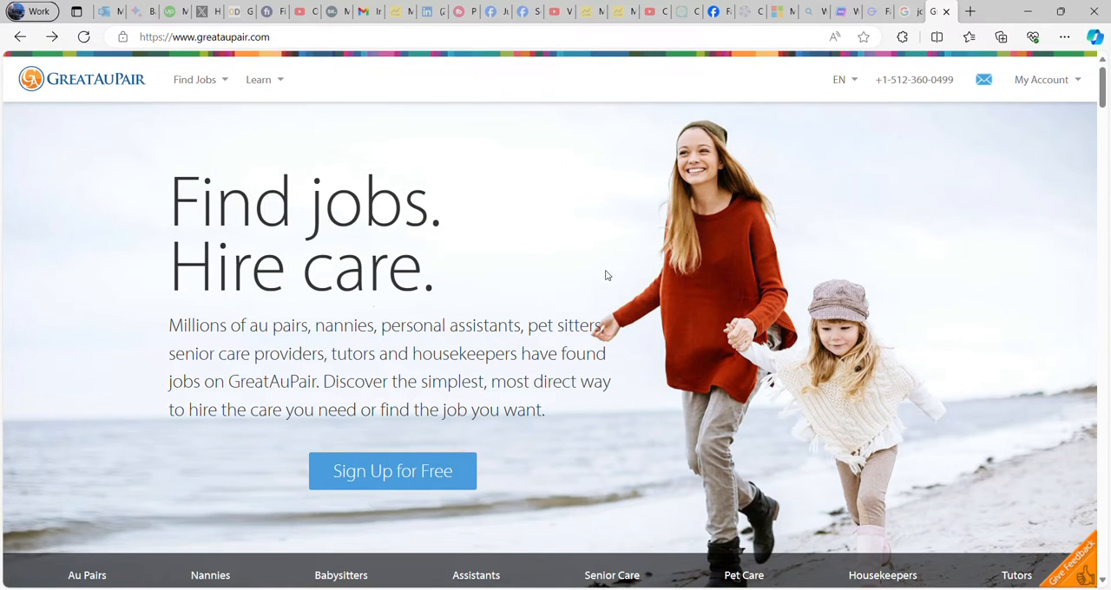
mouse_move(393, 483)
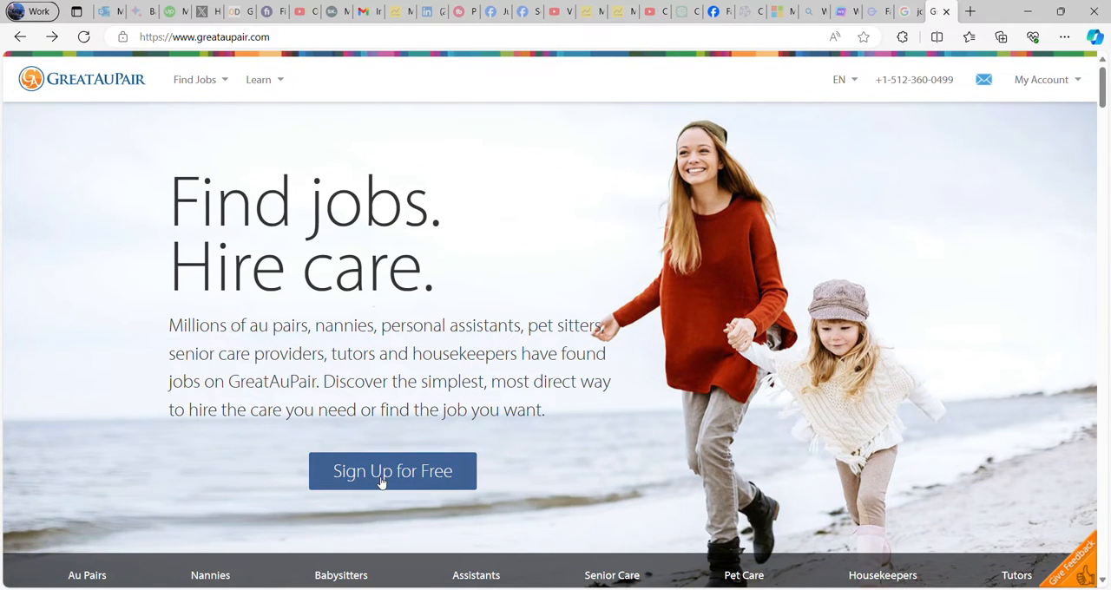
mouse_move(200, 80)
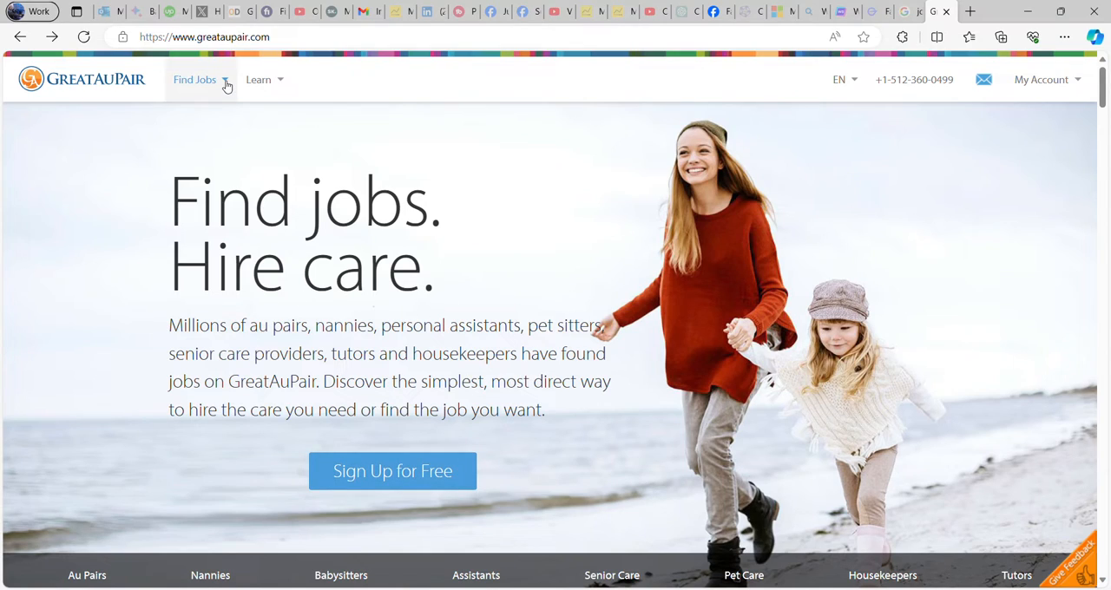
left_click(195, 80)
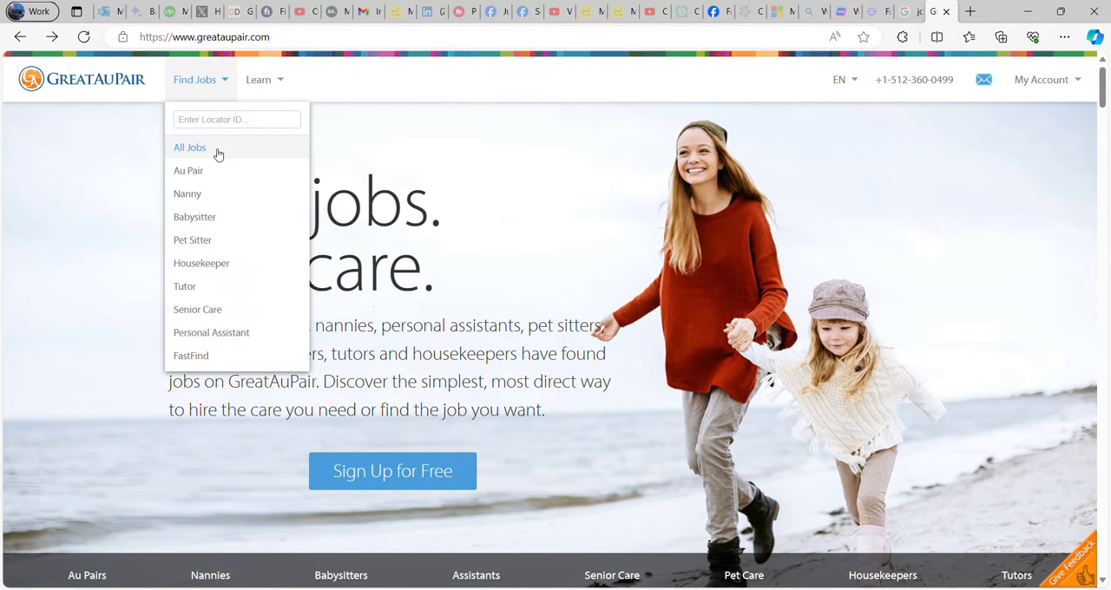
mouse_move(215, 170)
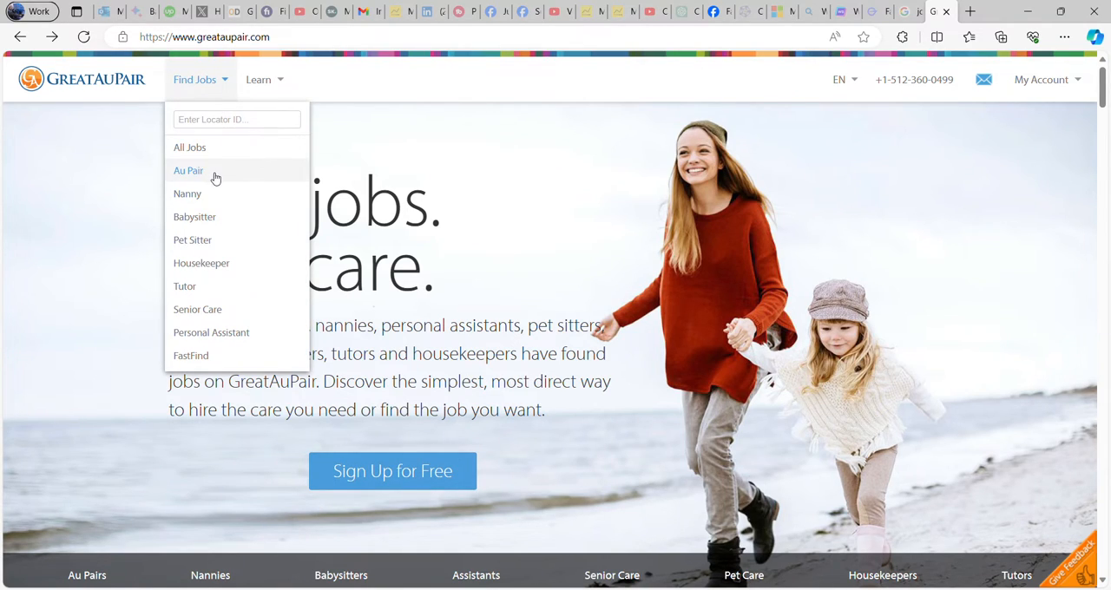
mouse_move(191, 240)
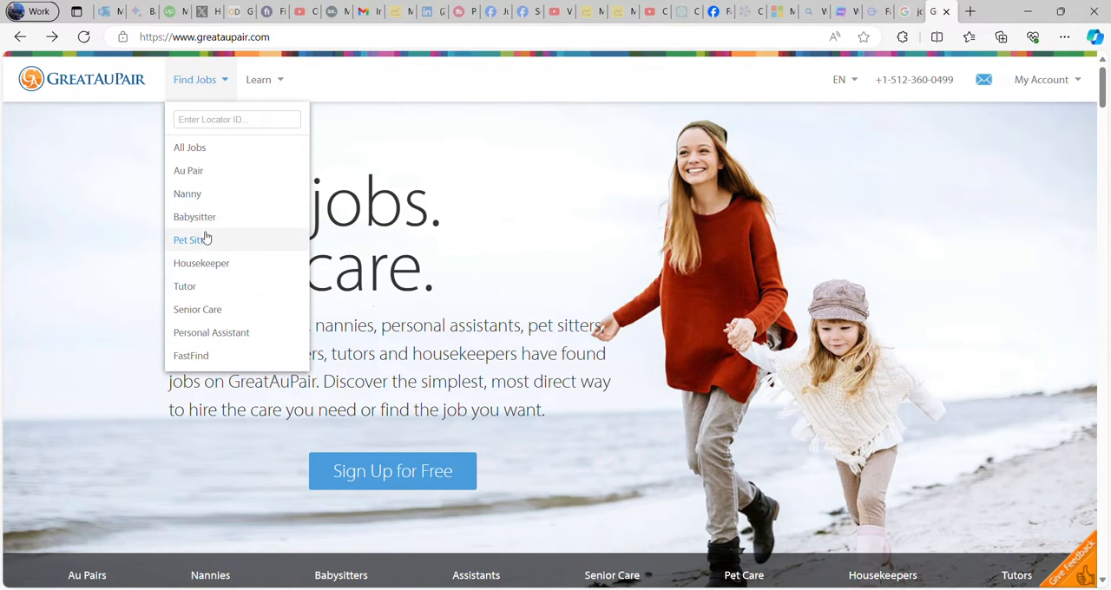
mouse_move(184, 287)
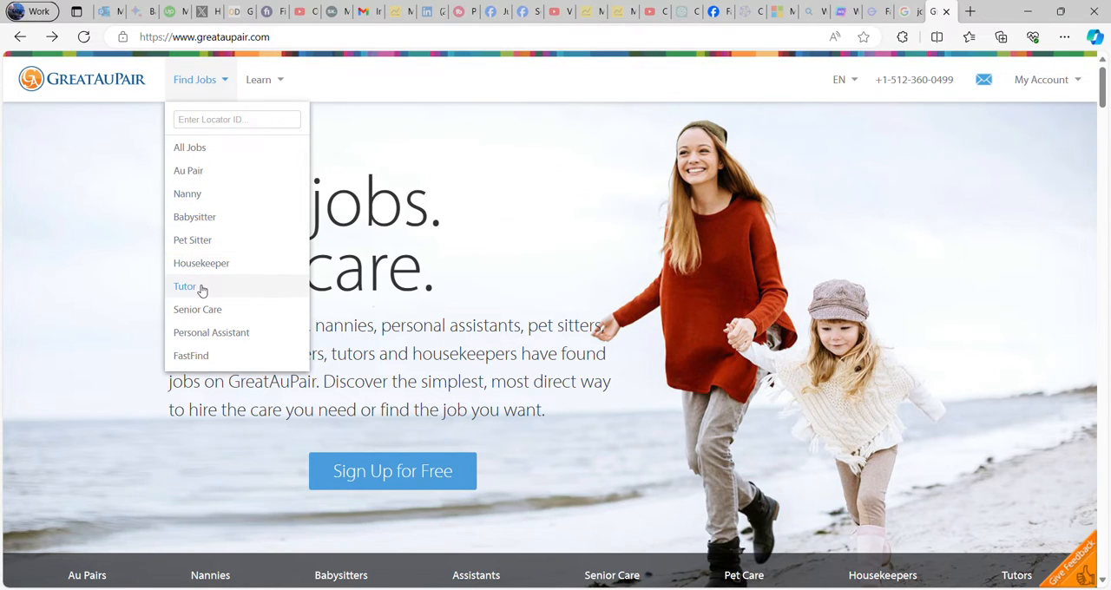
mouse_move(198, 309)
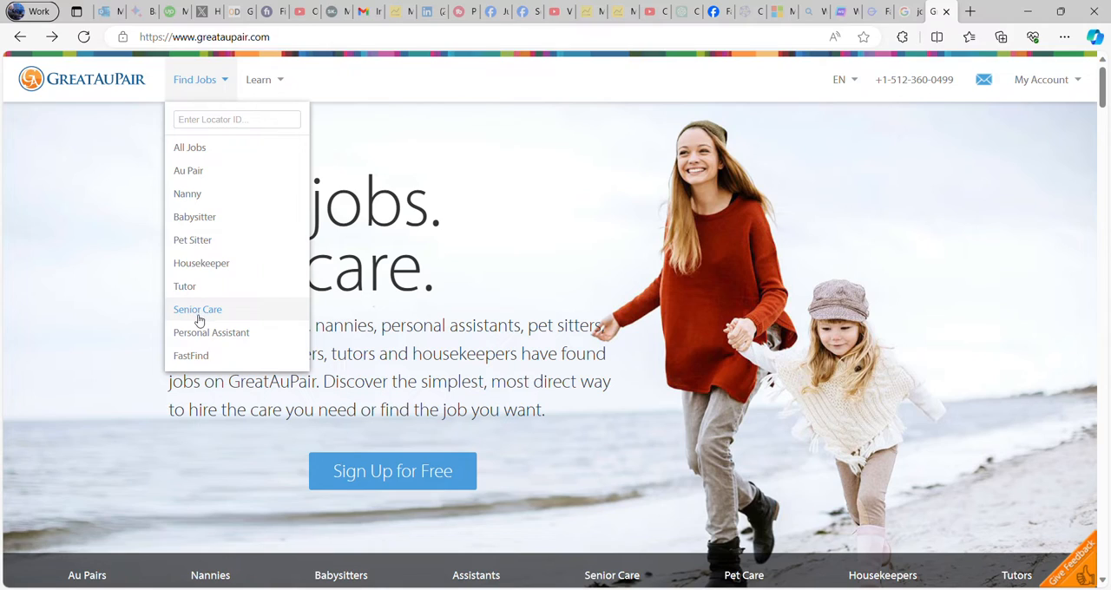
mouse_move(222, 354)
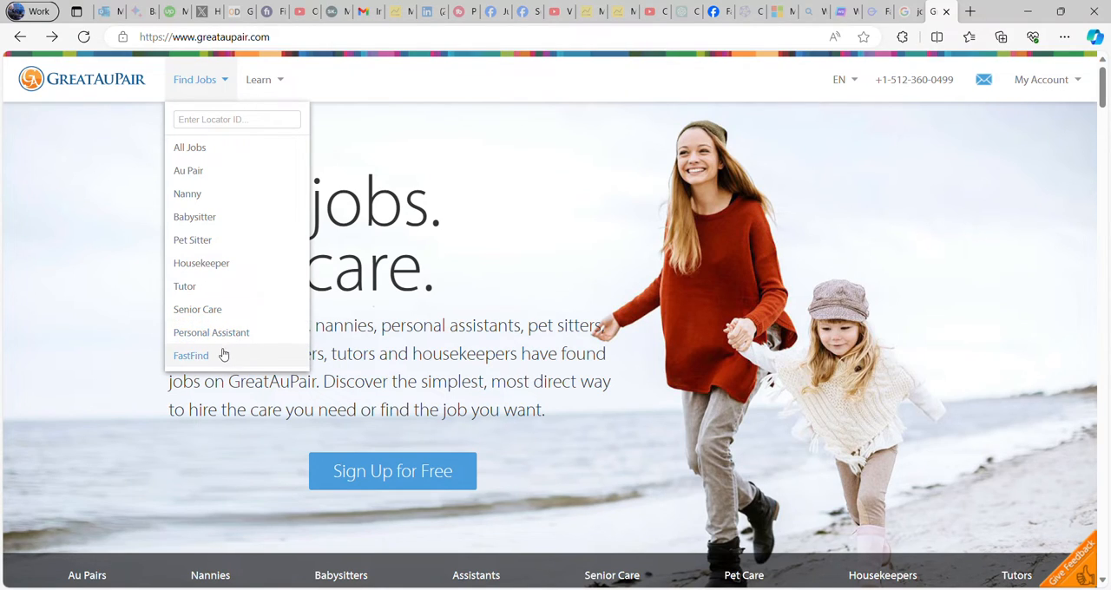
mouse_move(212, 334)
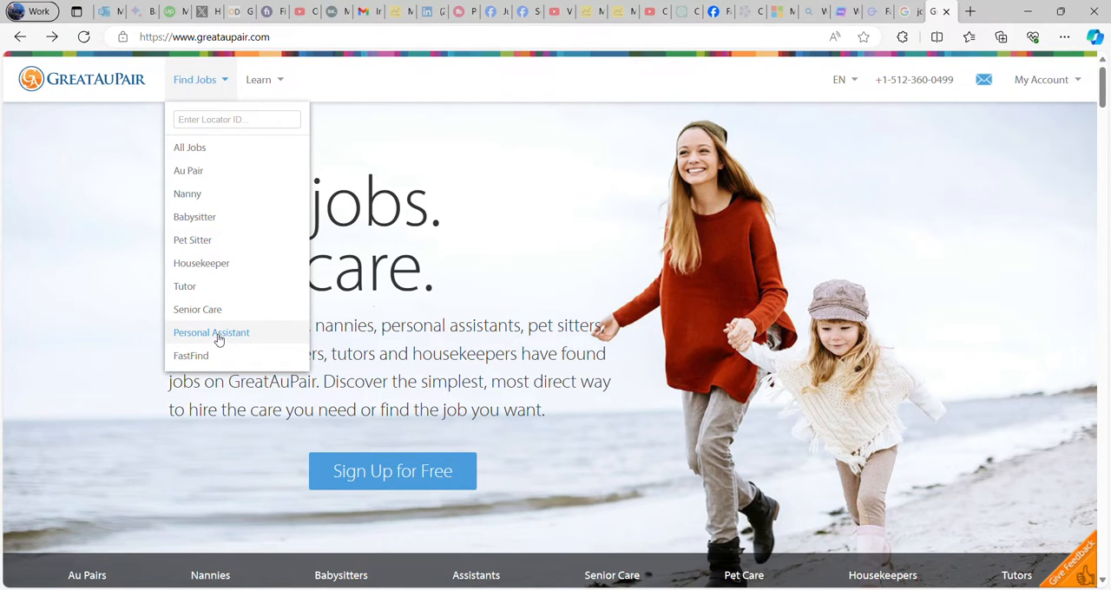
mouse_move(201, 264)
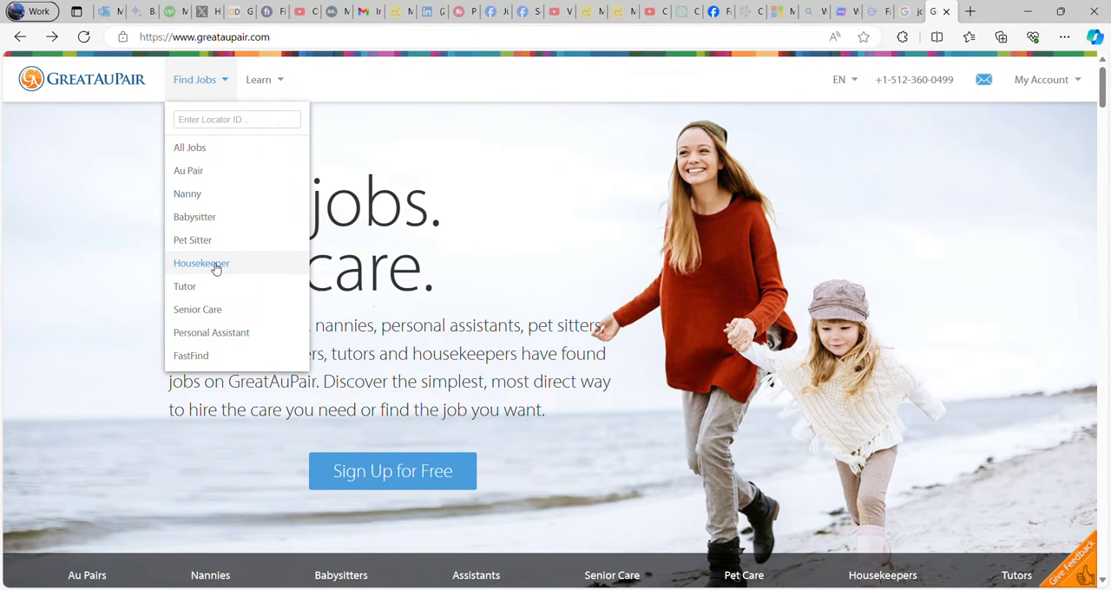
Step: Open the Nanny Jobs listings and look through the first several posts
left_click(187, 194)
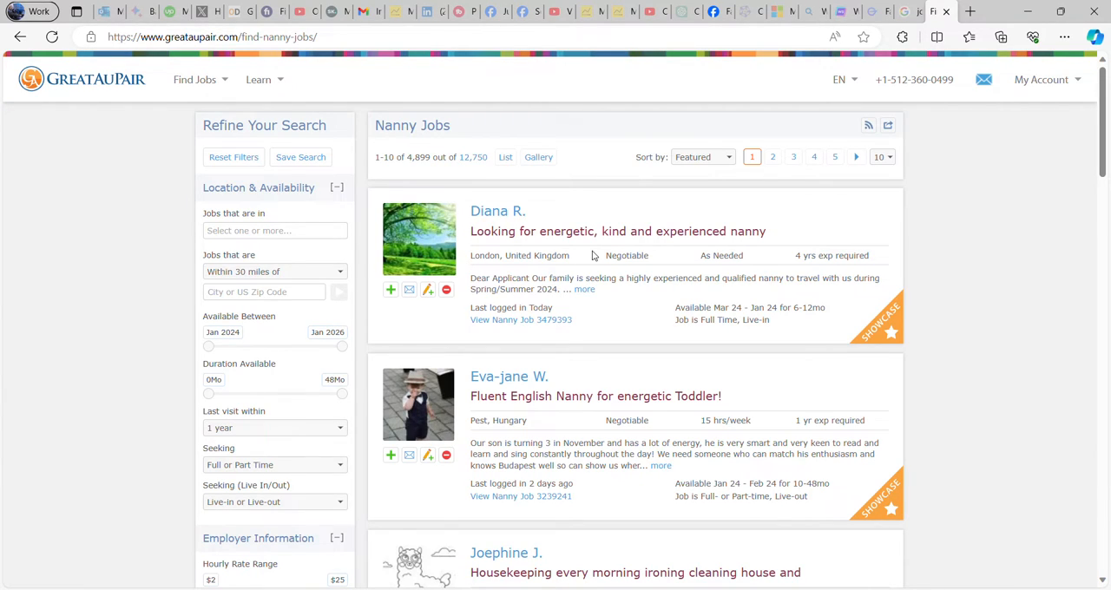
mouse_move(686, 255)
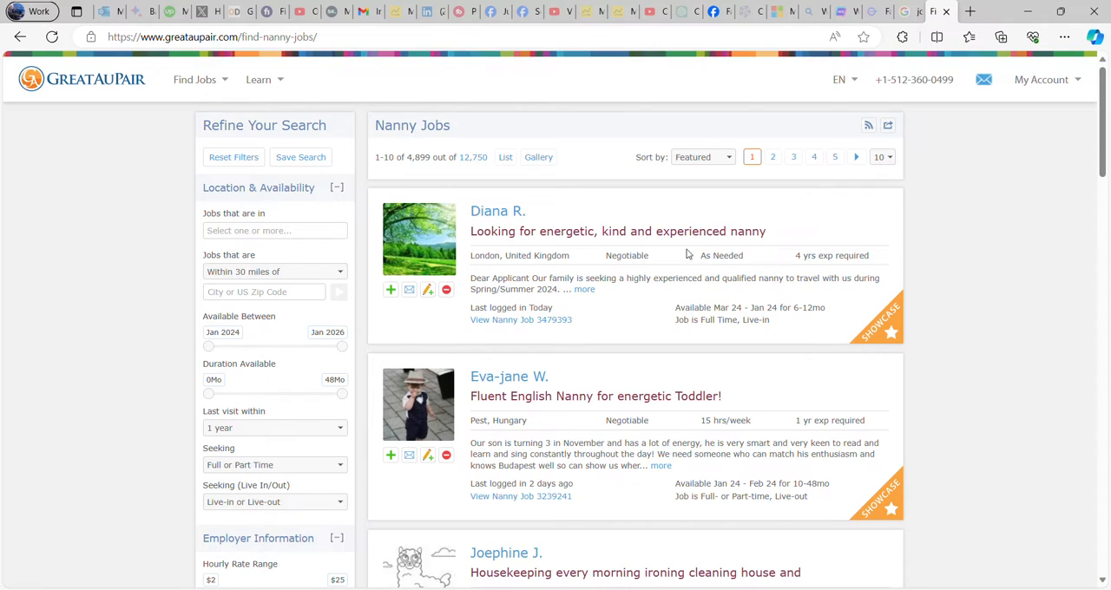
mouse_move(497, 212)
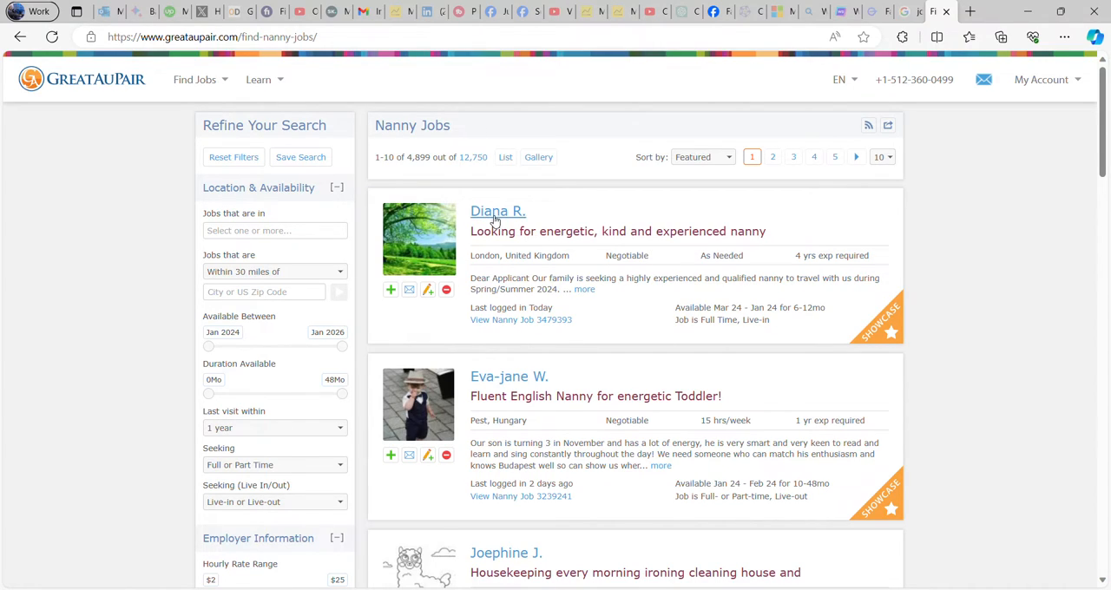
mouse_move(644, 250)
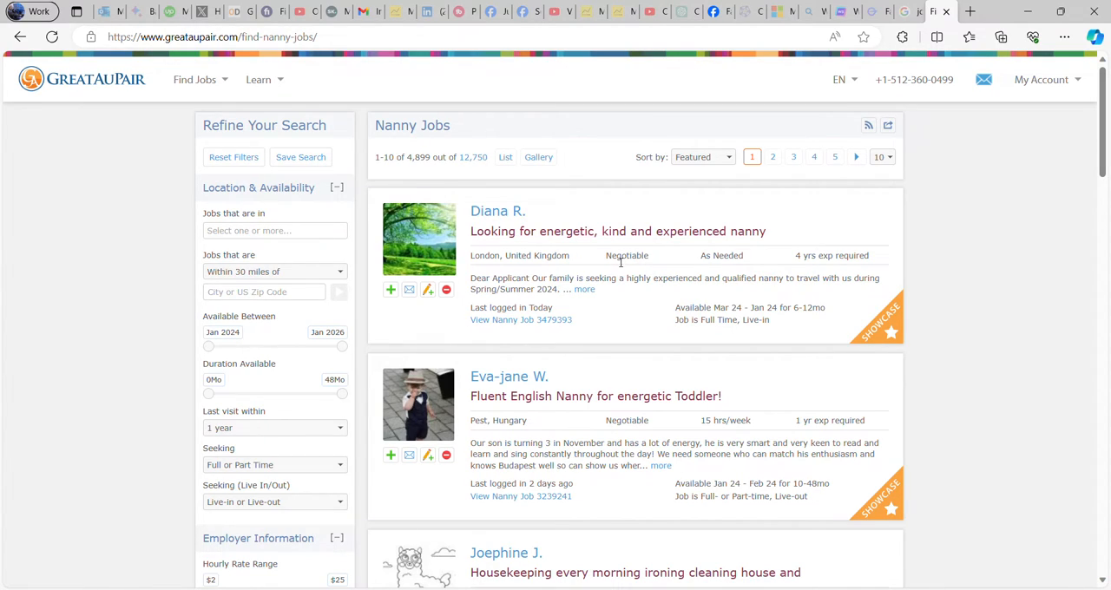
mouse_move(524, 345)
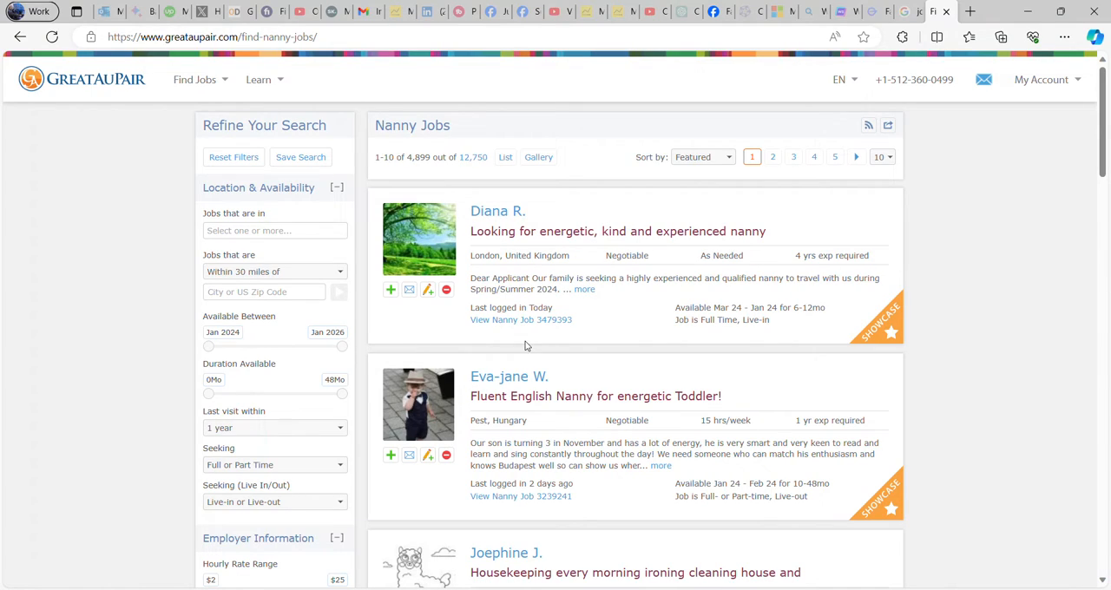
mouse_move(604, 319)
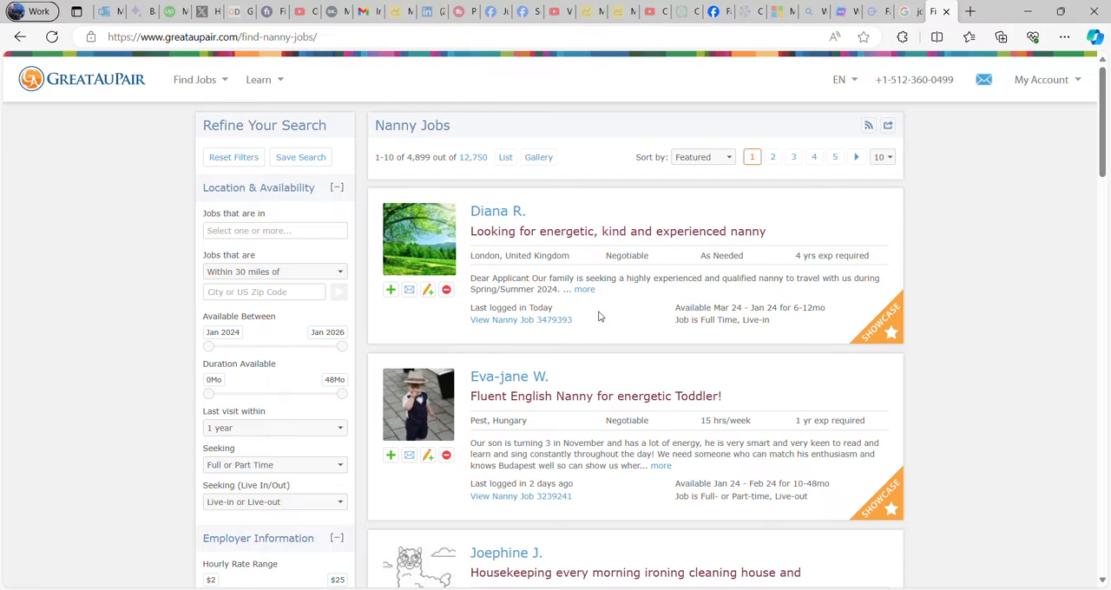
mouse_move(574, 325)
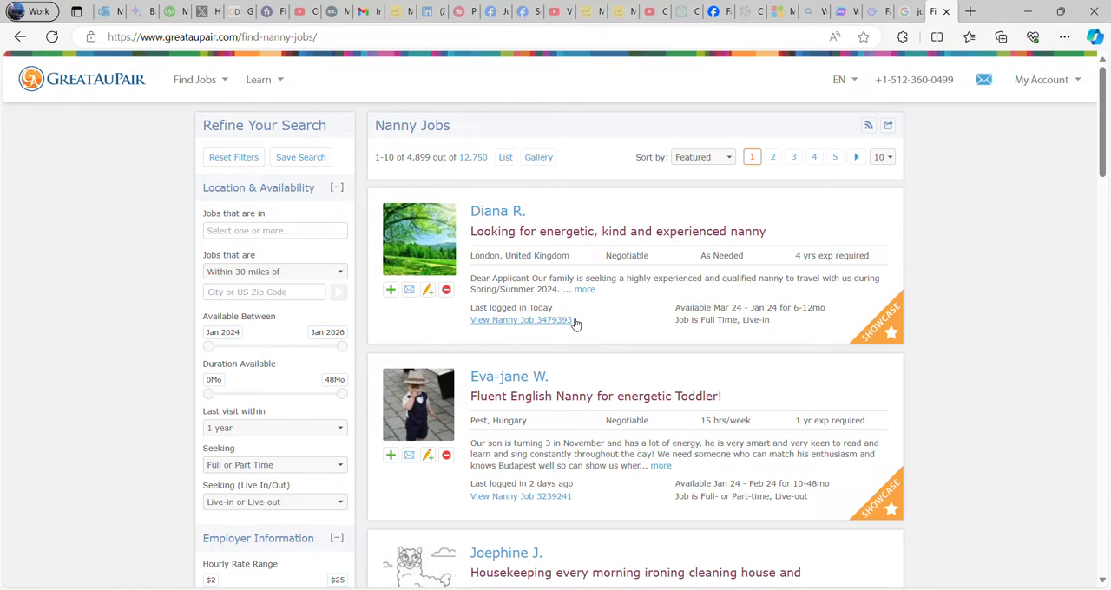
mouse_move(614, 352)
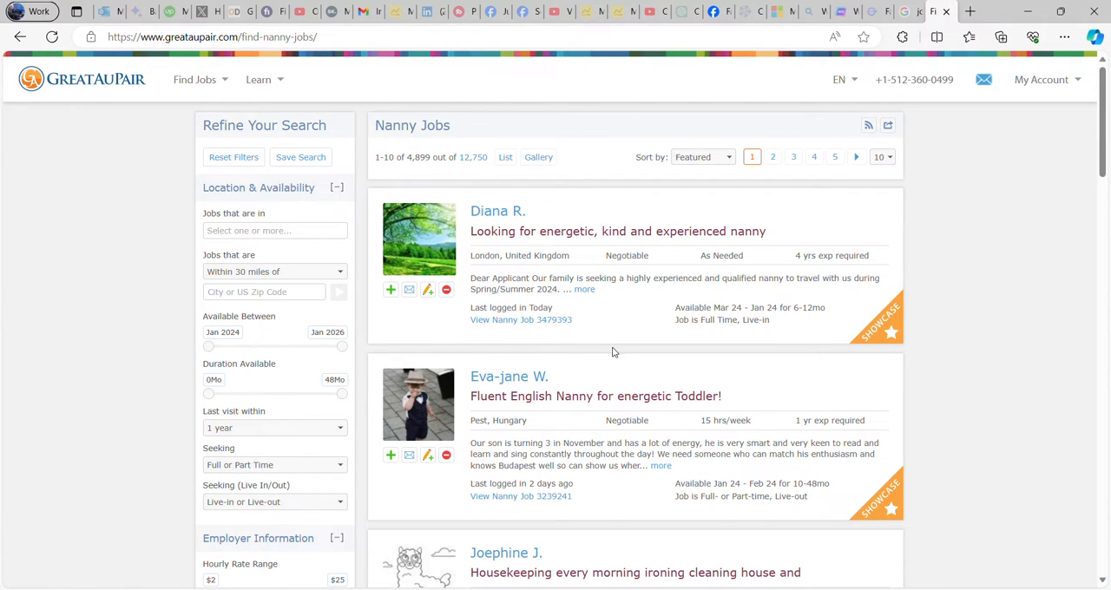
scroll("down", 3)
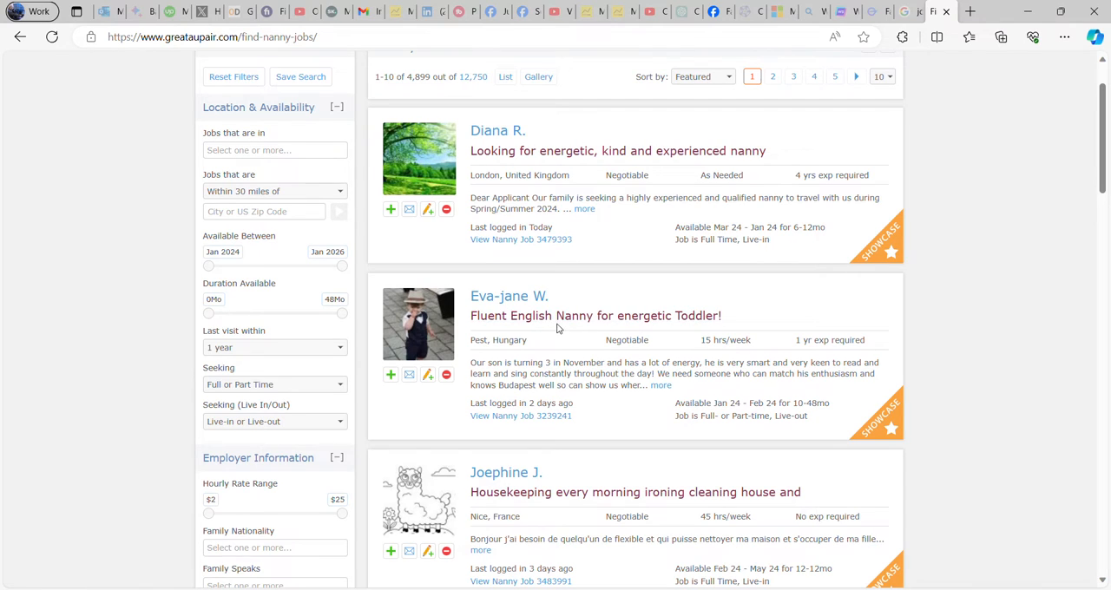
mouse_move(465, 344)
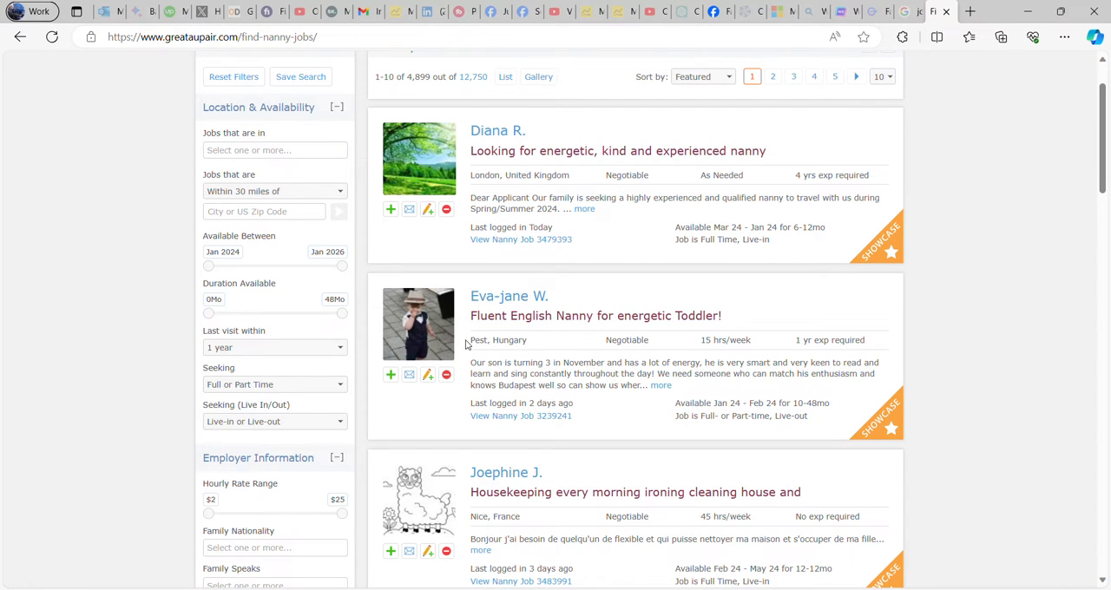
scroll("down", 3)
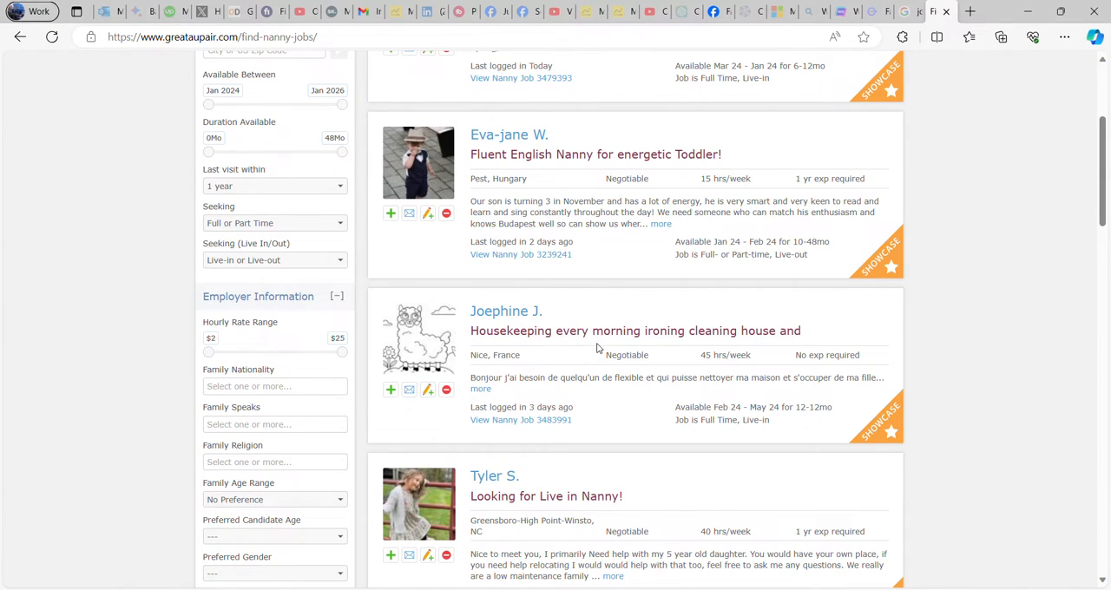
mouse_move(750, 345)
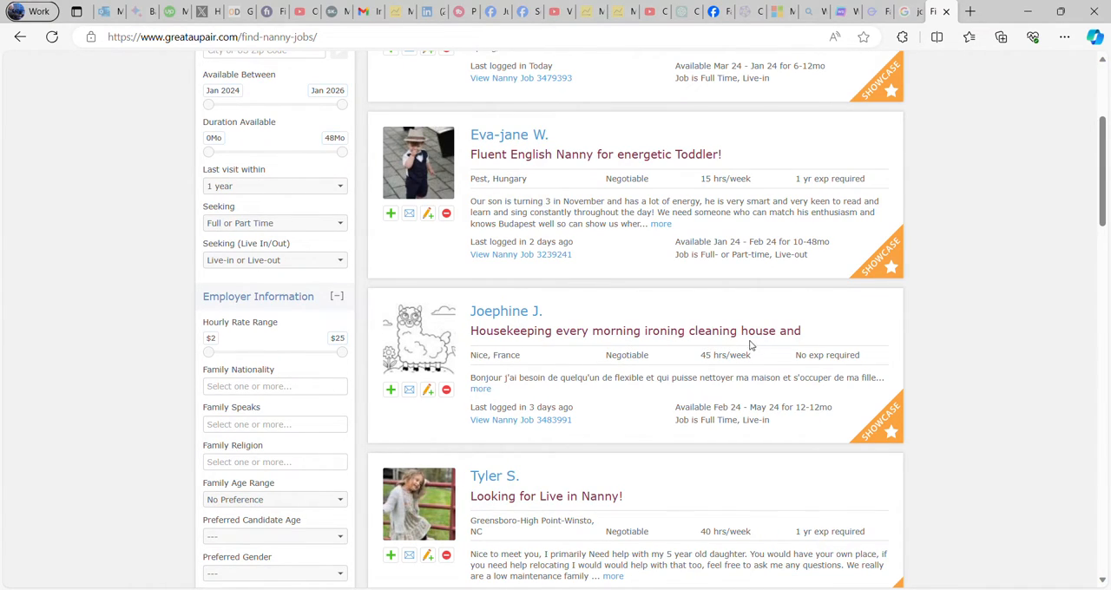
scroll("down", 3)
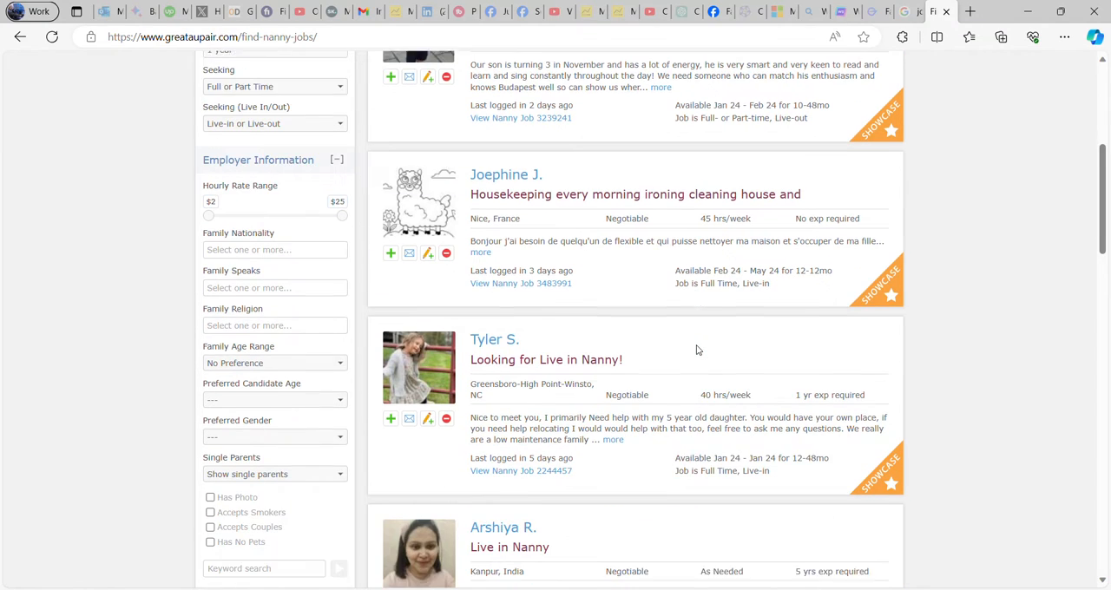
scroll("down", 3)
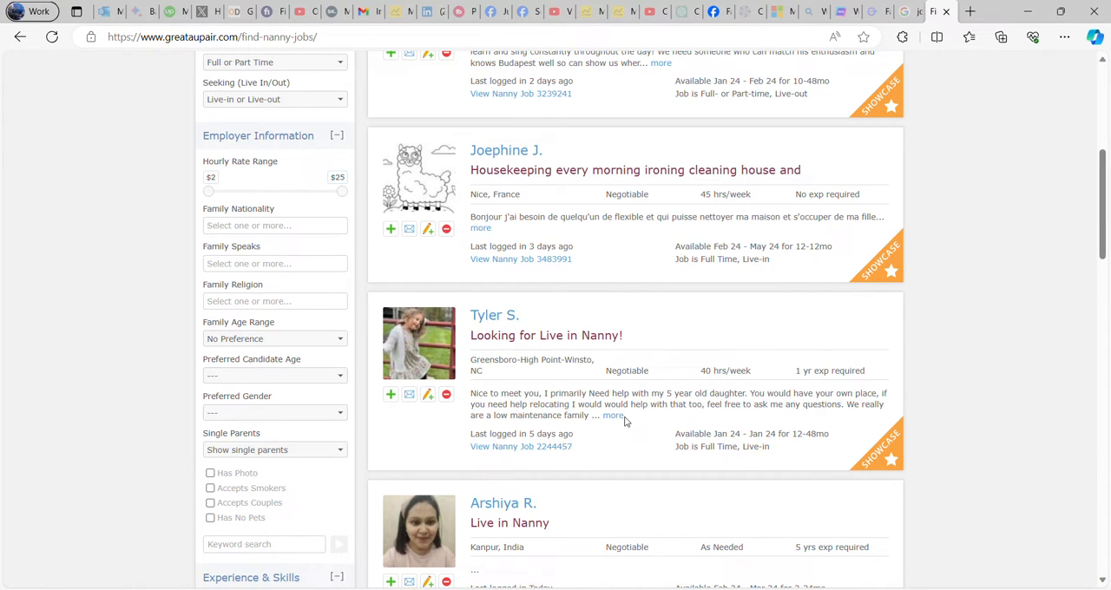
Step: Review the Greensboro live-in nanny post's family details, highlights and availability
left_click(545, 335)
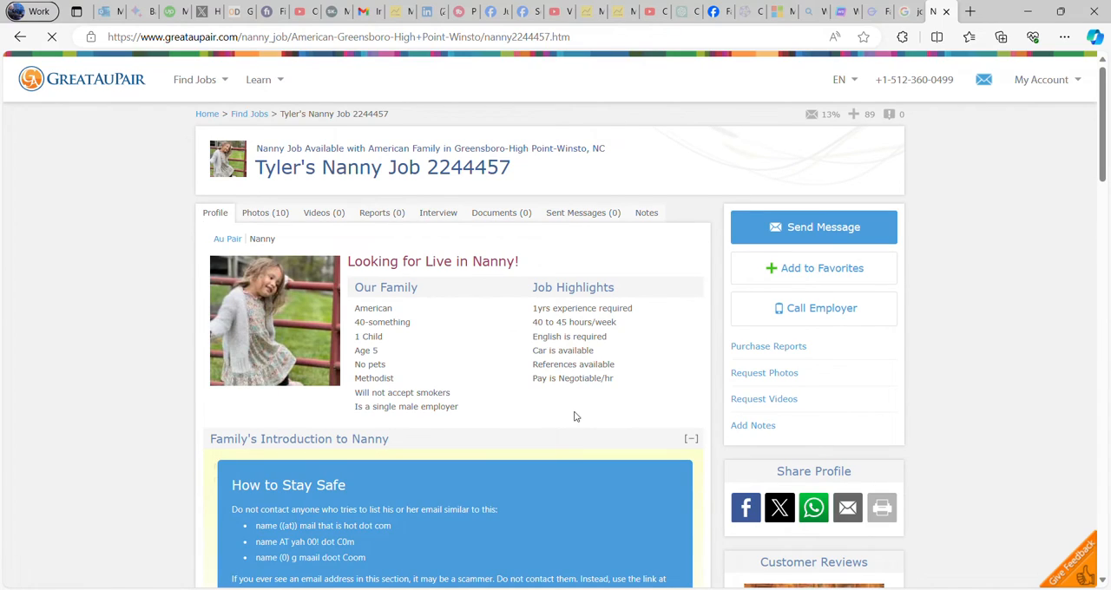
scroll("down", 3)
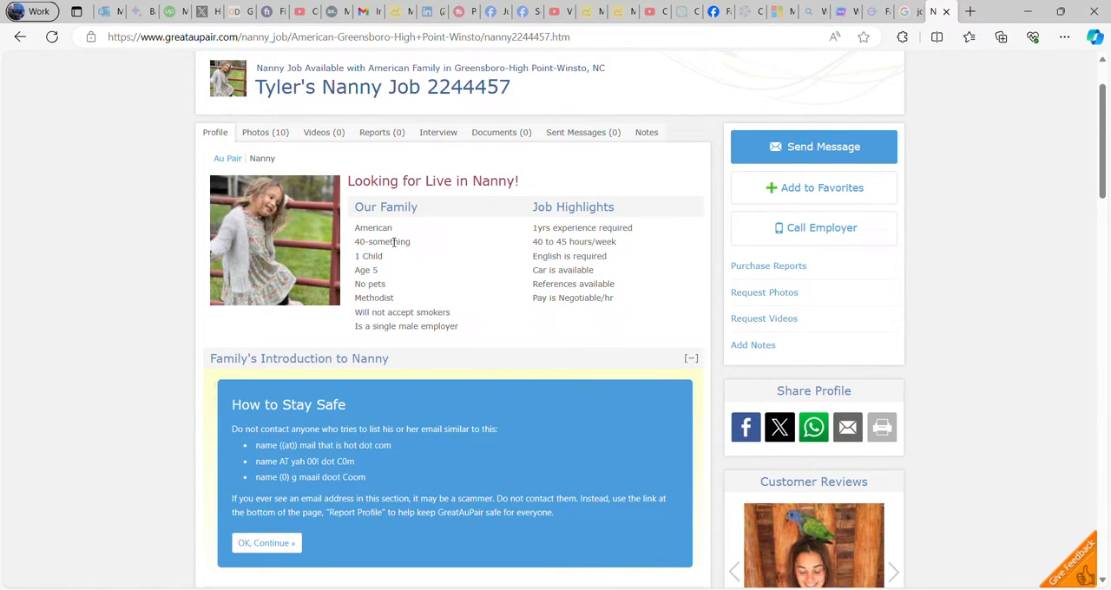
mouse_move(424, 268)
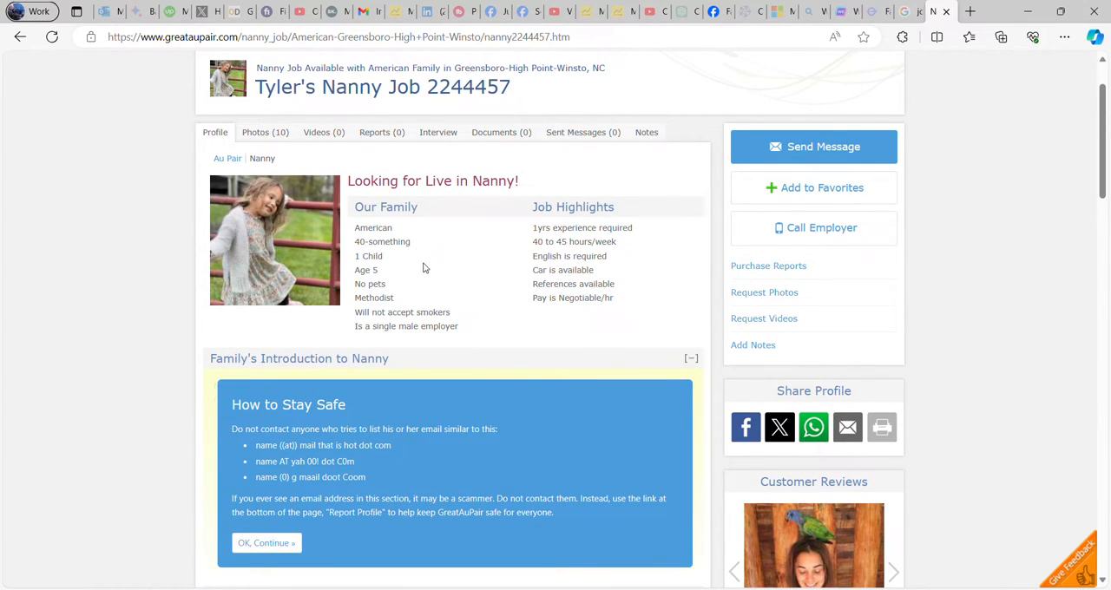
mouse_move(398, 279)
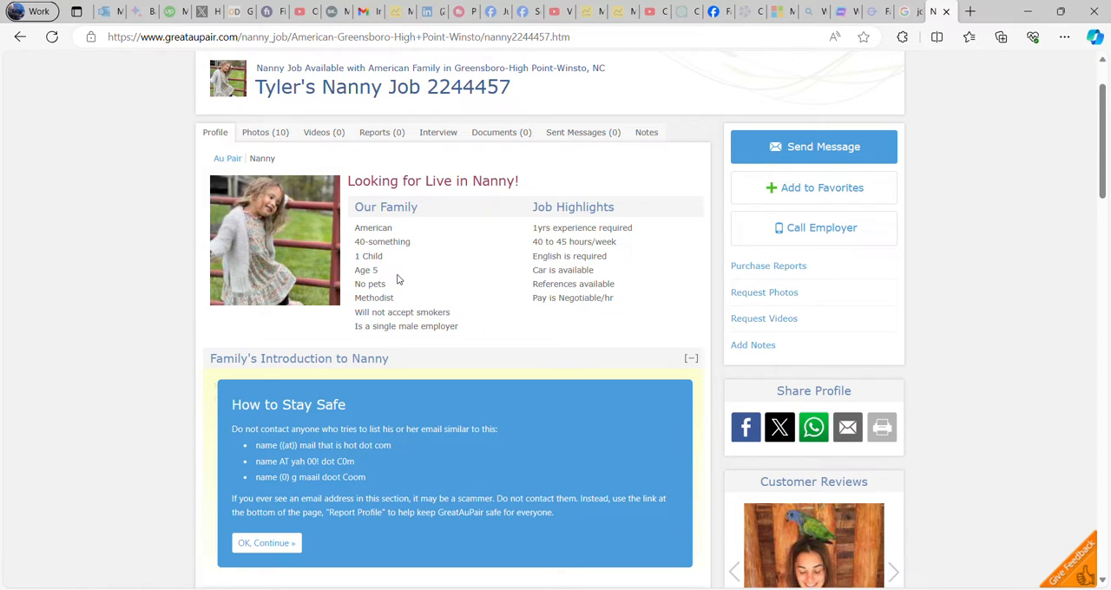
mouse_move(399, 316)
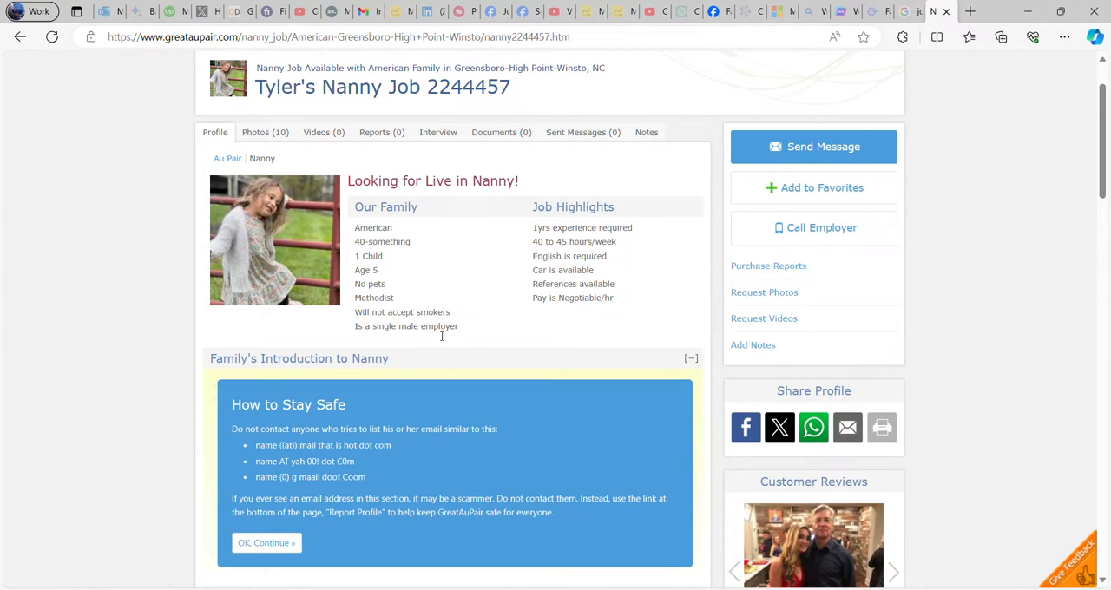
mouse_move(476, 271)
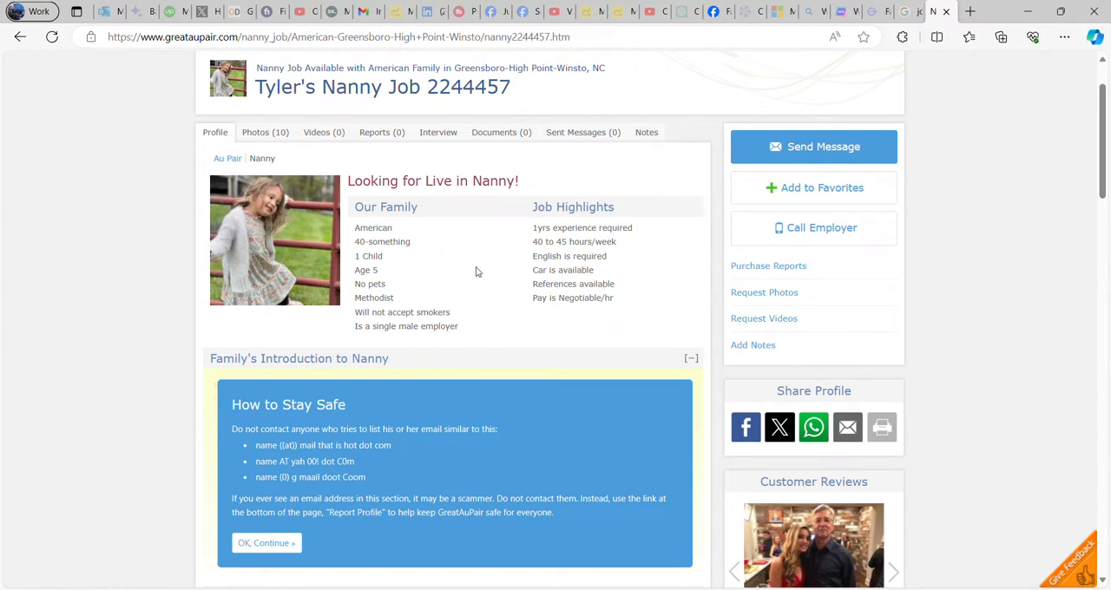
mouse_move(351, 262)
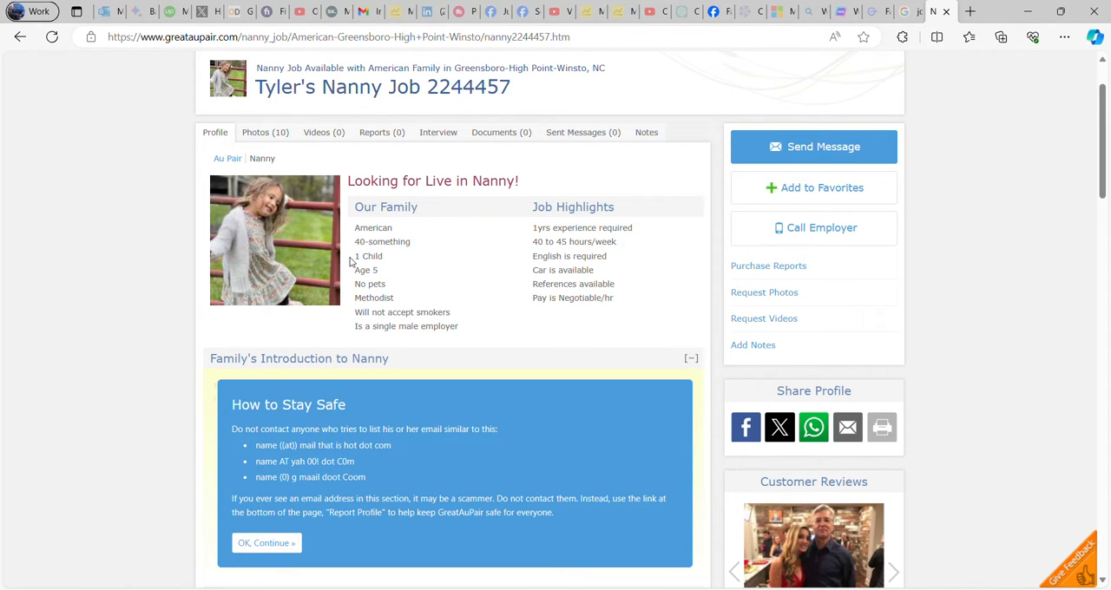
scroll("down", 3)
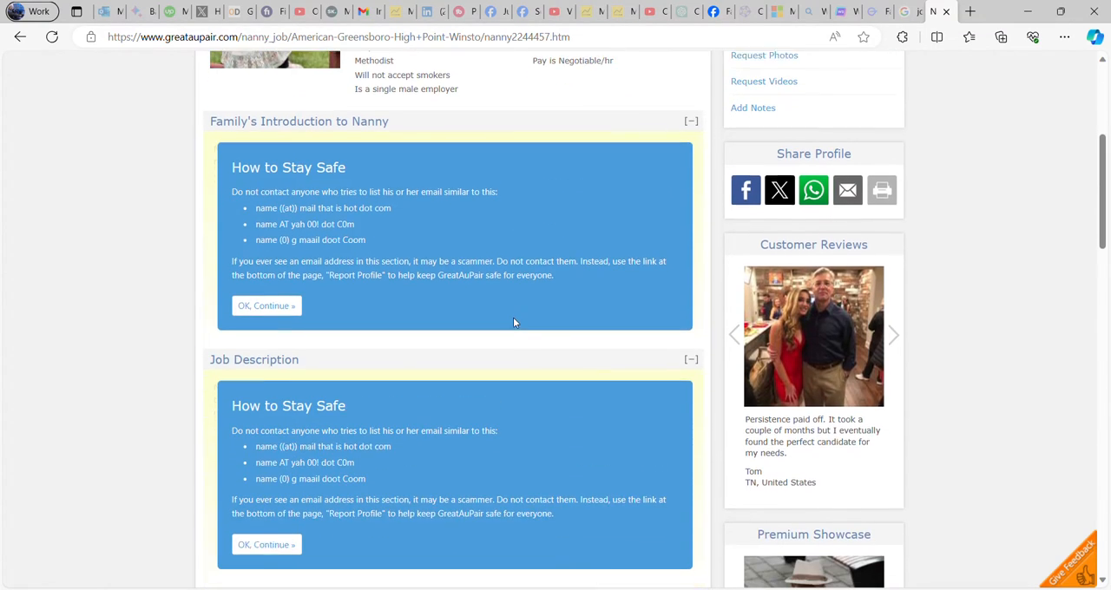
scroll("down", 3)
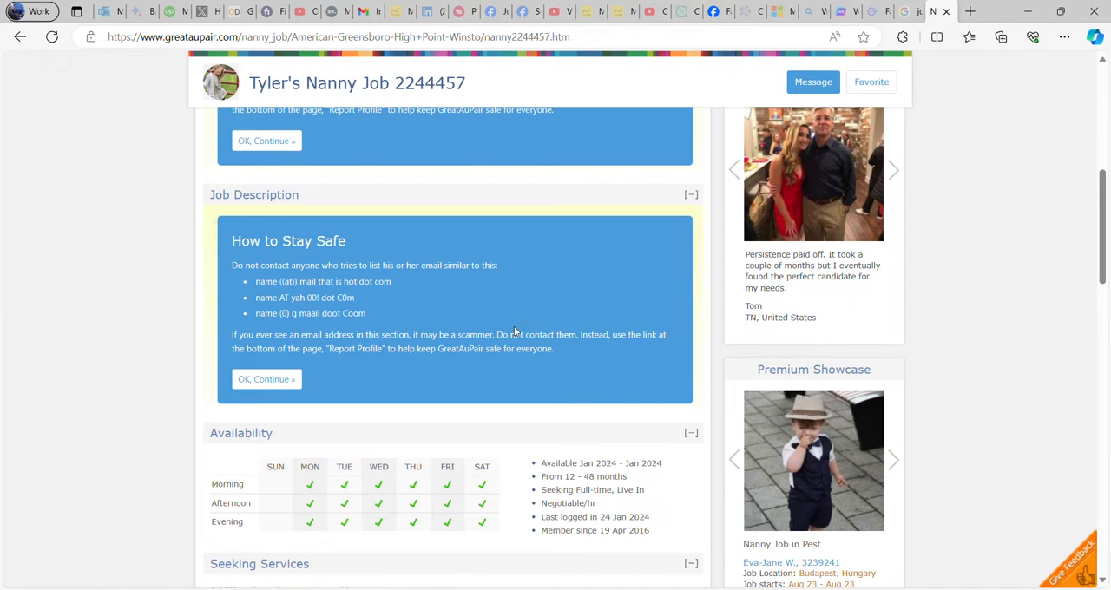
scroll("down", 3)
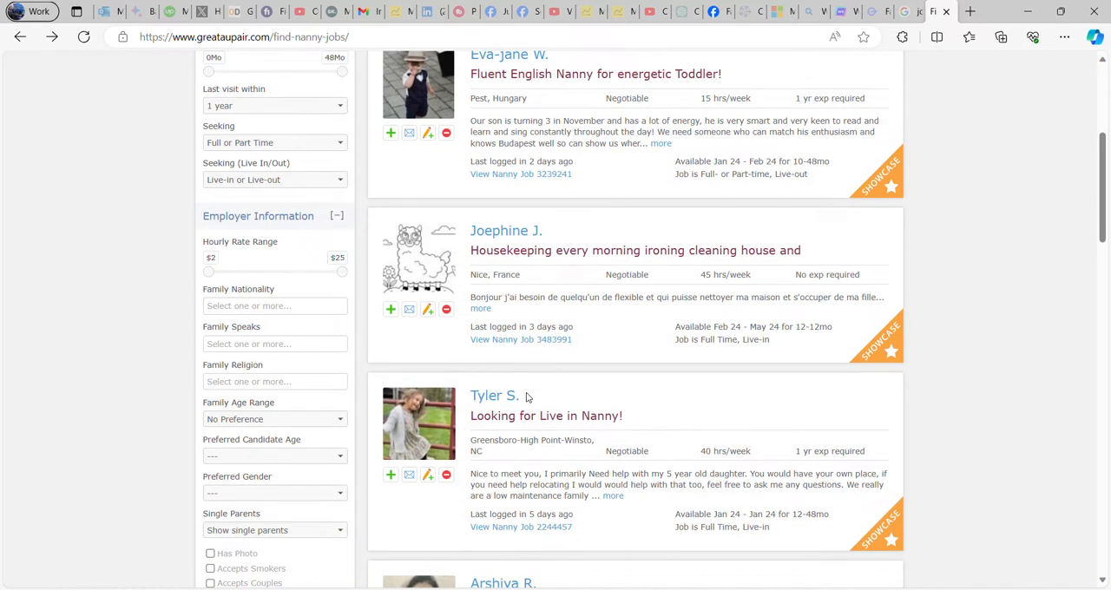
scroll("down", 3)
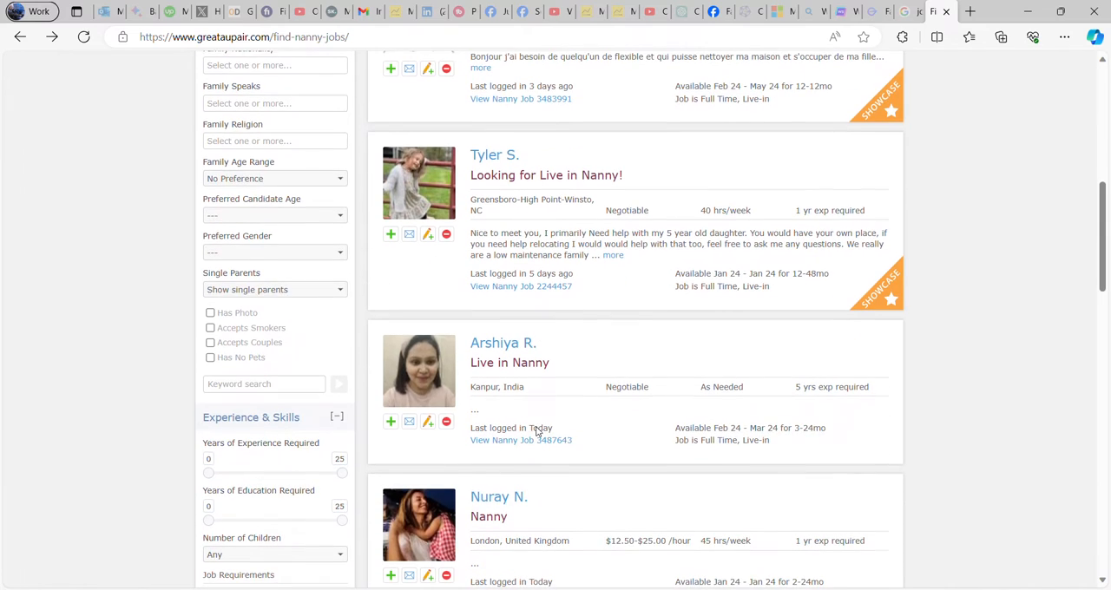
scroll("down", 3)
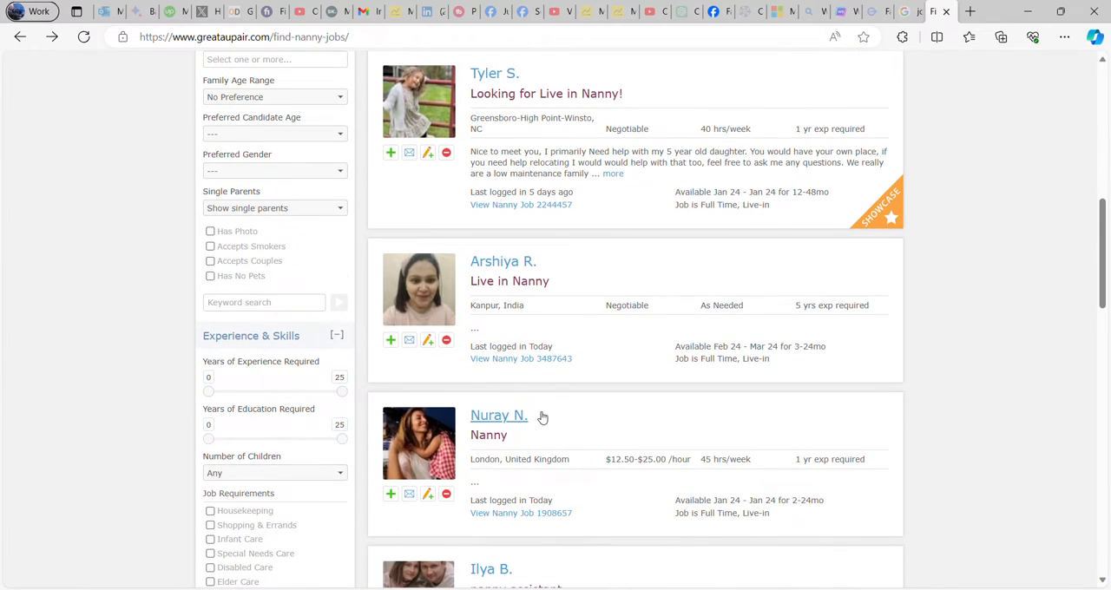
scroll("down", 3)
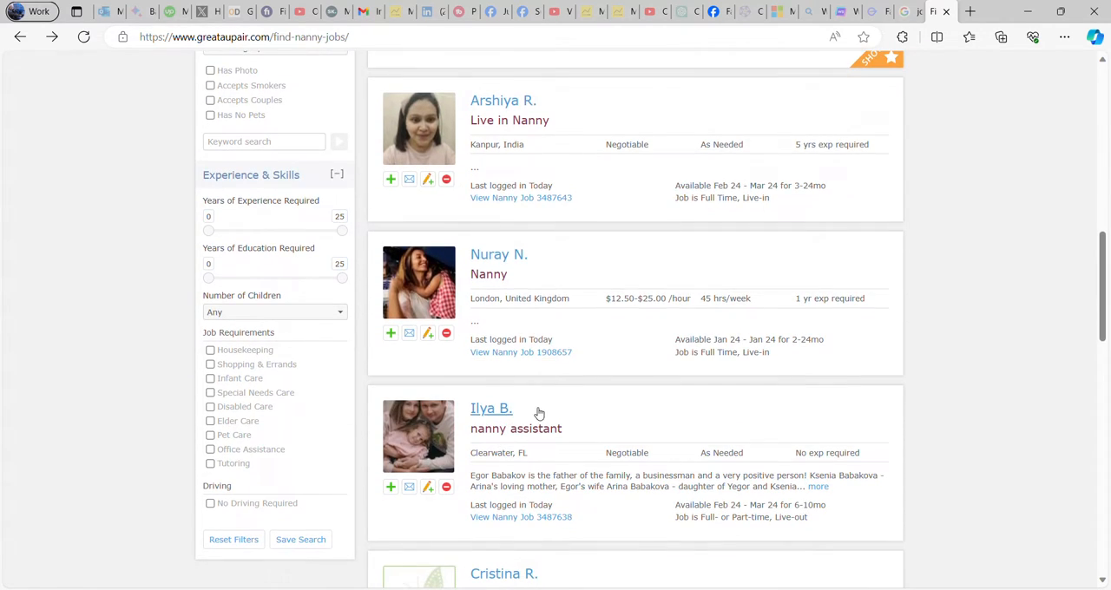
scroll("up", 3)
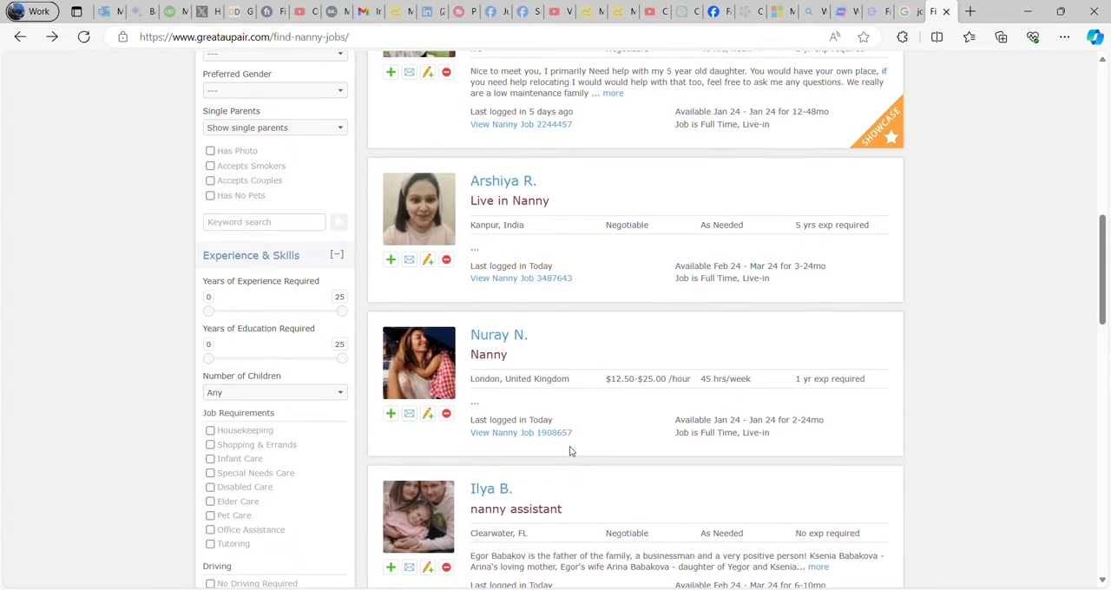
scroll("down", 3)
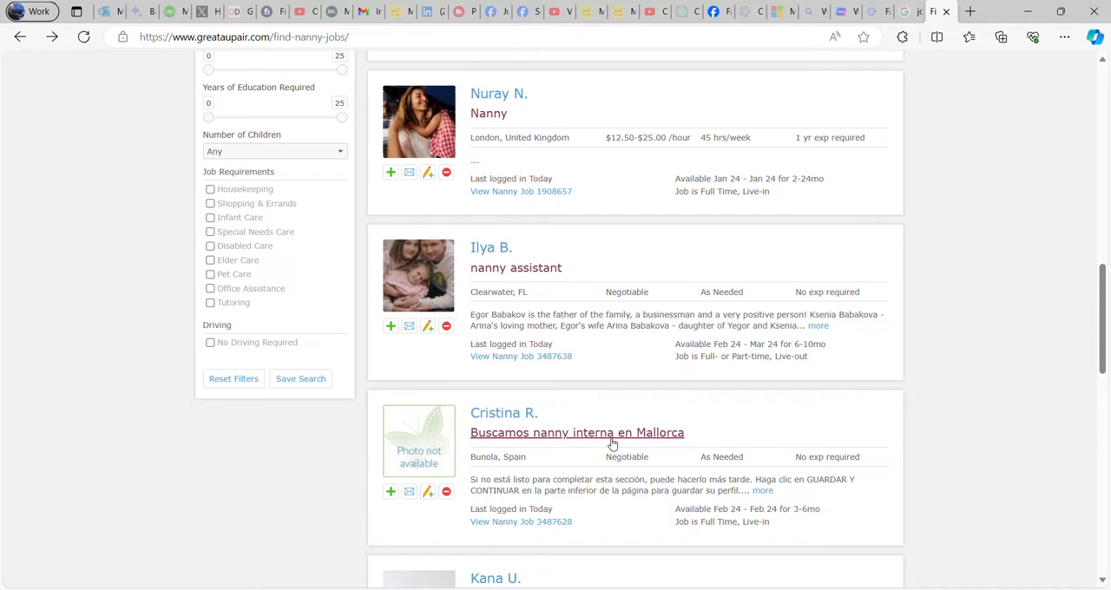
scroll("down", 3)
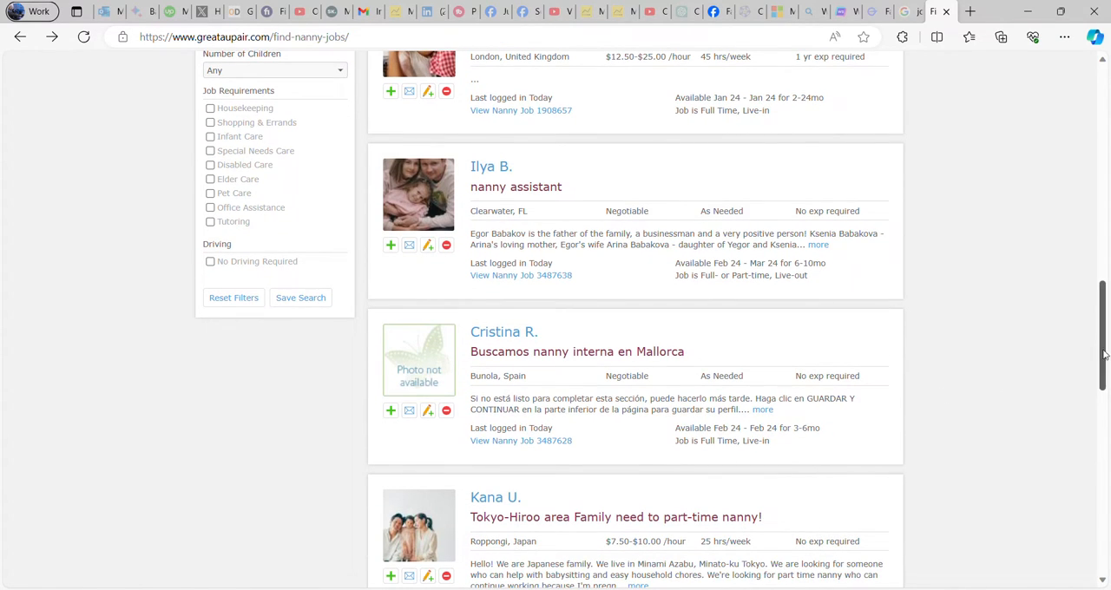
scroll("down", 3)
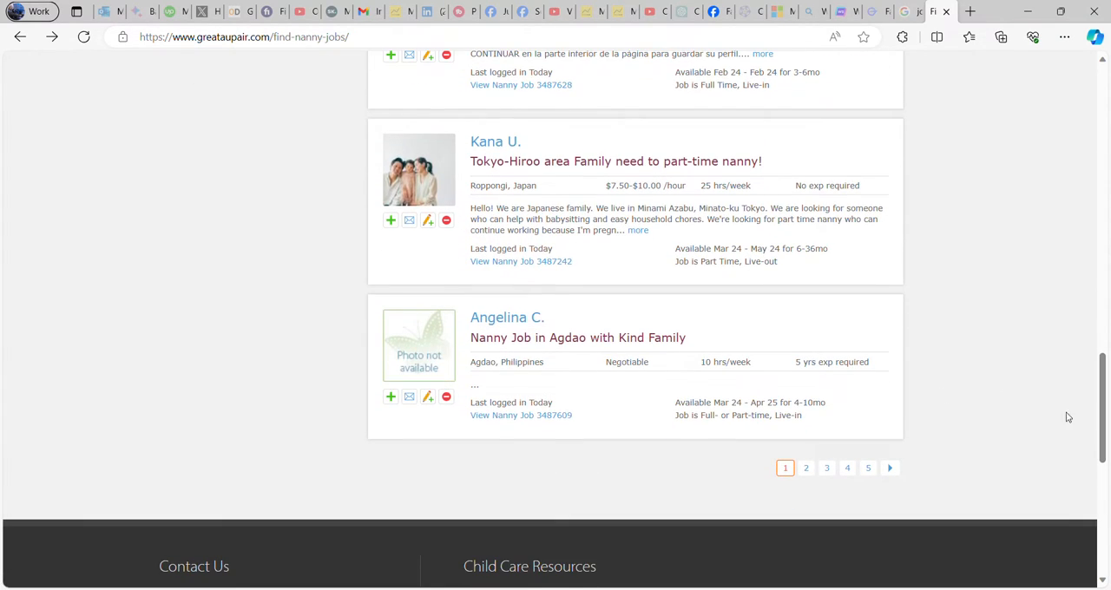
mouse_move(577, 337)
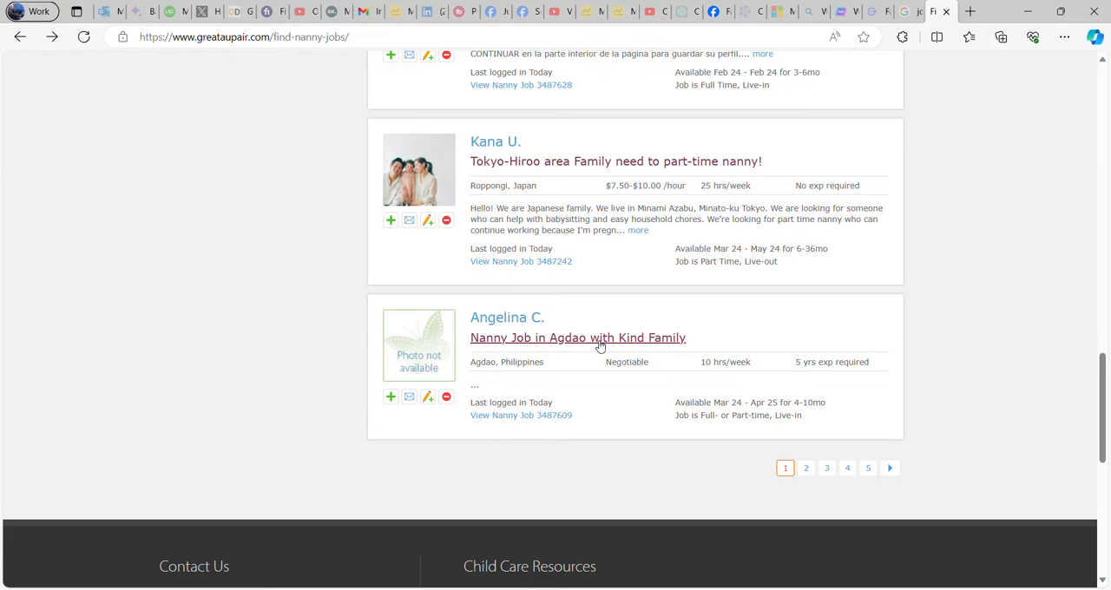
mouse_move(684, 344)
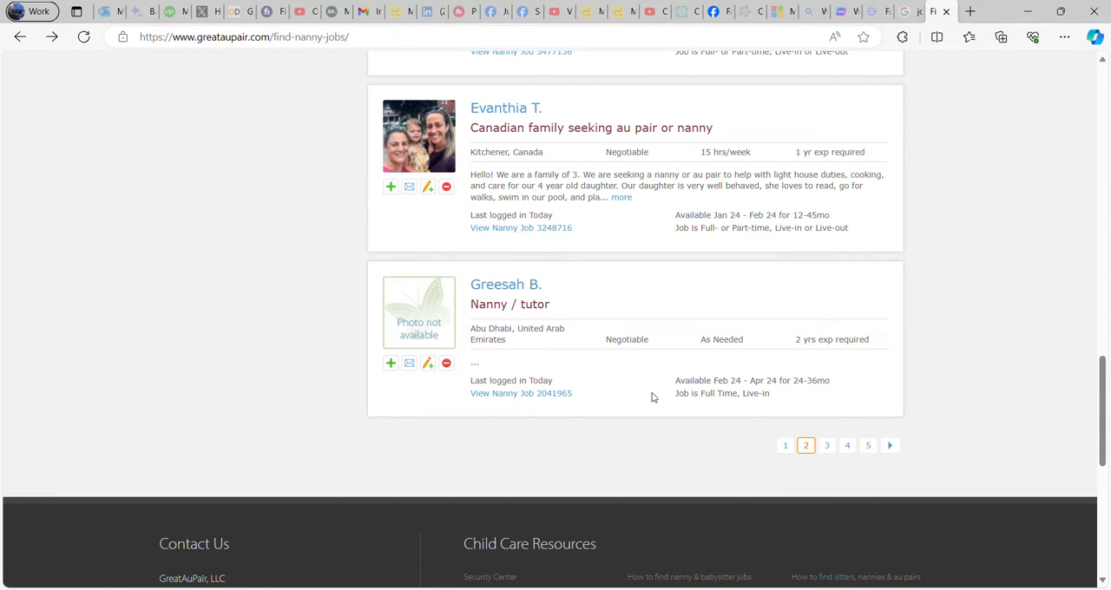
mouse_move(511, 304)
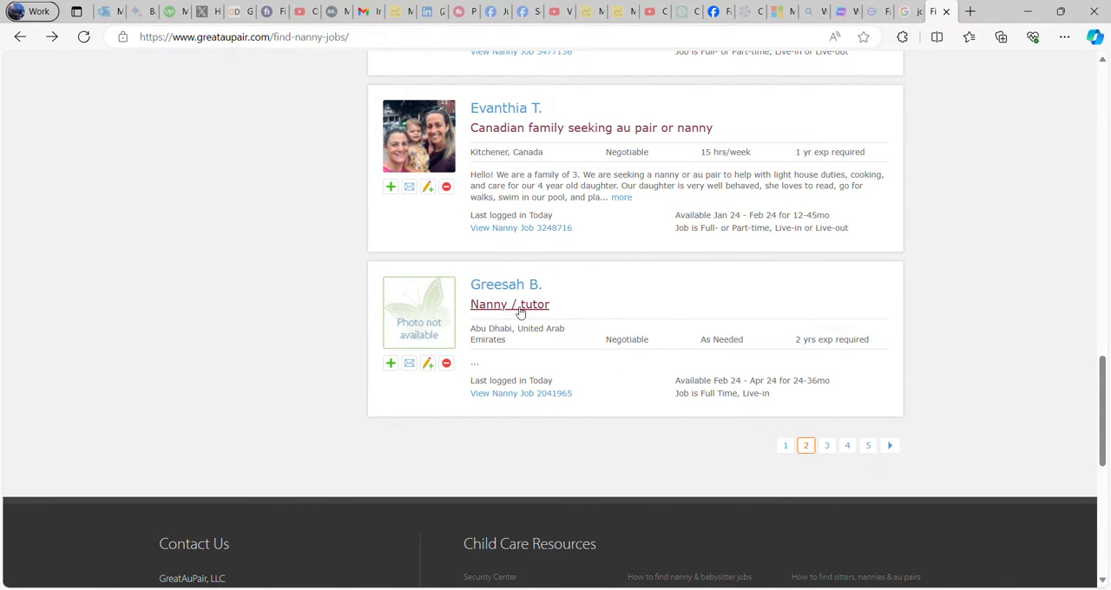
mouse_move(510, 342)
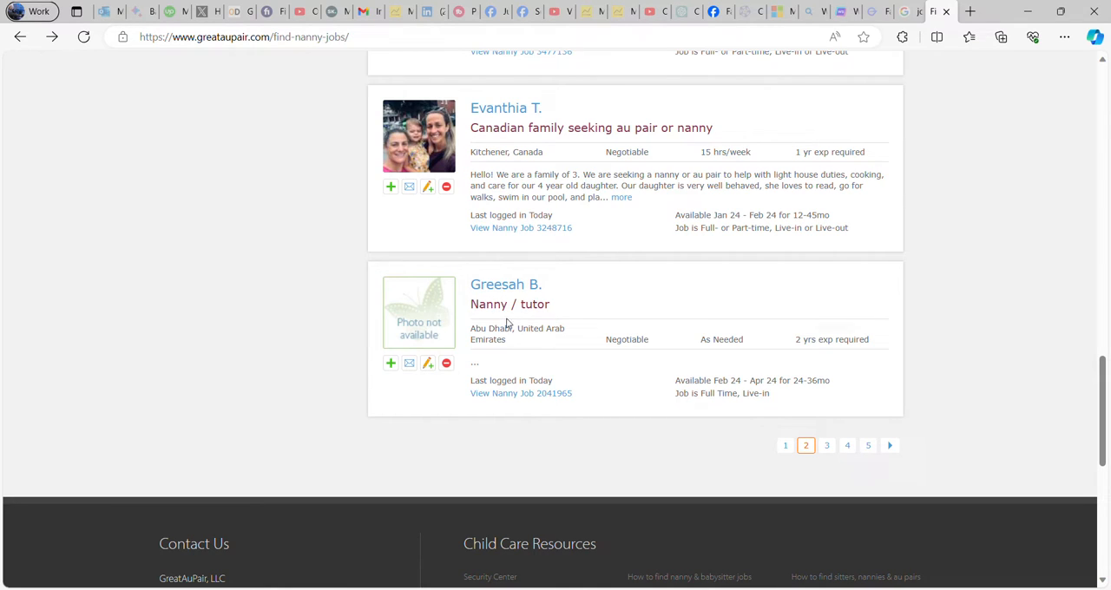
scroll("up", 3)
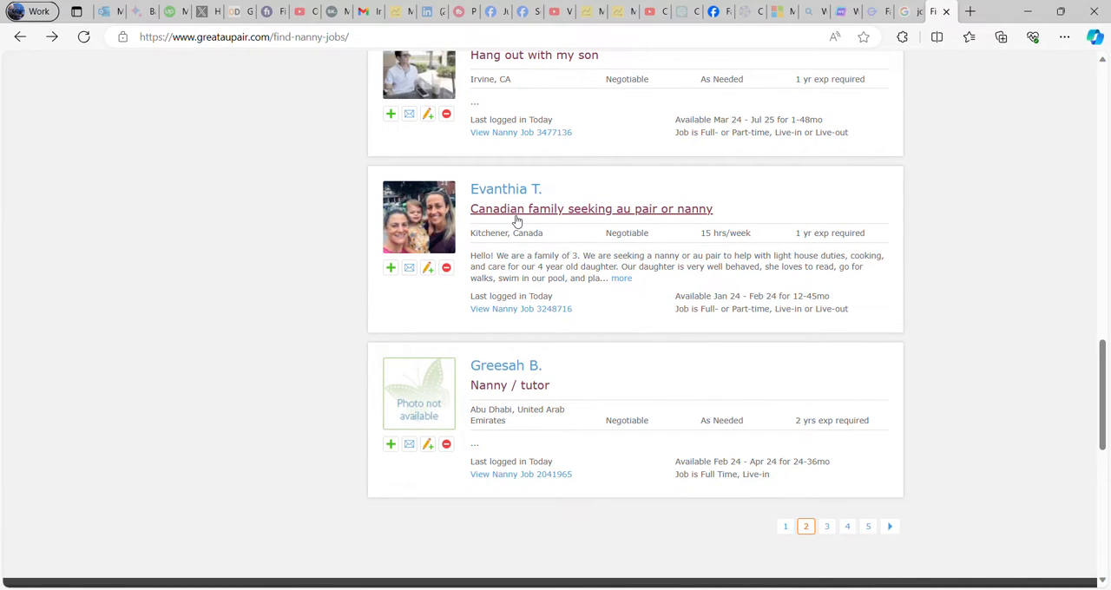
scroll("up", 3)
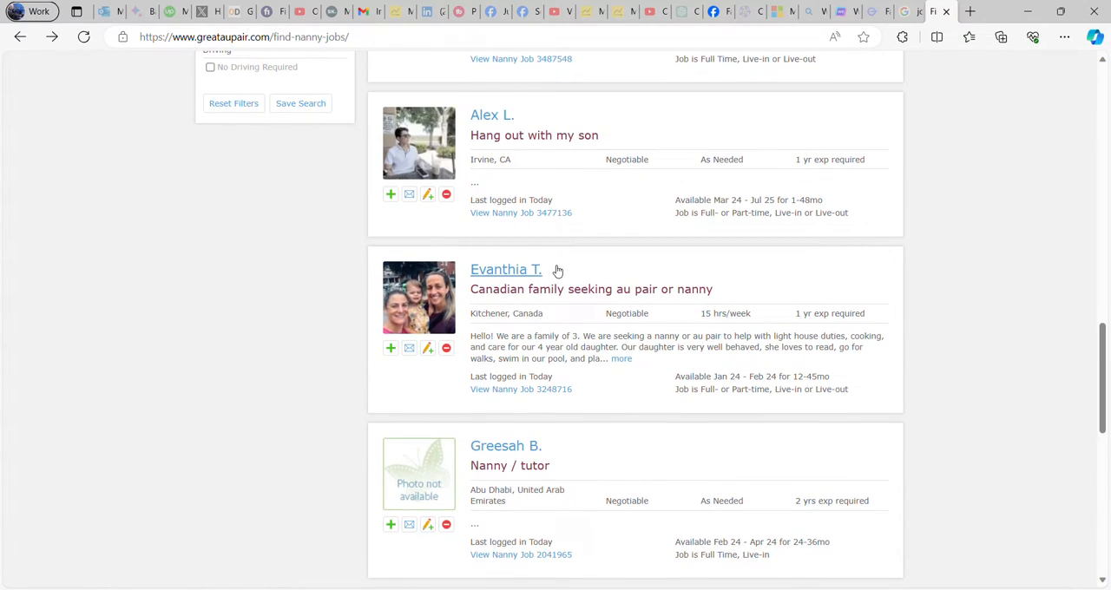
mouse_move(535, 136)
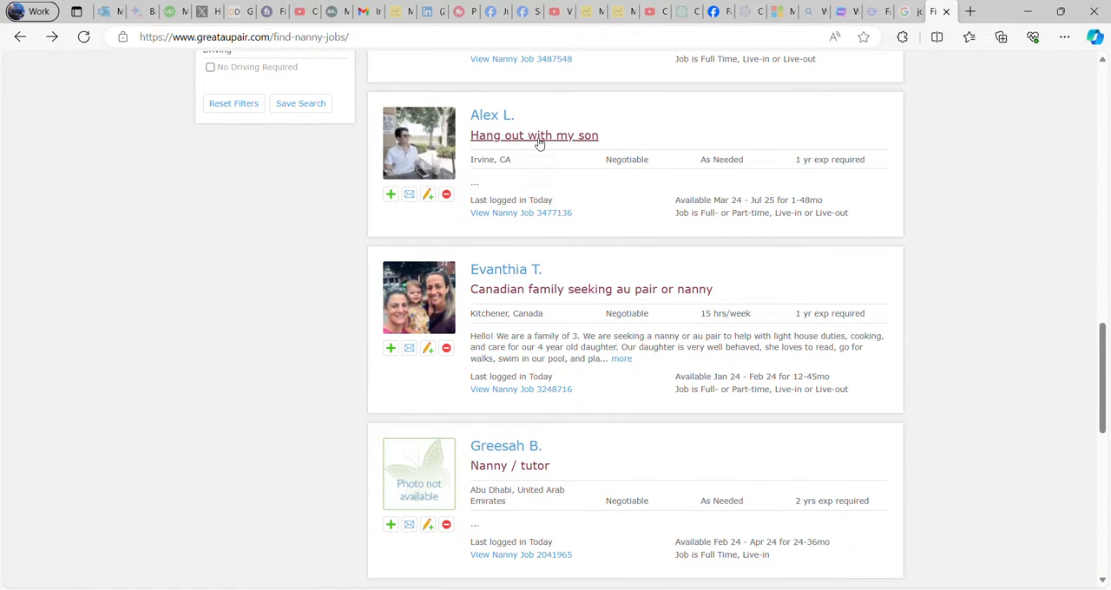
scroll("up", 3)
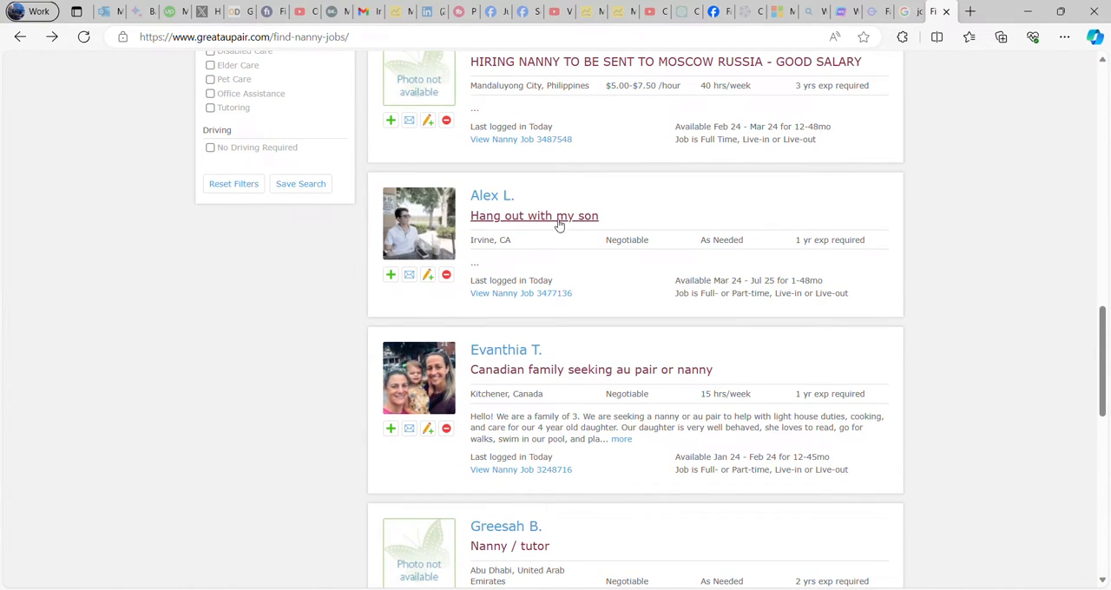
mouse_move(553, 252)
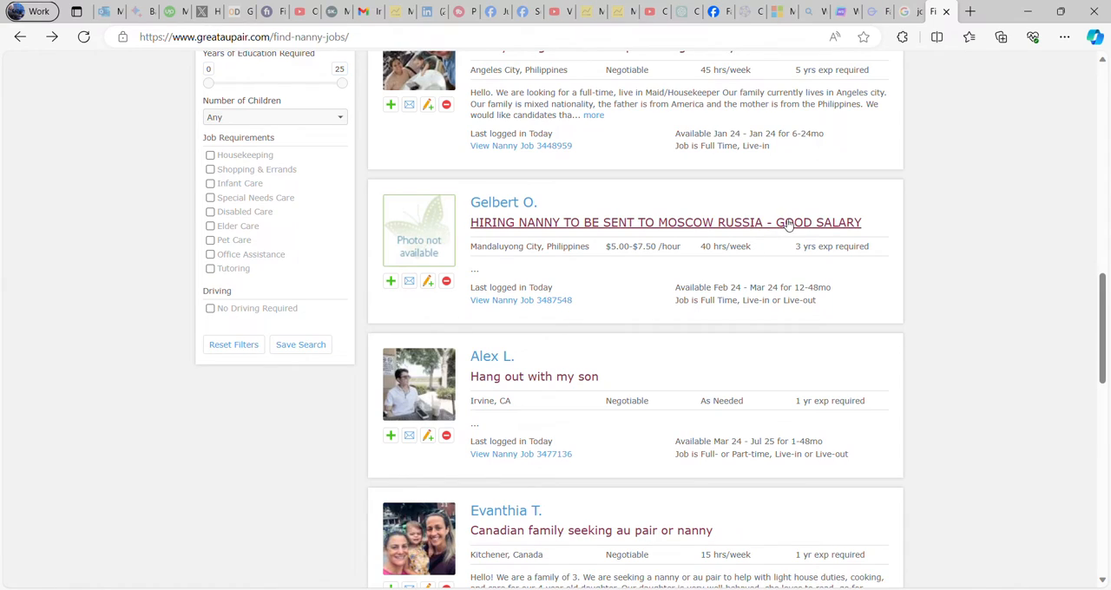
mouse_move(629, 248)
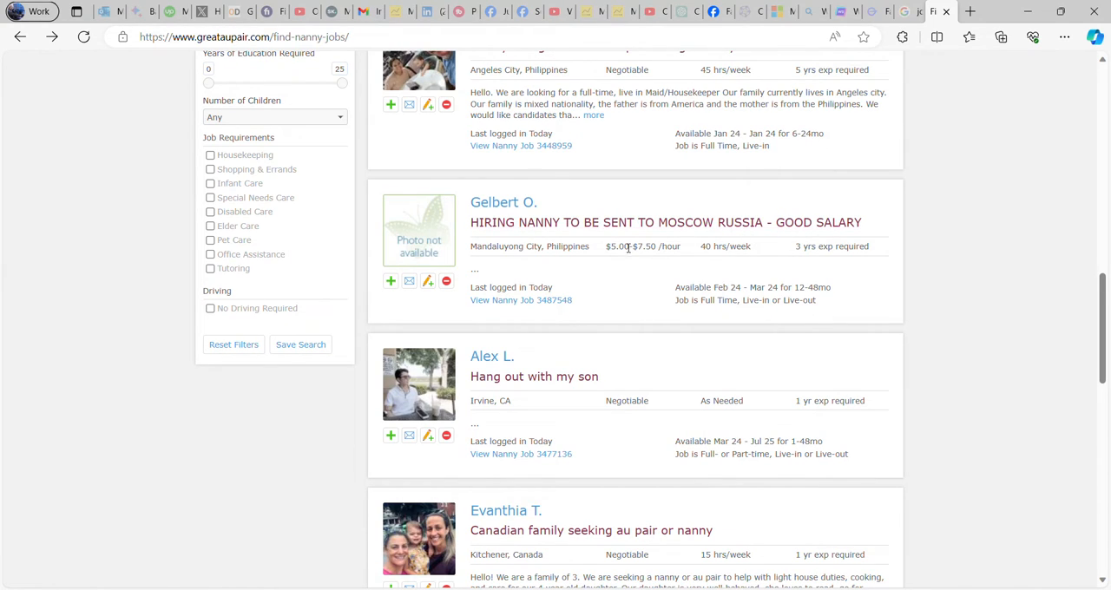
mouse_move(619, 255)
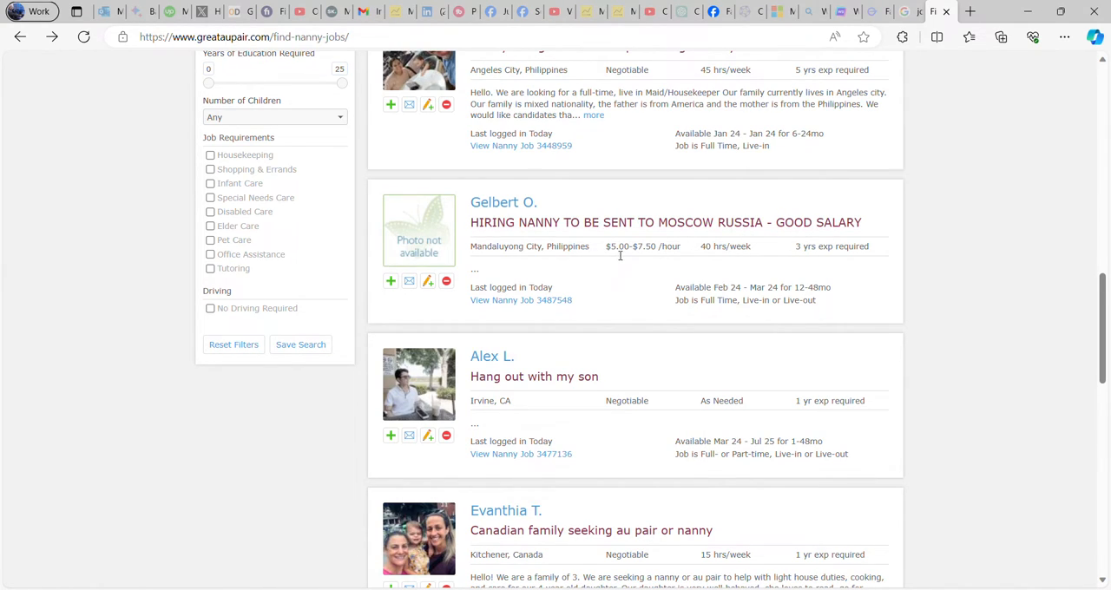
mouse_move(717, 262)
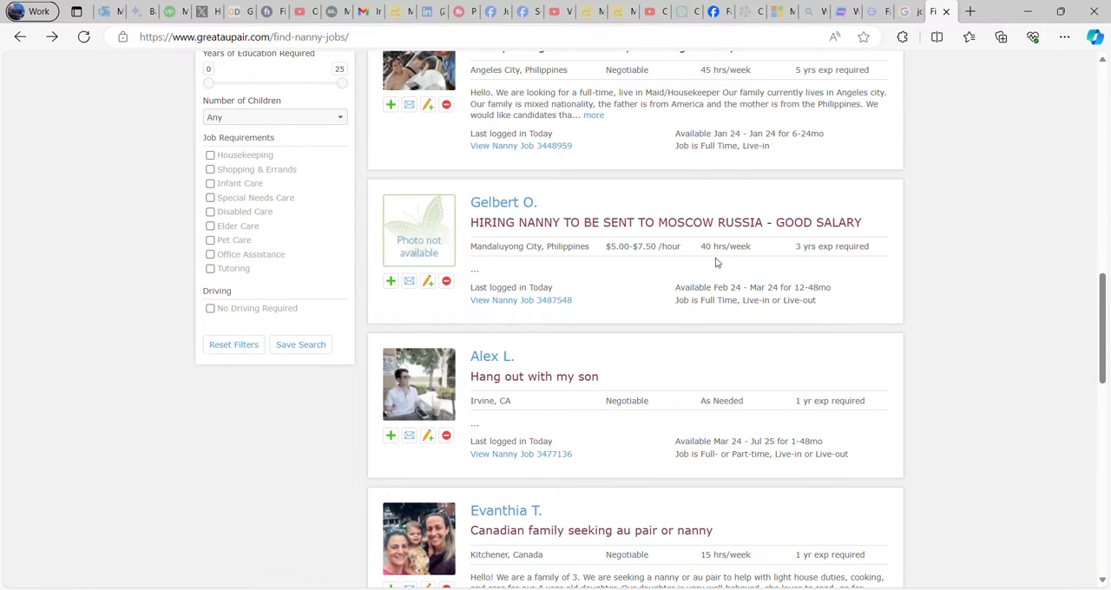
mouse_move(731, 259)
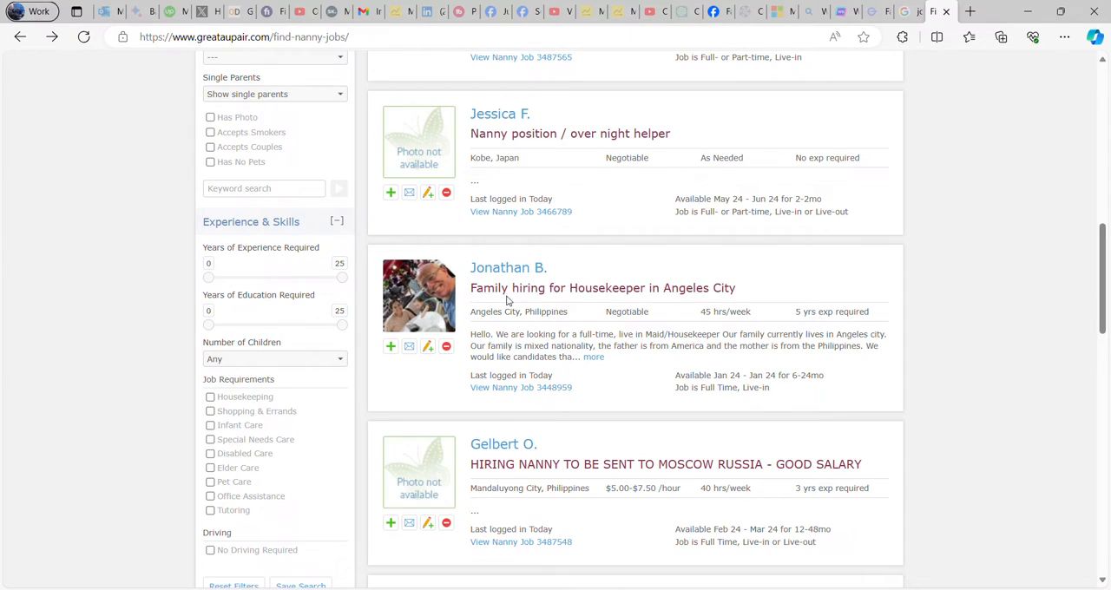
mouse_move(587, 302)
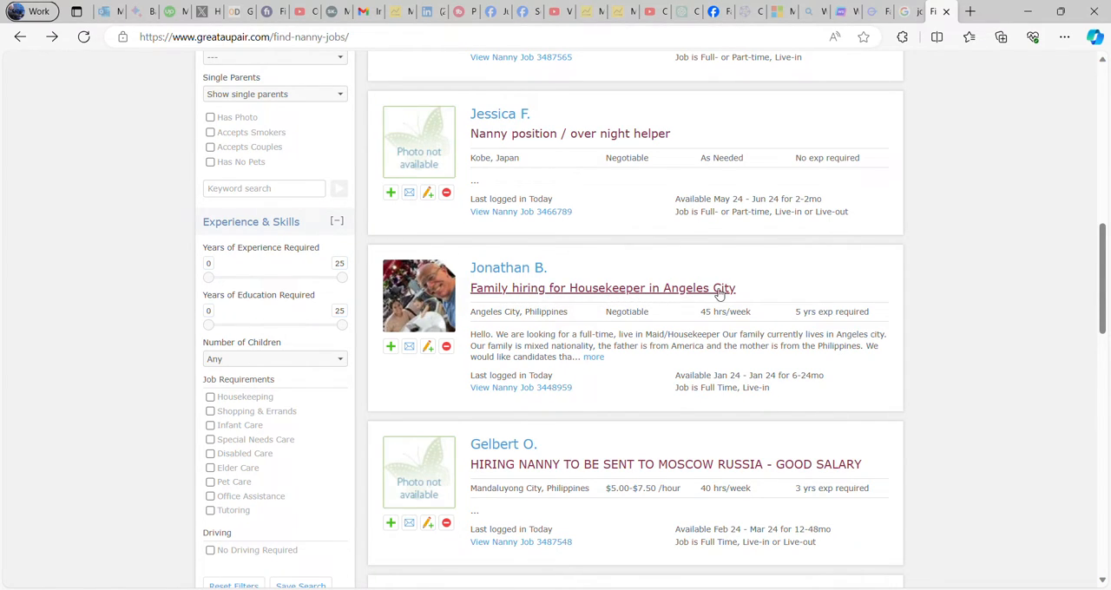
scroll("up", 3)
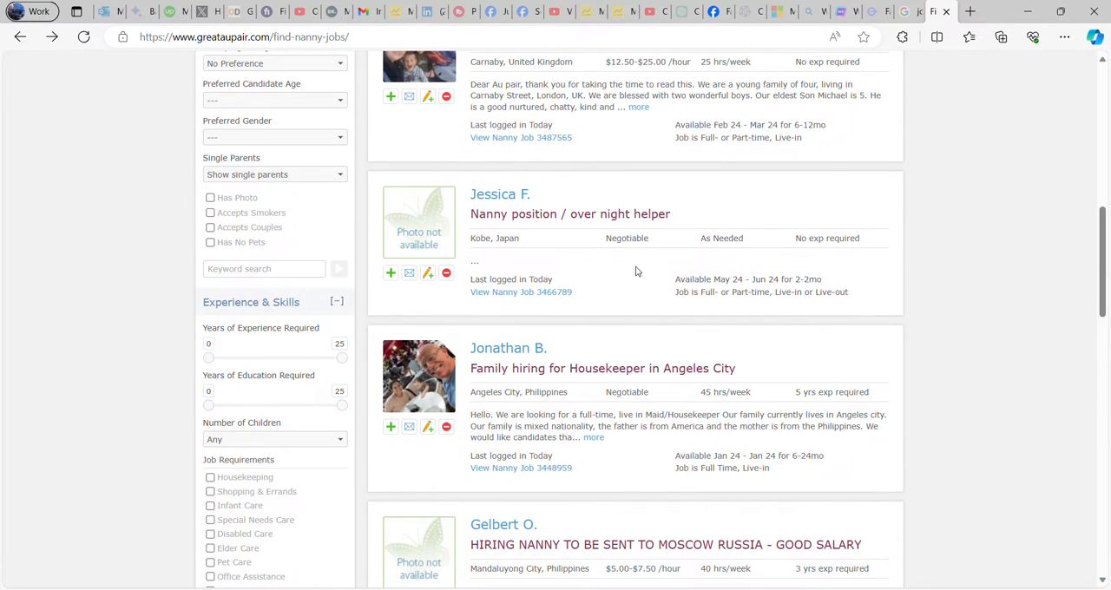
mouse_move(546, 226)
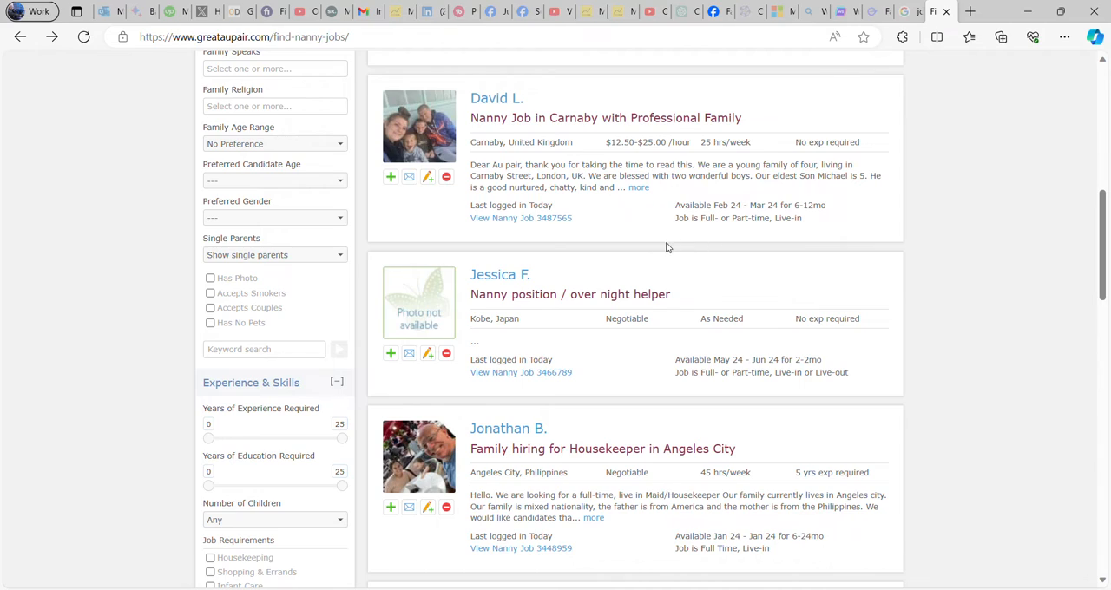
mouse_move(545, 316)
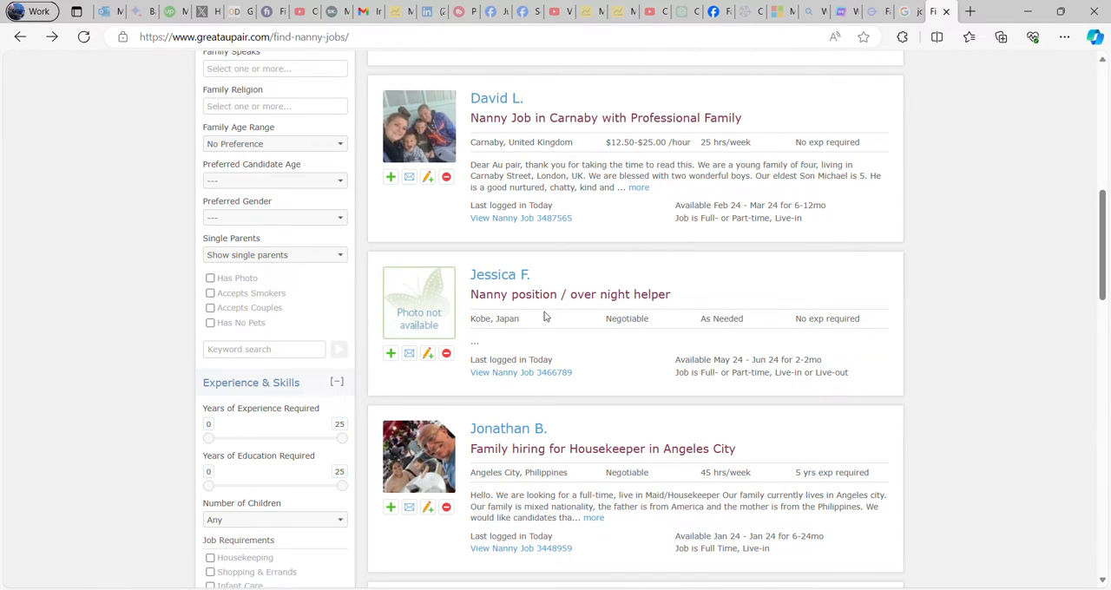
mouse_move(562, 320)
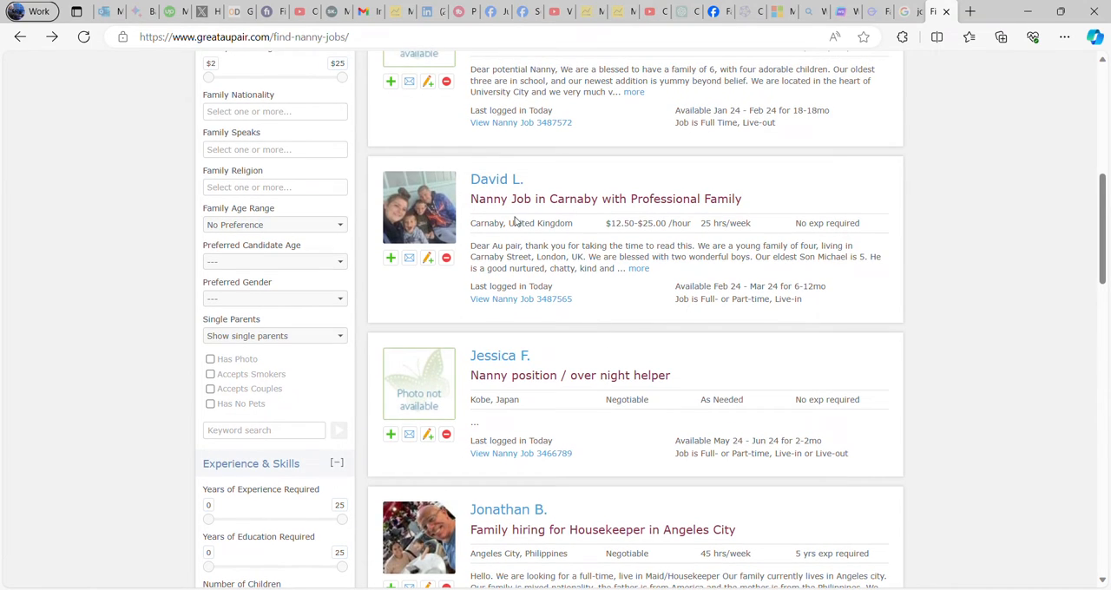
mouse_move(695, 212)
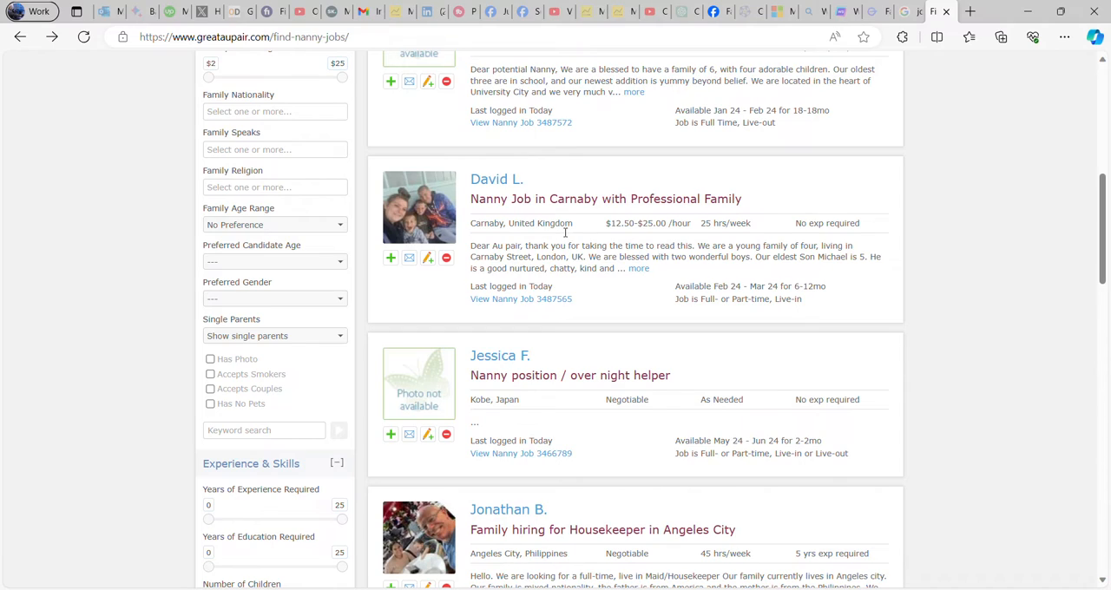
mouse_move(630, 233)
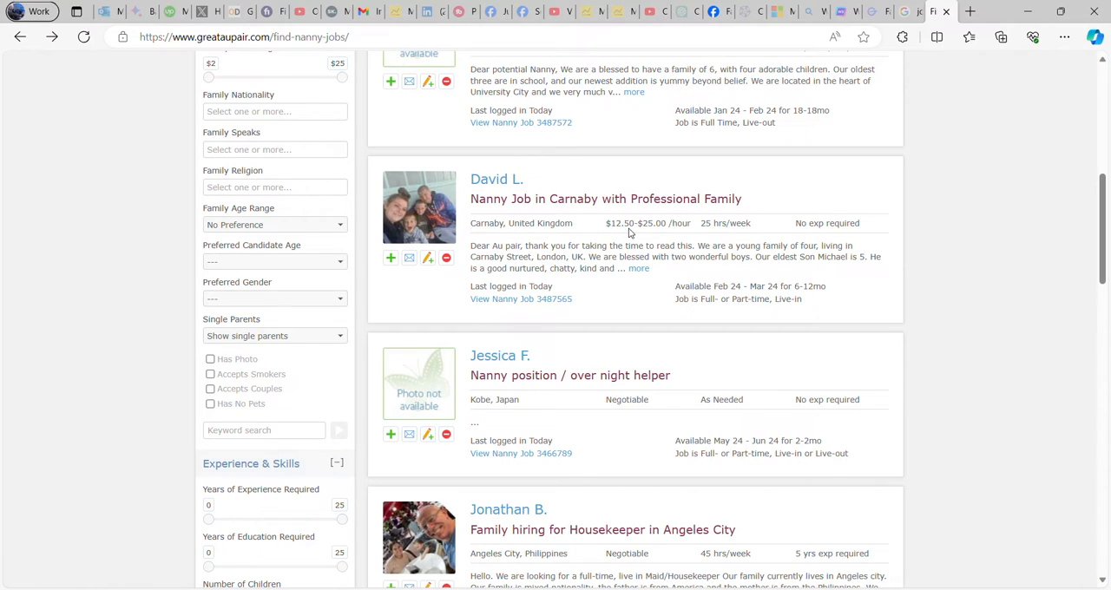
mouse_move(647, 242)
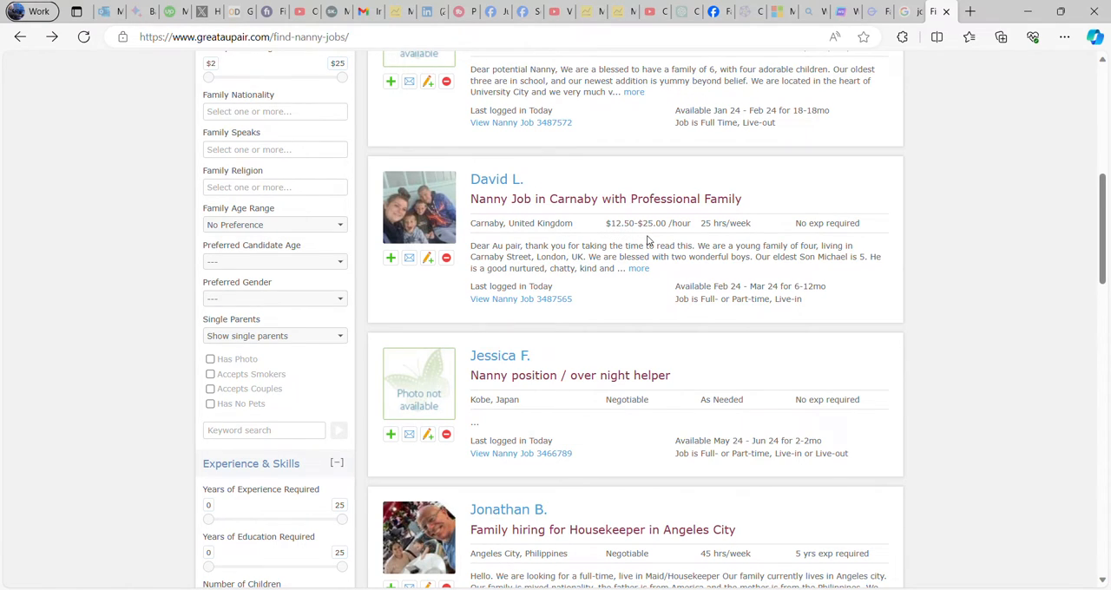
scroll("up", 3)
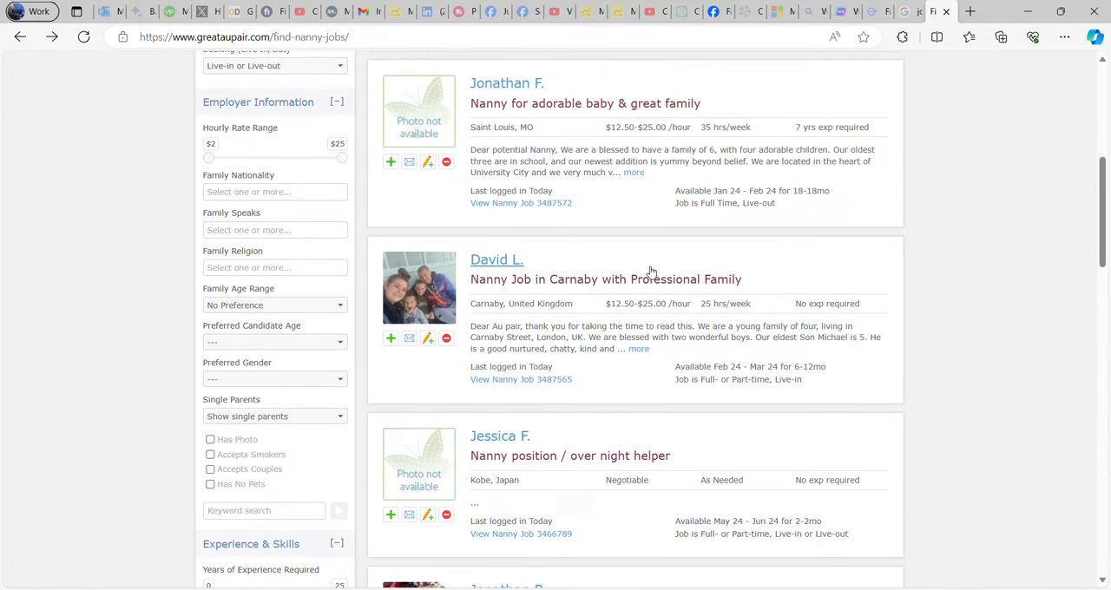
mouse_move(669, 323)
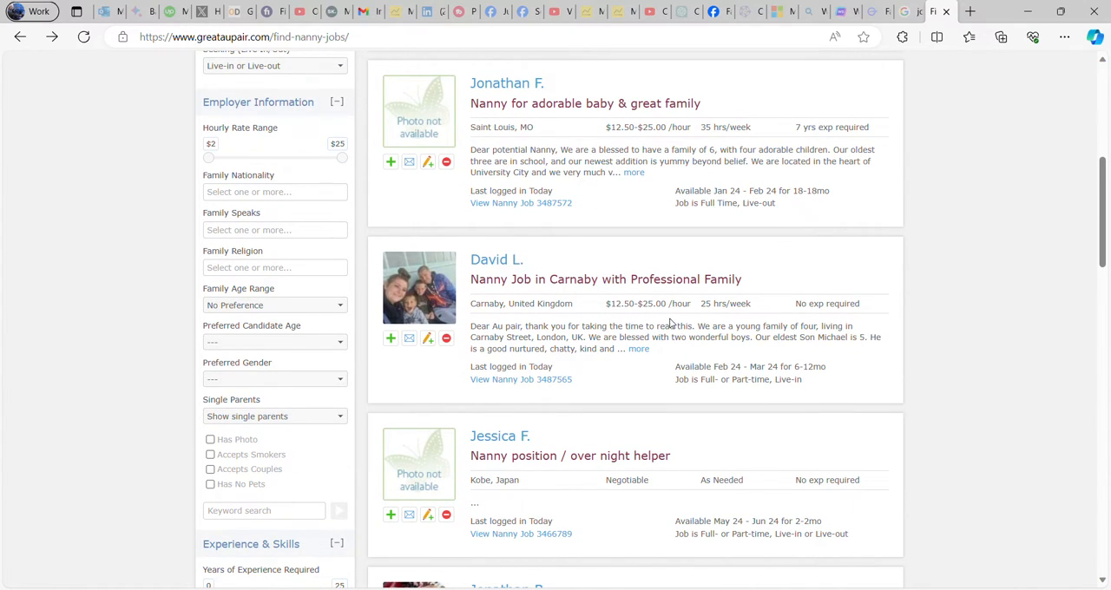
scroll("up", 3)
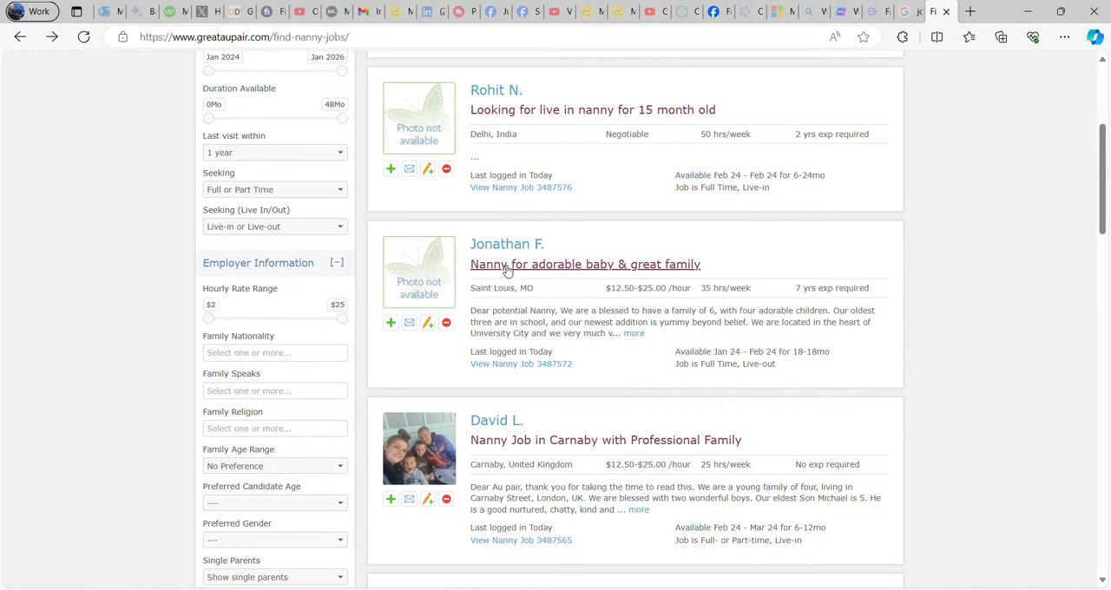
mouse_move(616, 299)
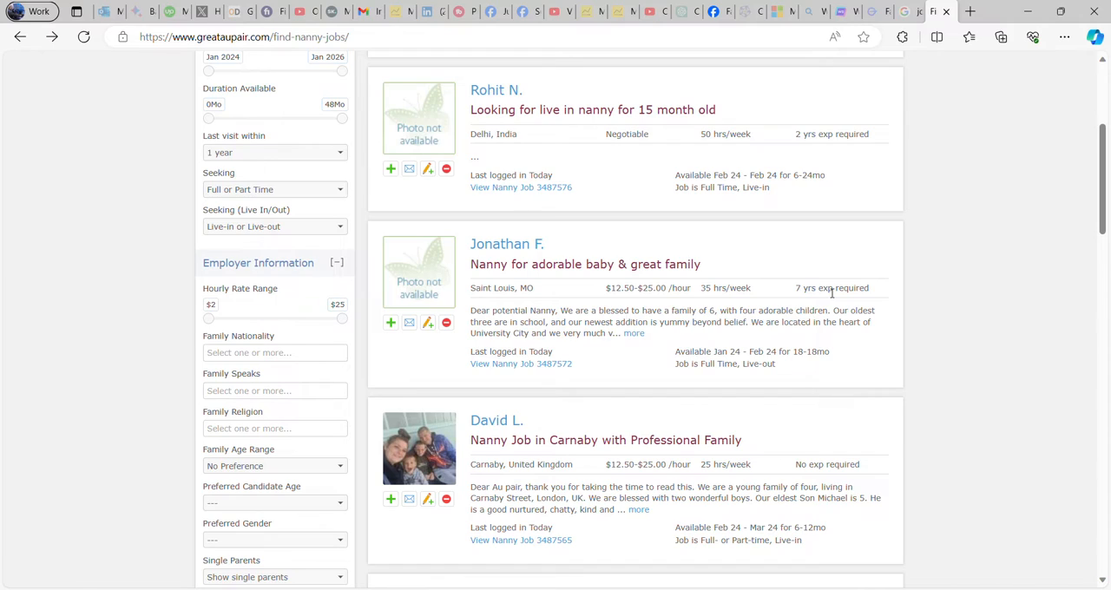
scroll("up", 3)
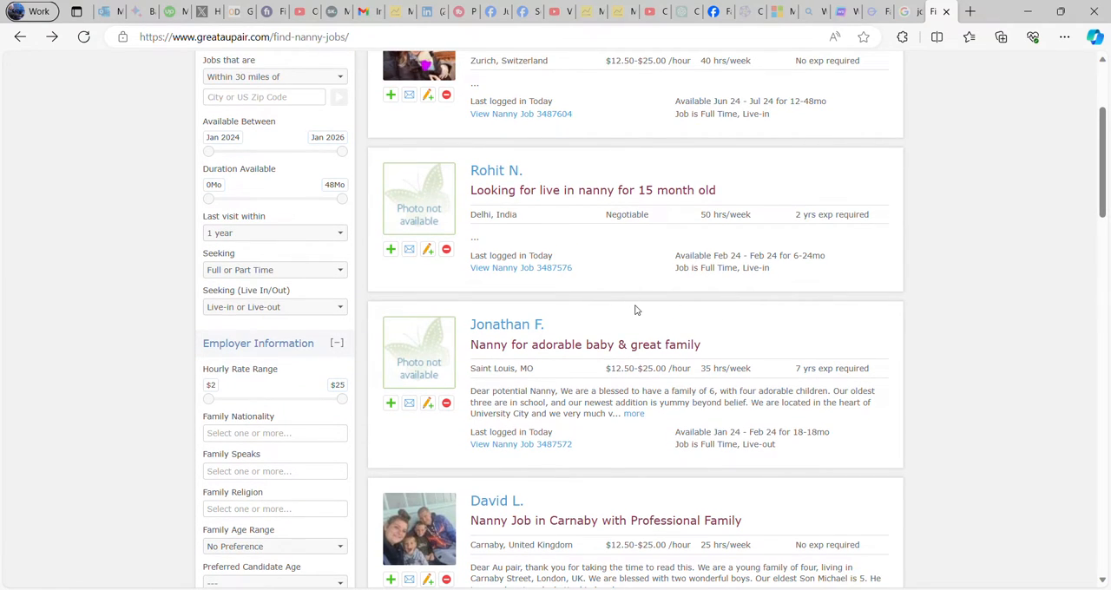
mouse_move(576, 255)
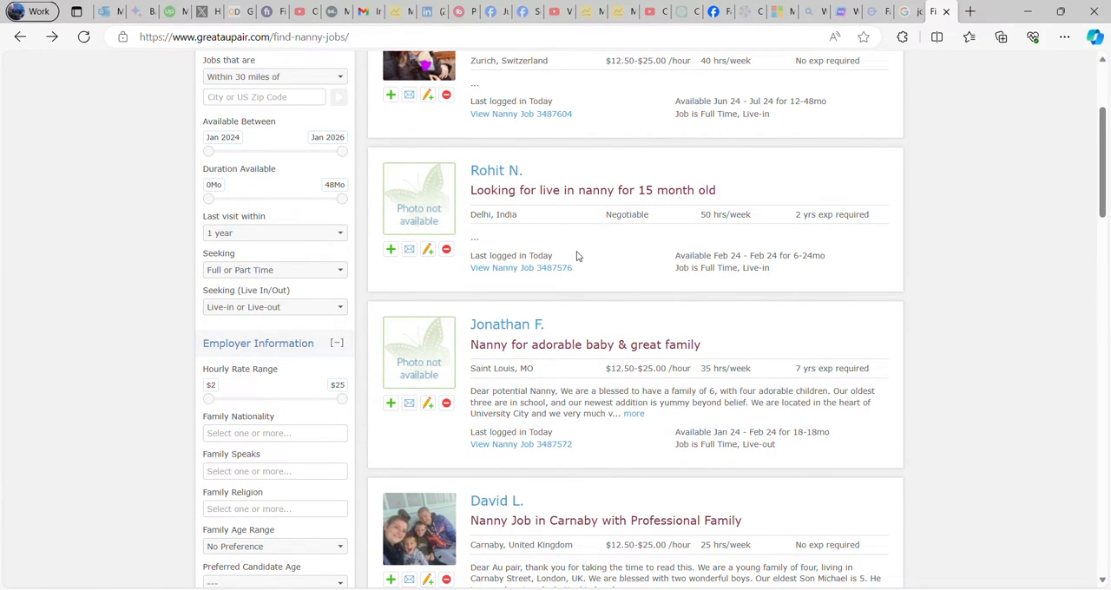
mouse_move(573, 241)
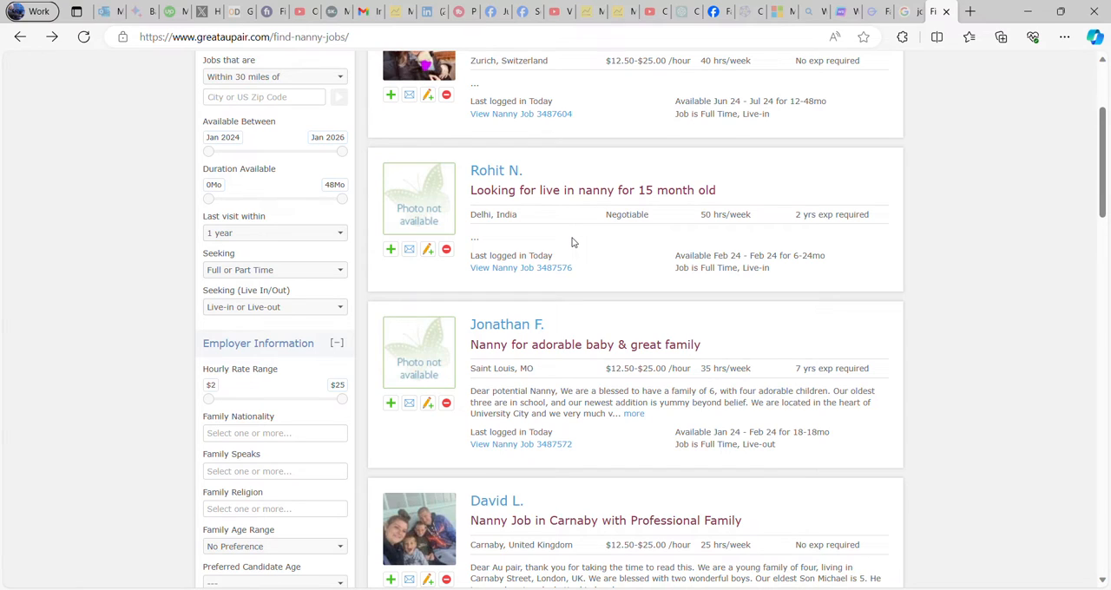
scroll("up", 3)
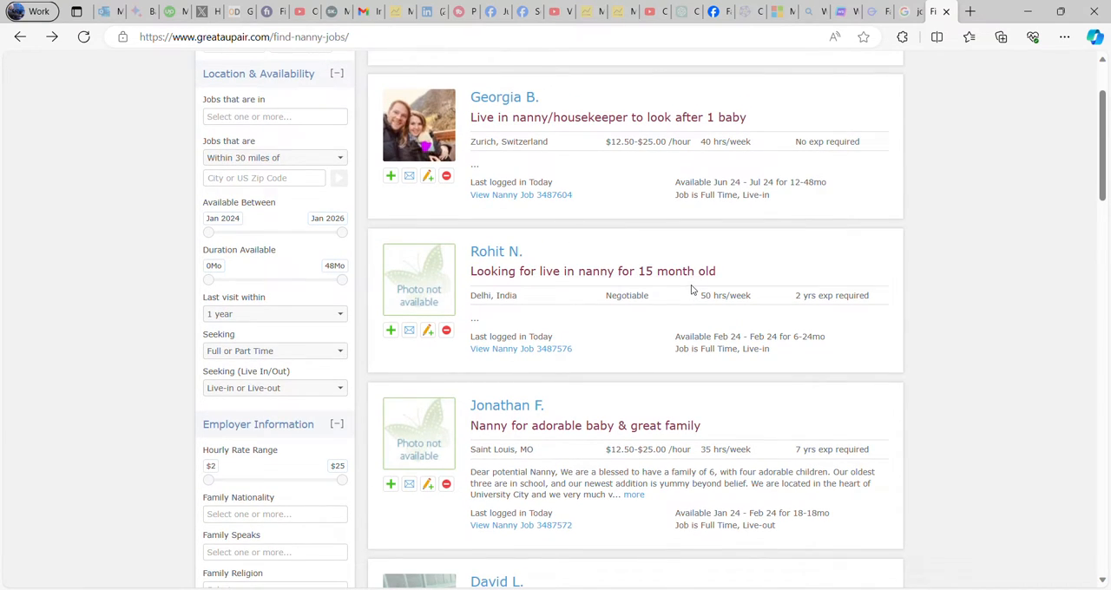
scroll("up", 3)
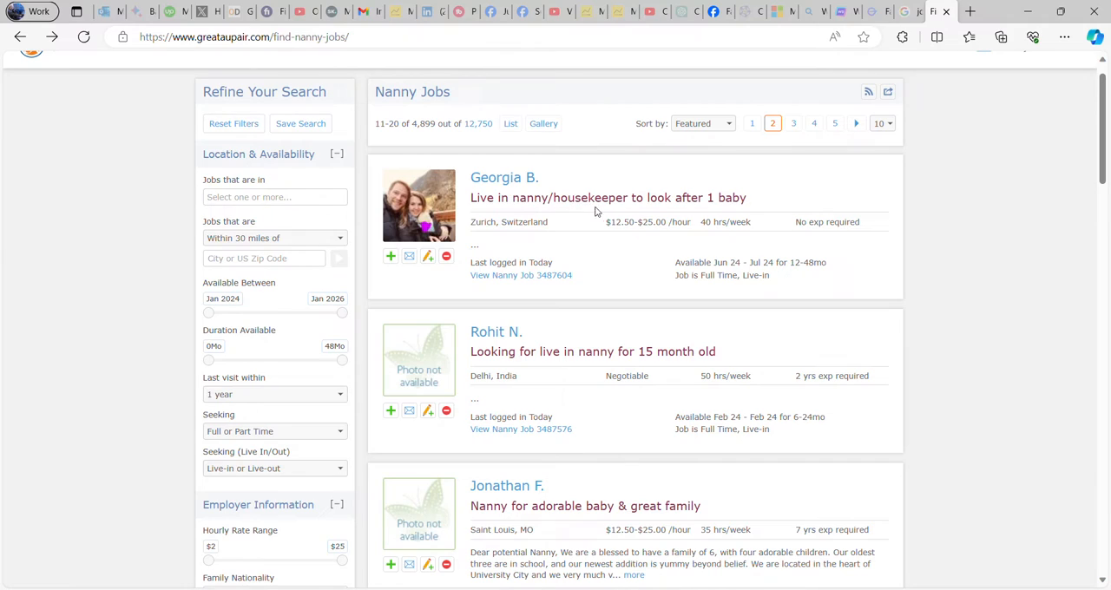
mouse_move(715, 222)
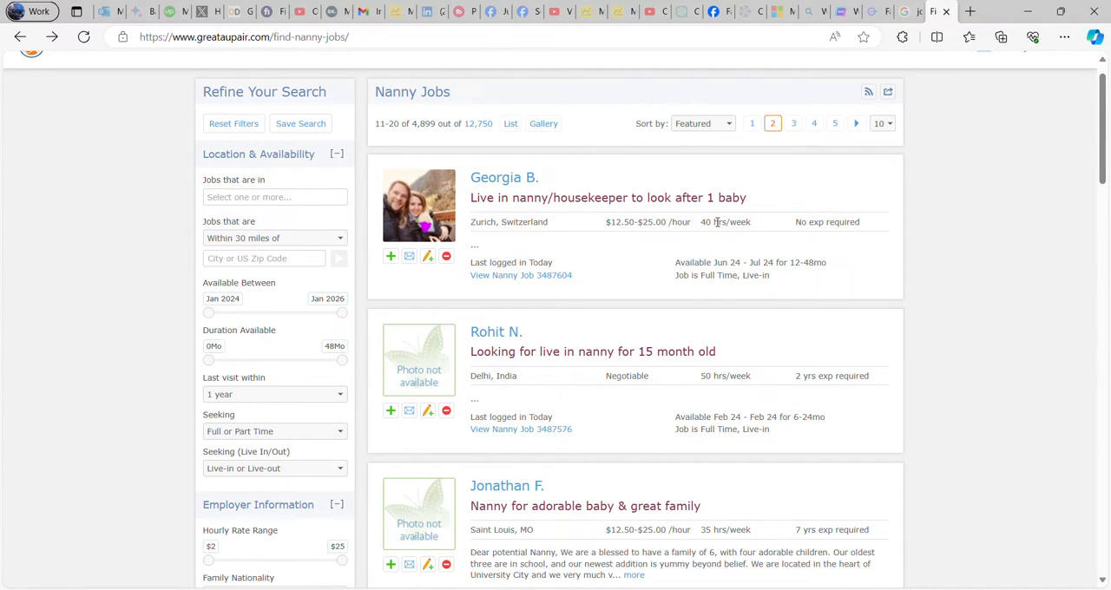
scroll("up", 3)
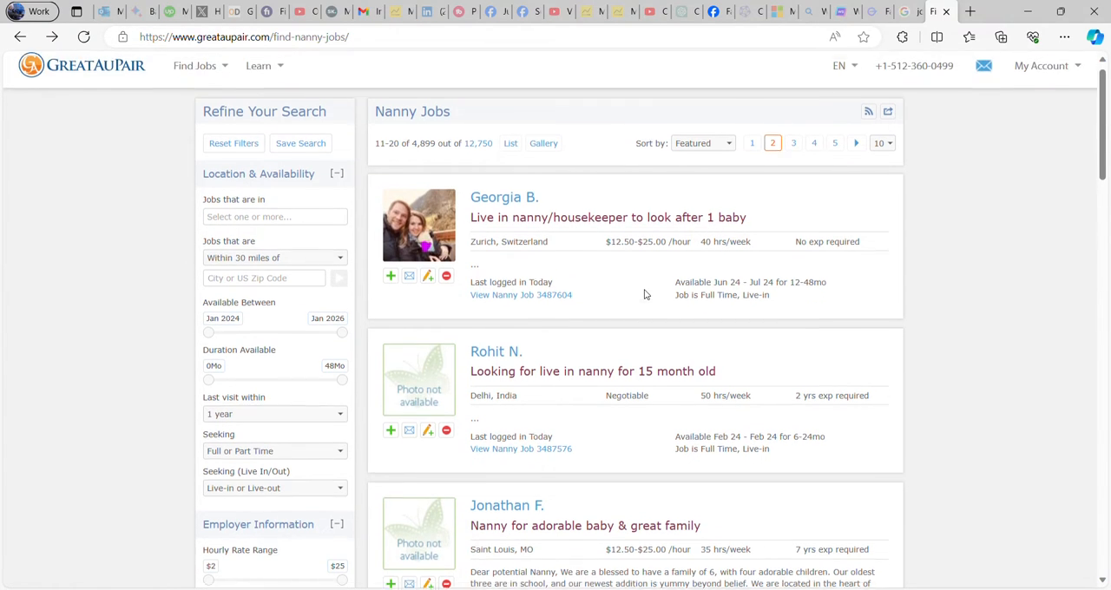
scroll("up", 3)
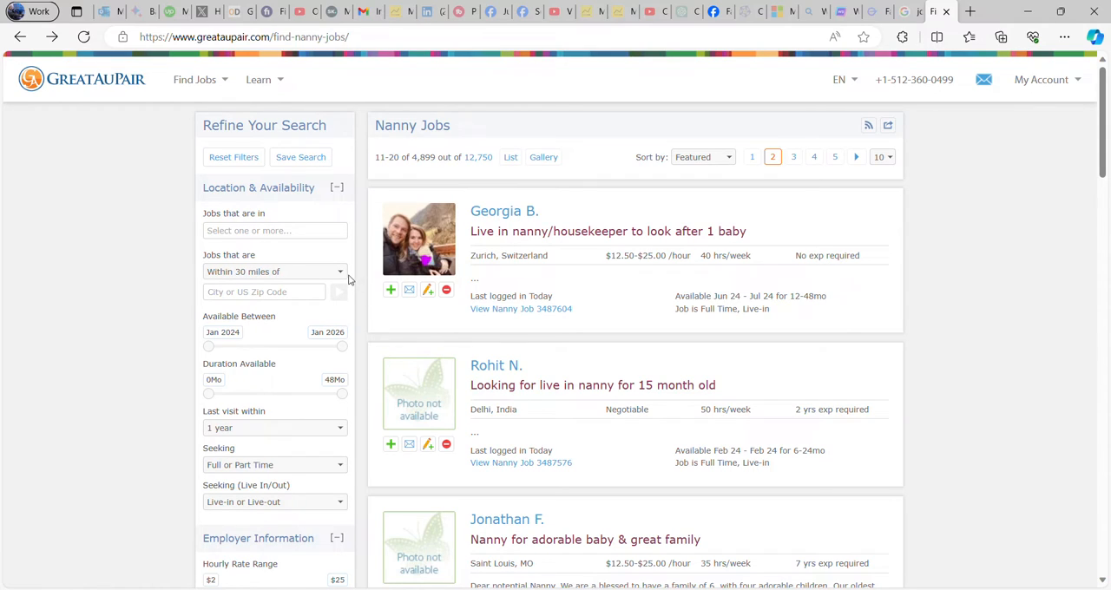
Step: Switch to the Housekeeper Jobs listings and browse the first posts
left_click(195, 80)
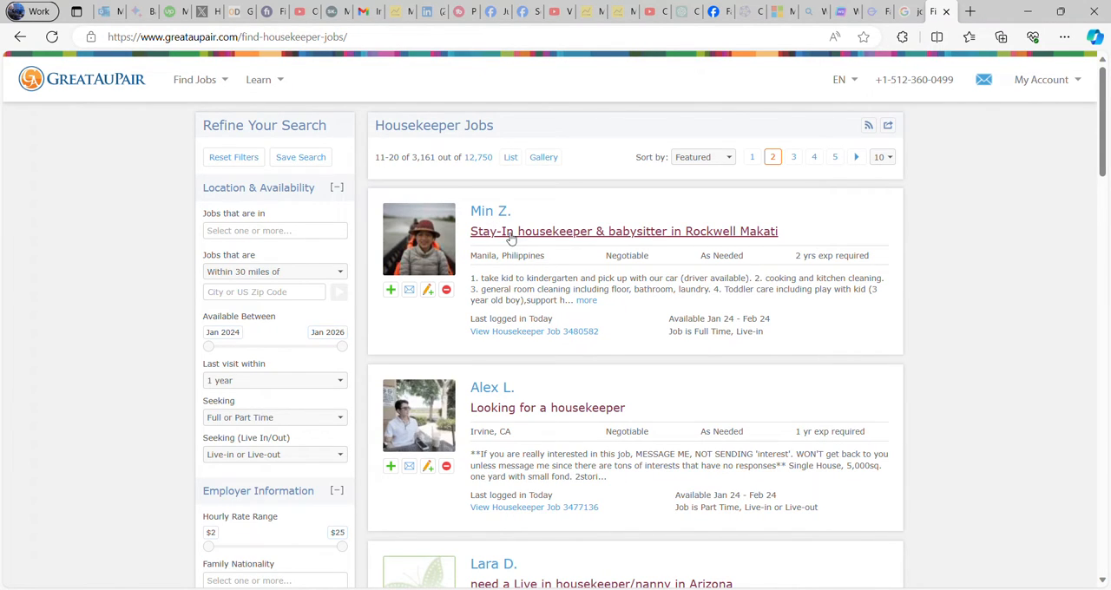
mouse_move(743, 243)
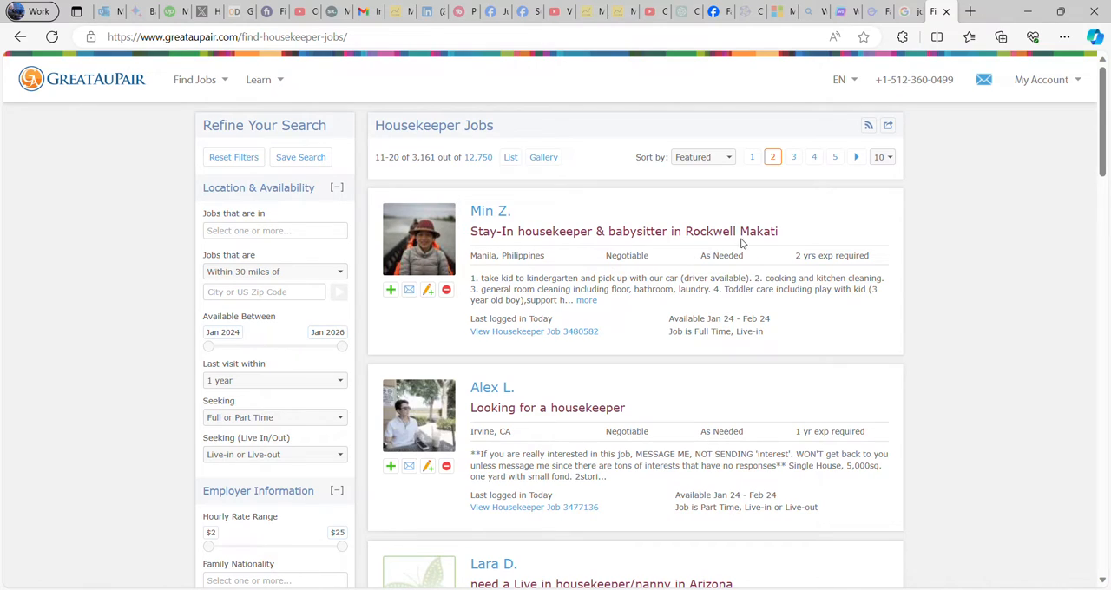
scroll("down", 3)
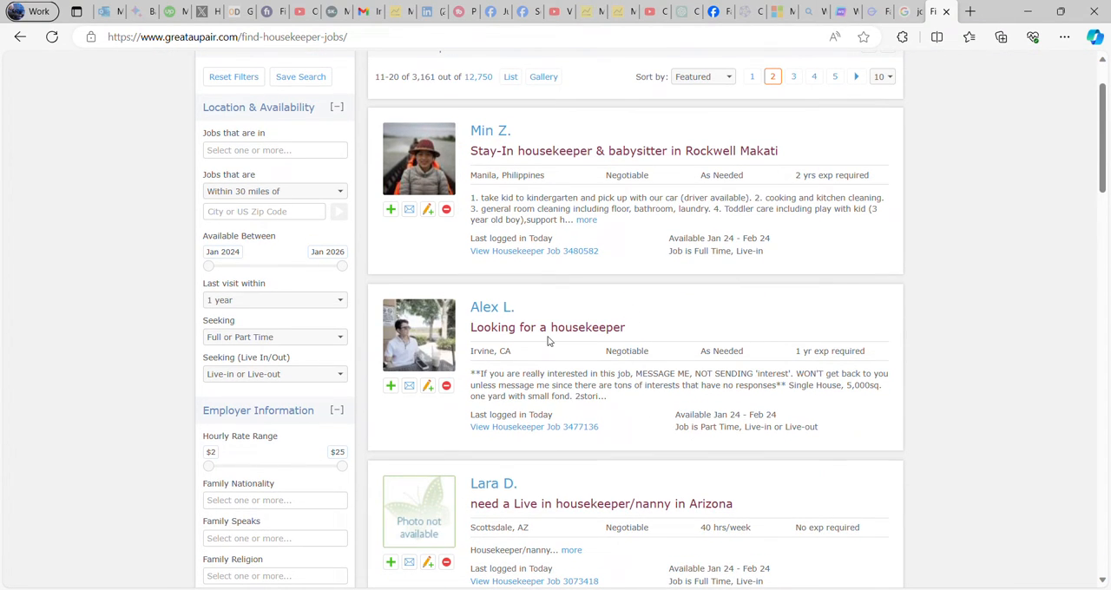
scroll("down", 3)
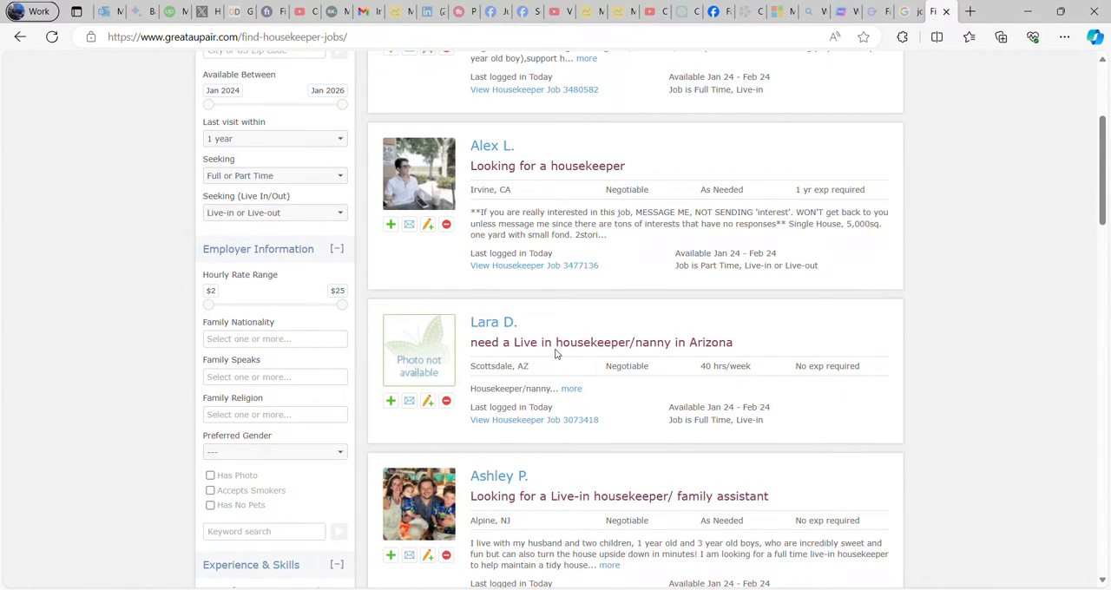
scroll("down", 3)
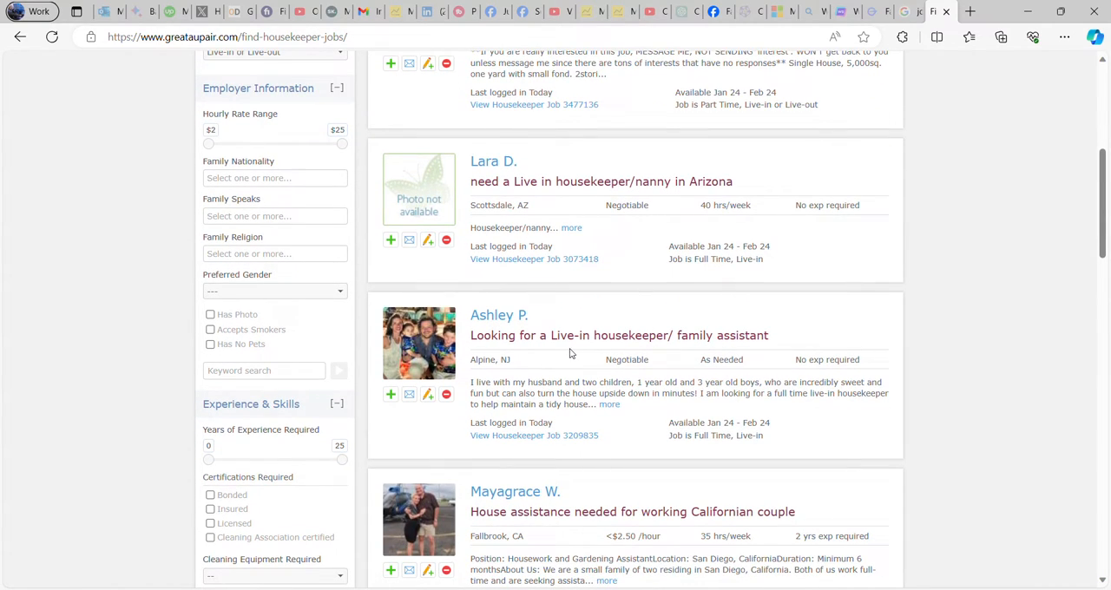
scroll("down", 3)
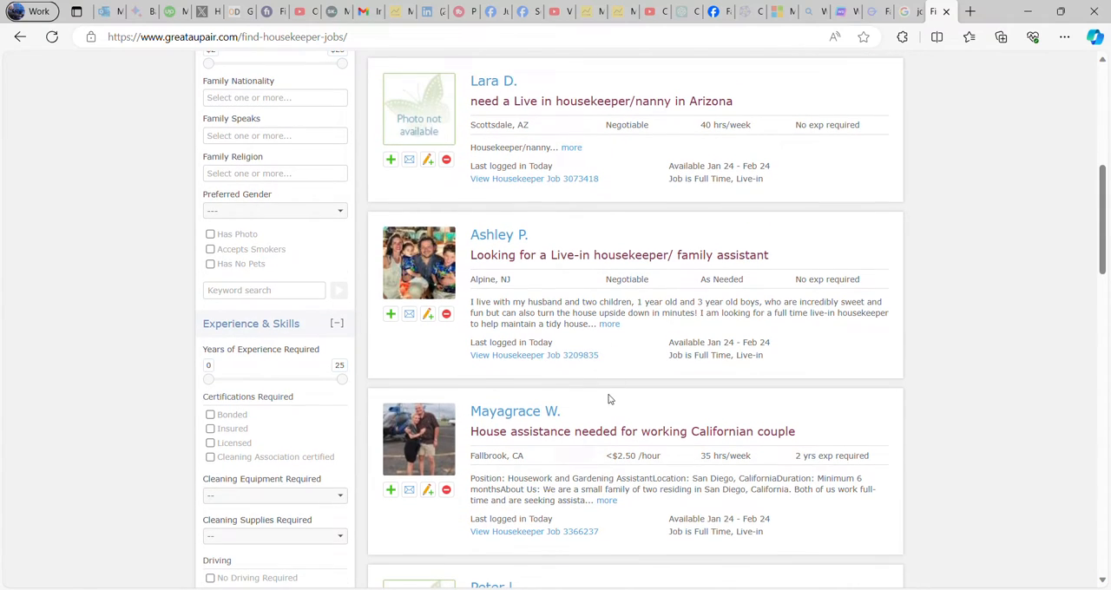
scroll("down", 3)
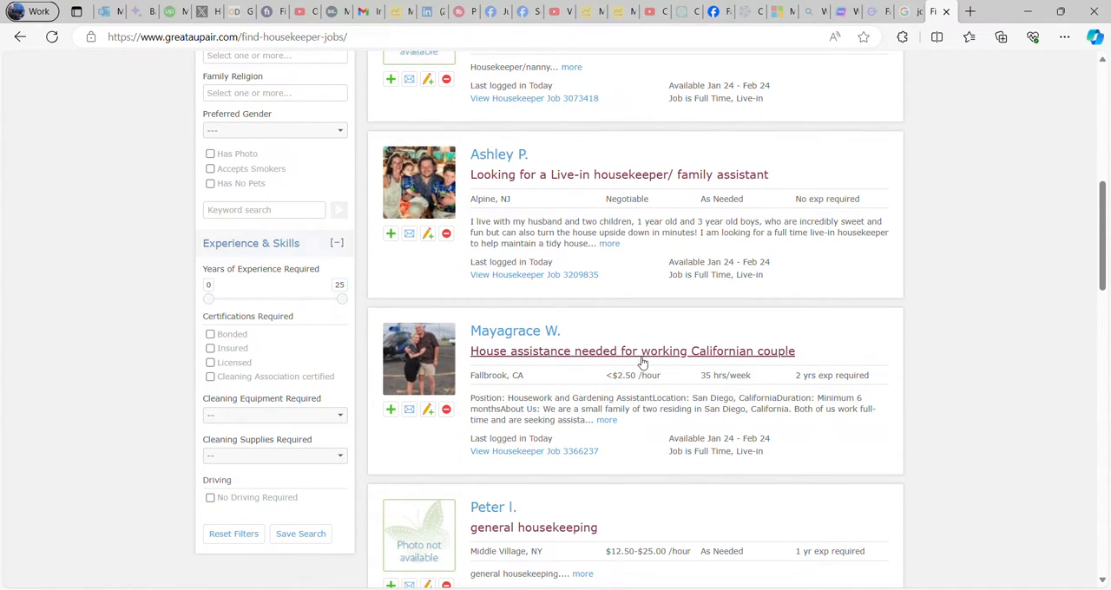
scroll("down", 3)
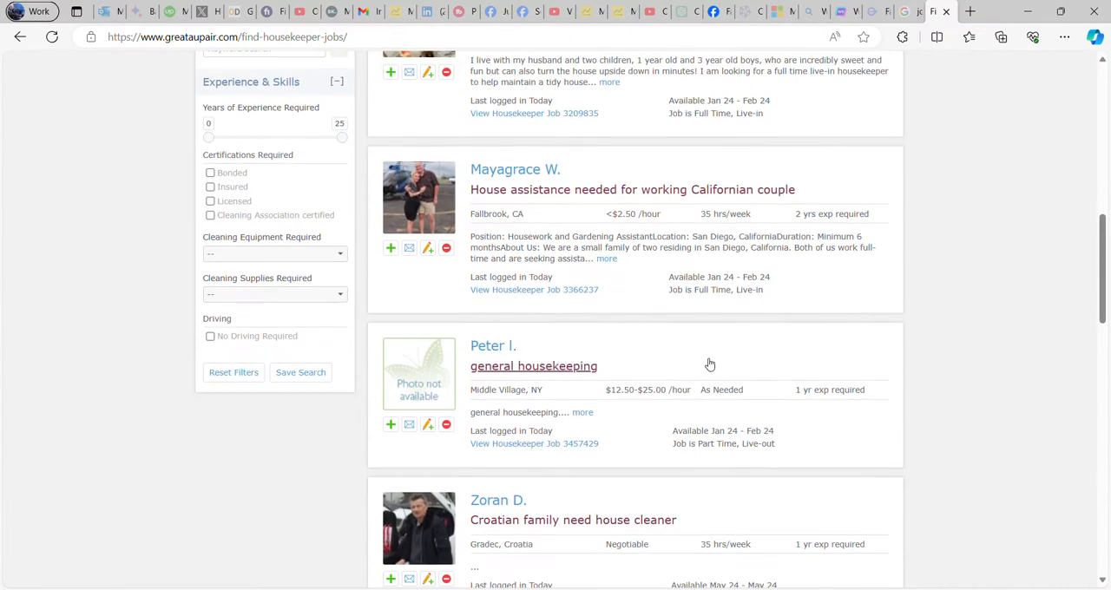
scroll("down", 3)
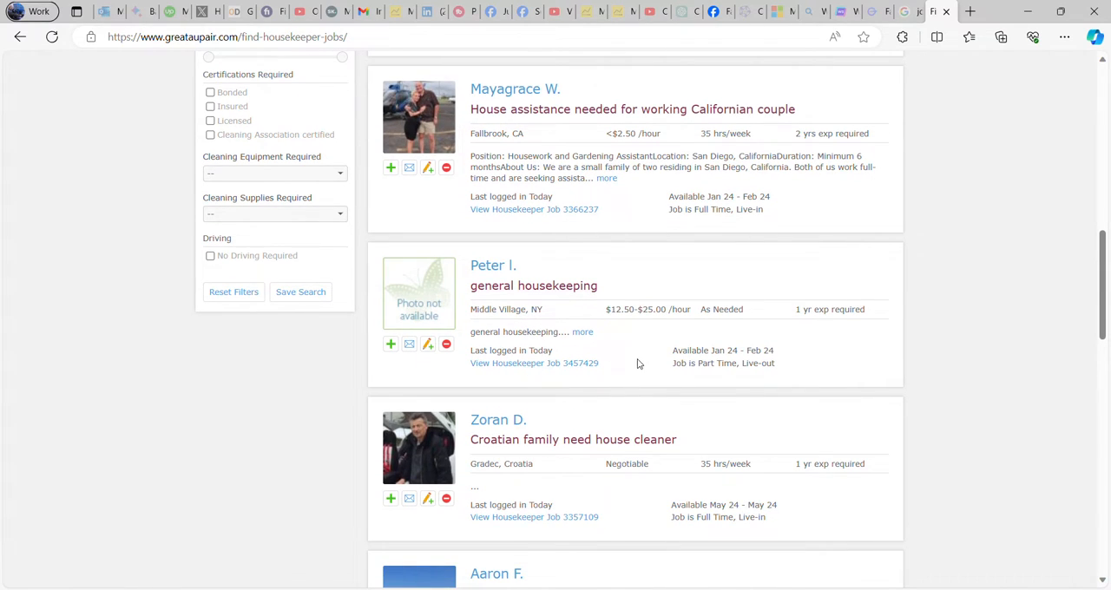
Step: Continue down the housekeeper listings and open the 'Looking for help with our home!' post
scroll("down", 3)
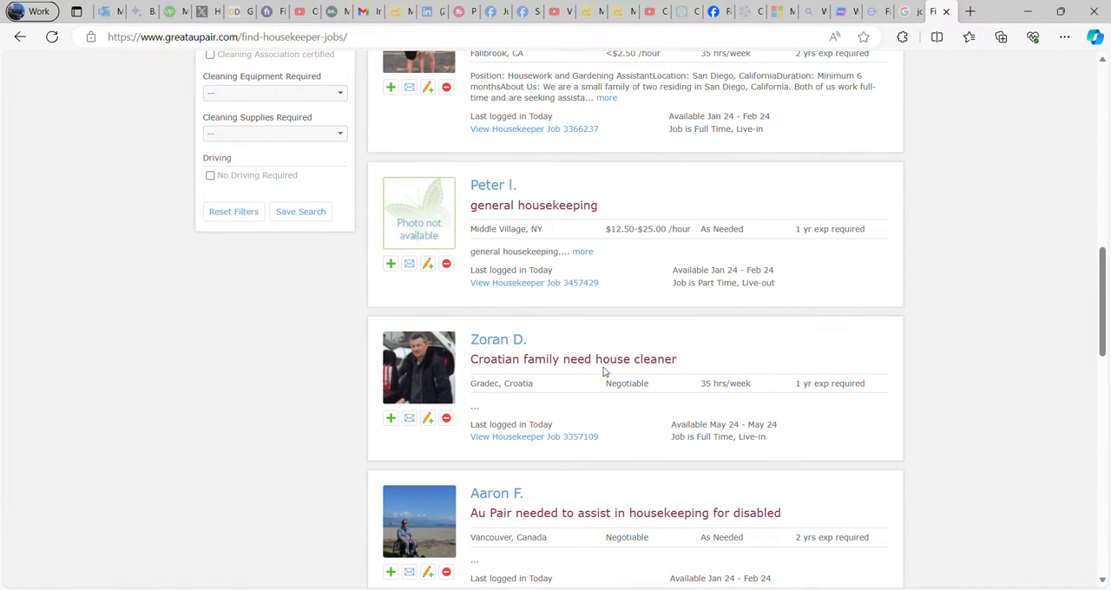
scroll("down", 3)
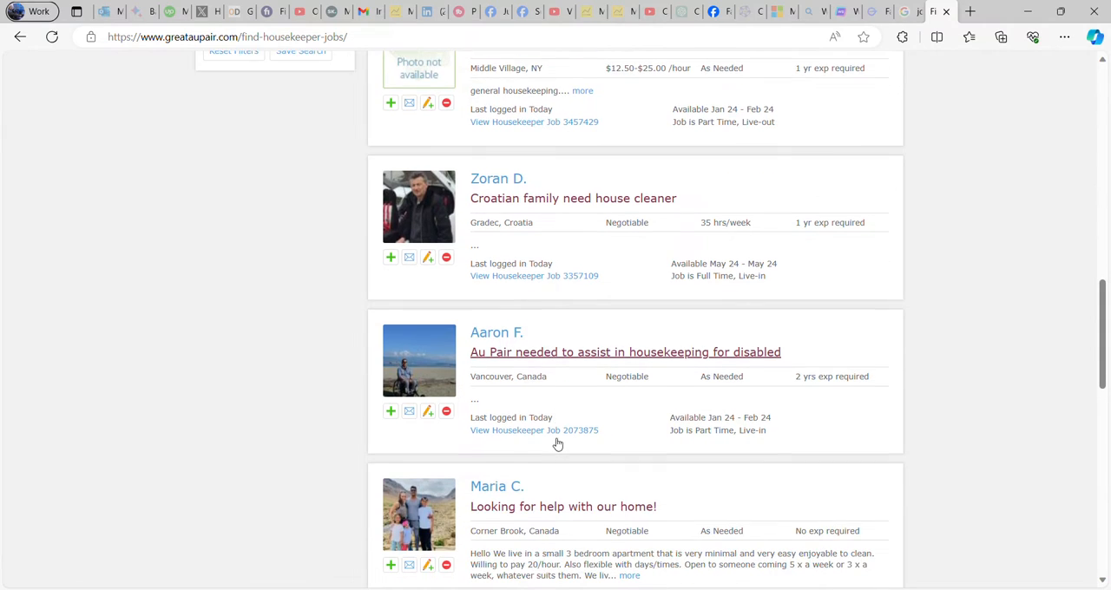
scroll("down", 3)
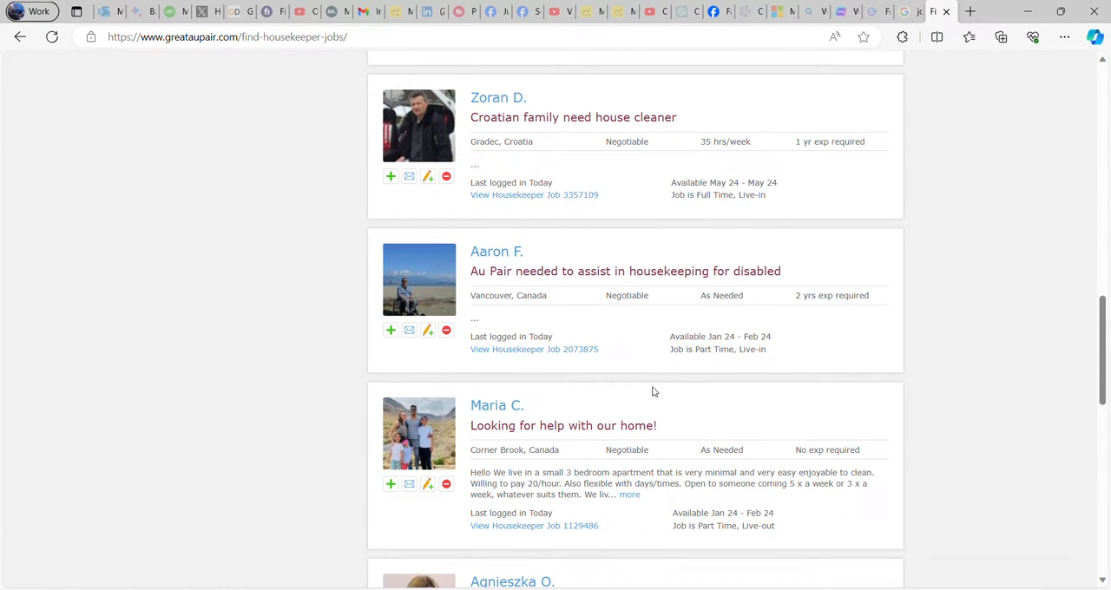
scroll("down", 3)
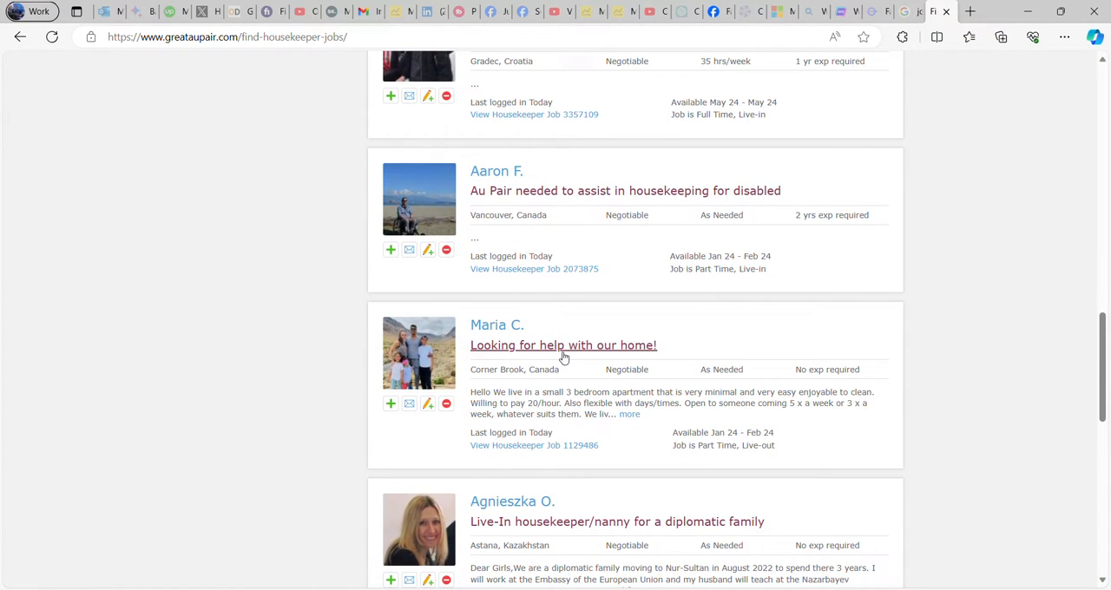
mouse_move(503, 355)
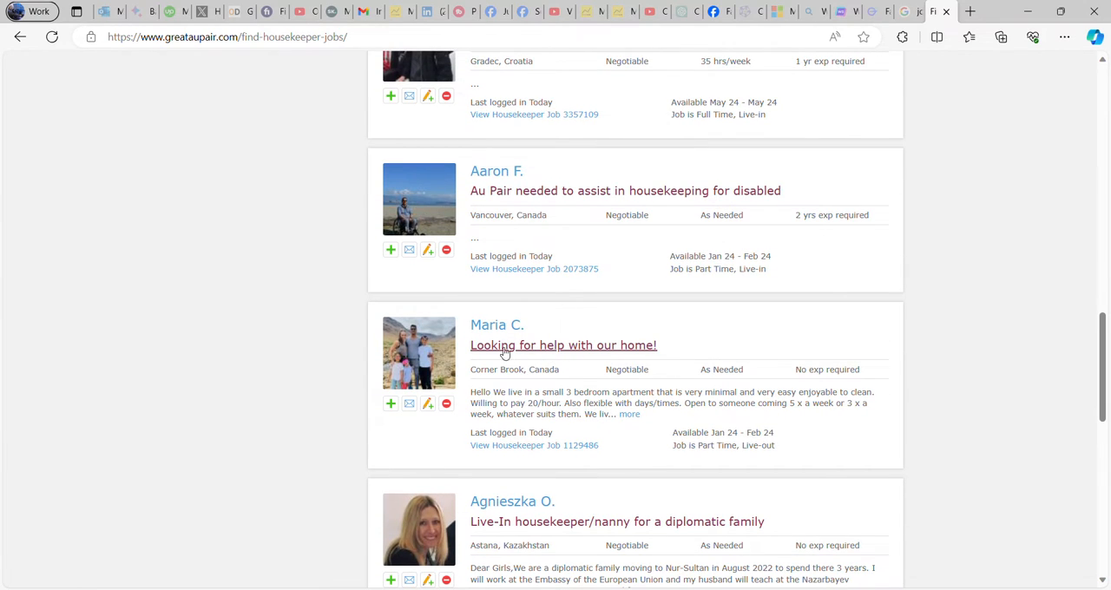
scroll("down", 3)
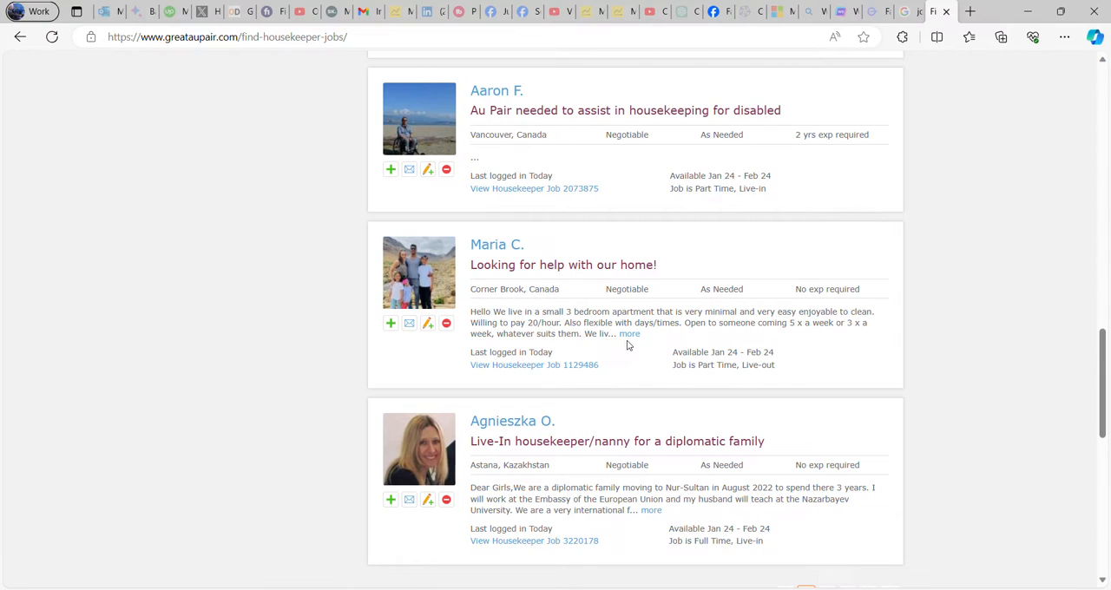
left_click(535, 364)
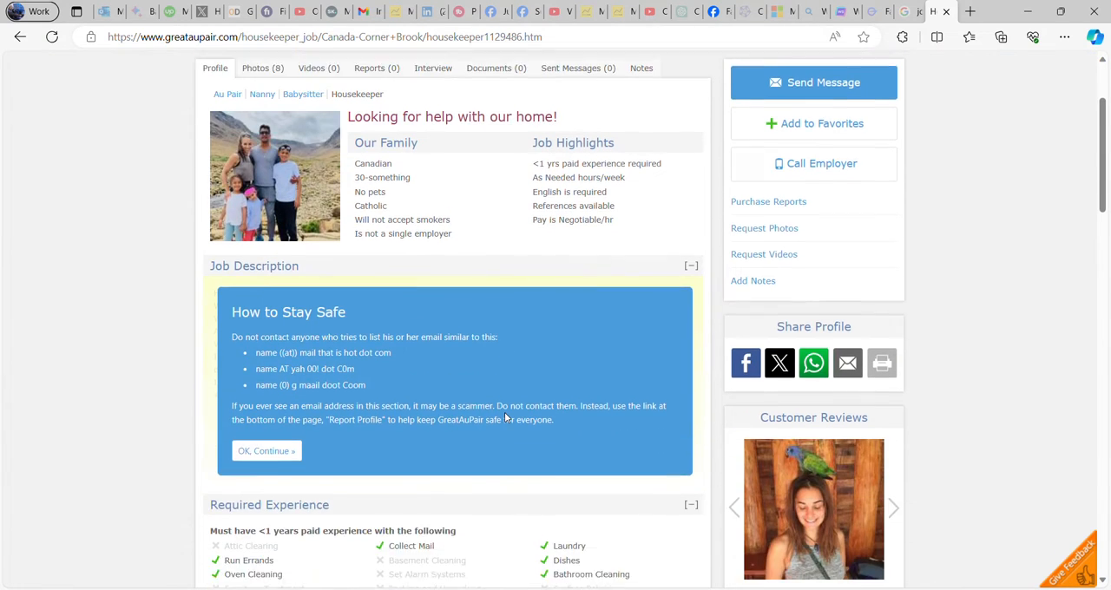
Step: Read the Corner Brook post's family, job highlights and required experience sections
scroll("down", 3)
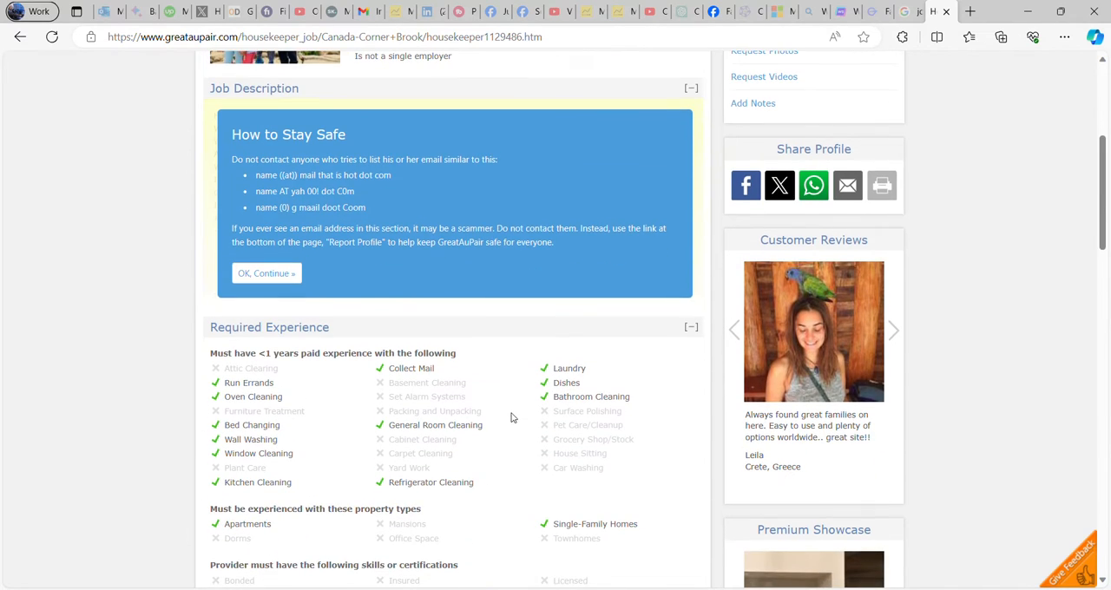
scroll("down", 3)
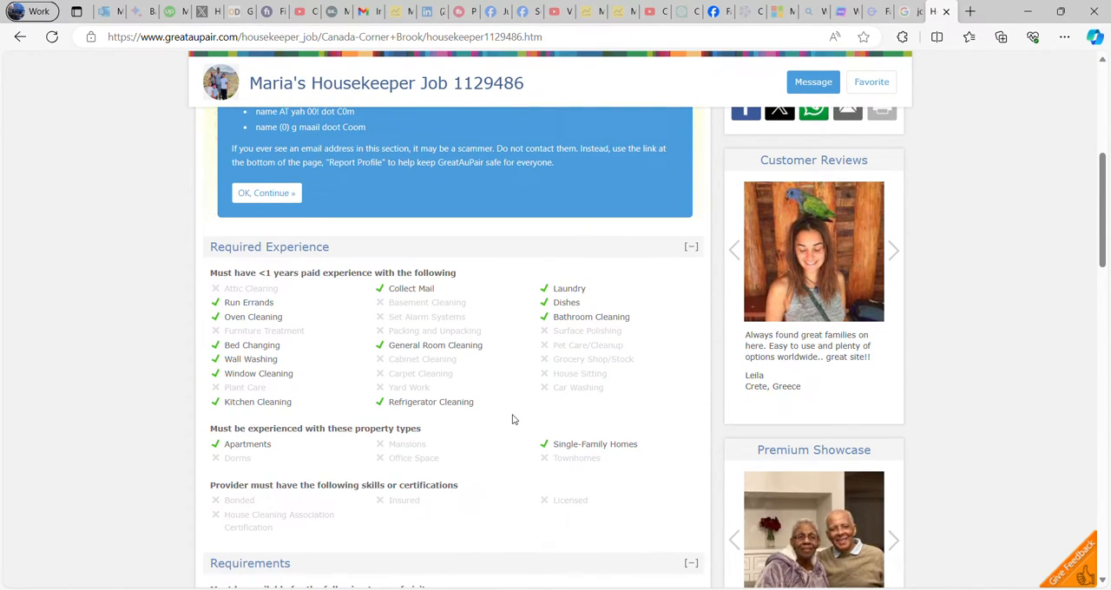
scroll("down", 3)
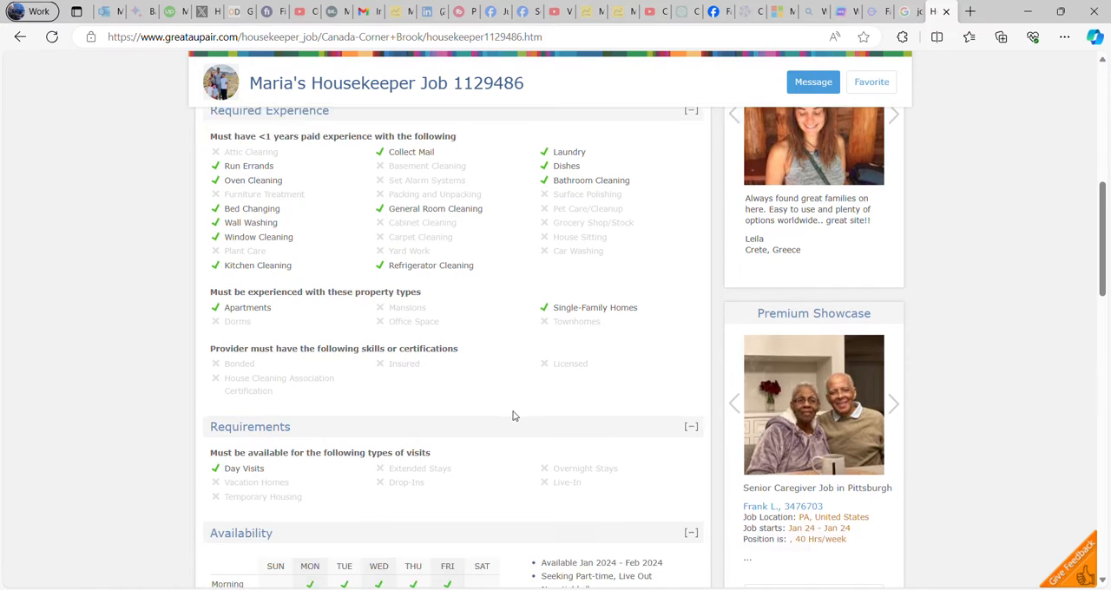
scroll("down", 3)
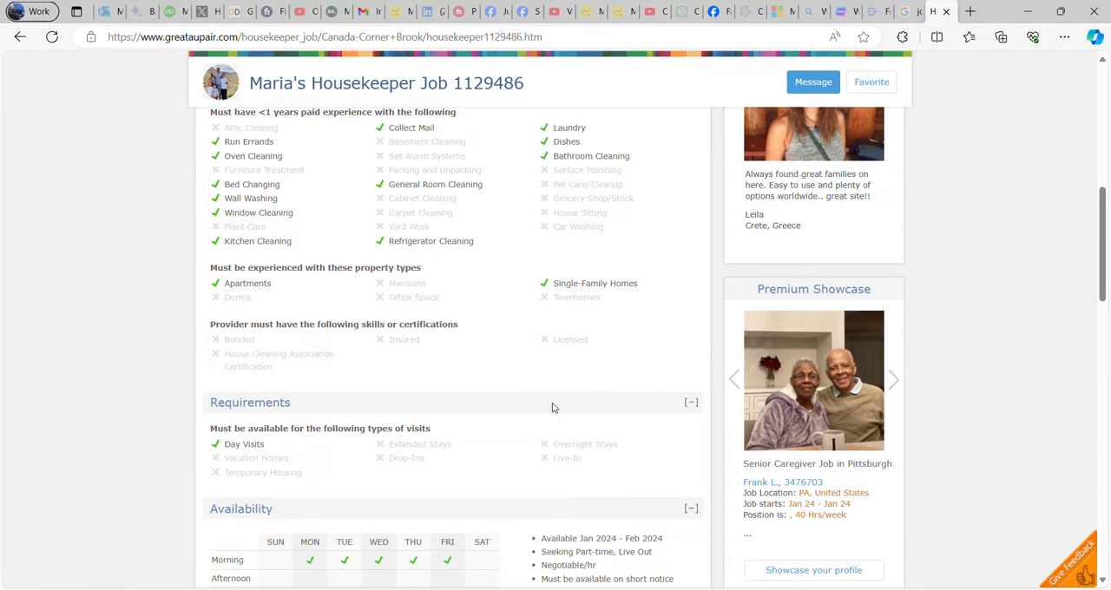
scroll("up", 3)
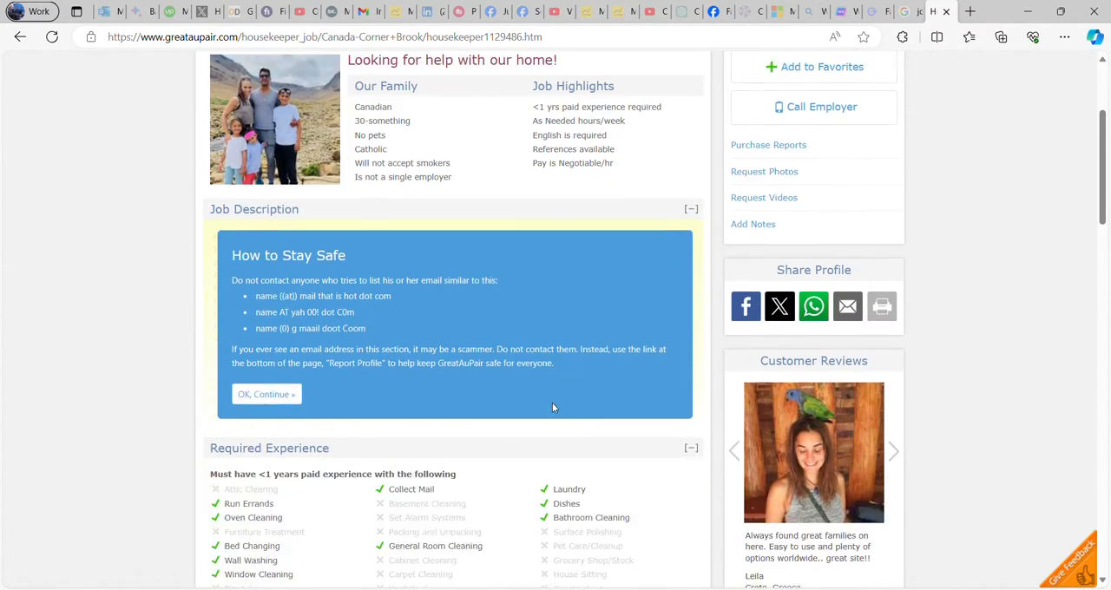
scroll("up", 3)
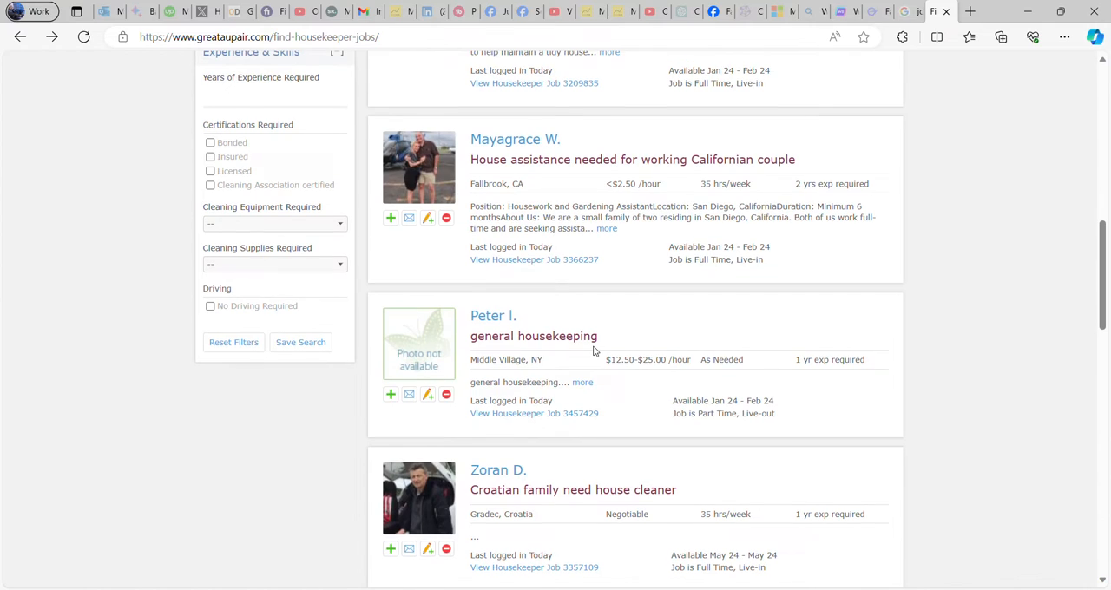
Step: Browse further through the housekeeper job results
scroll("down", 3)
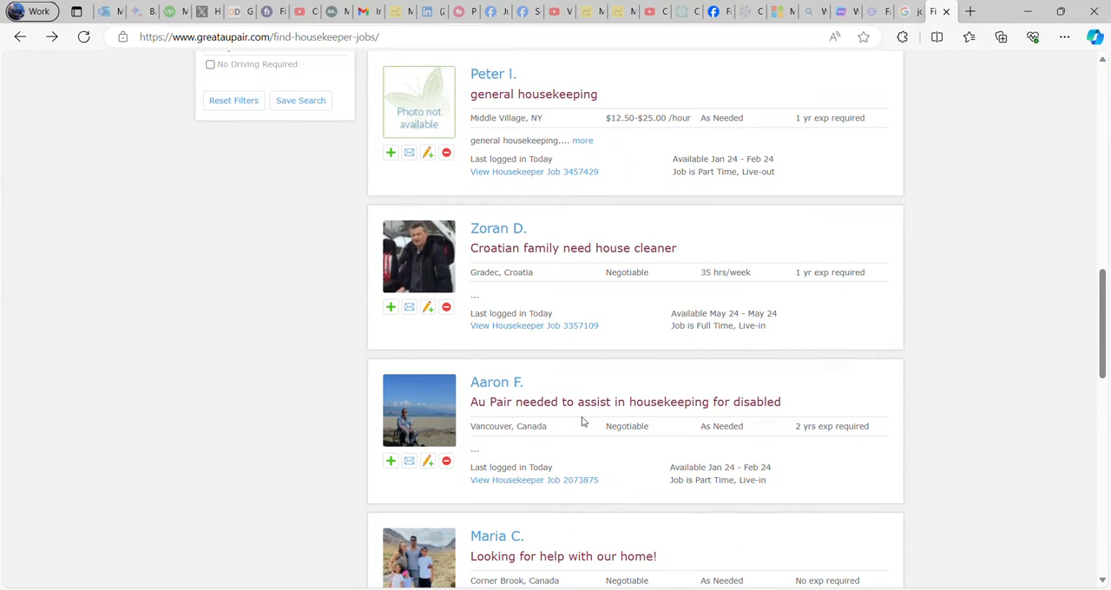
scroll("down", 3)
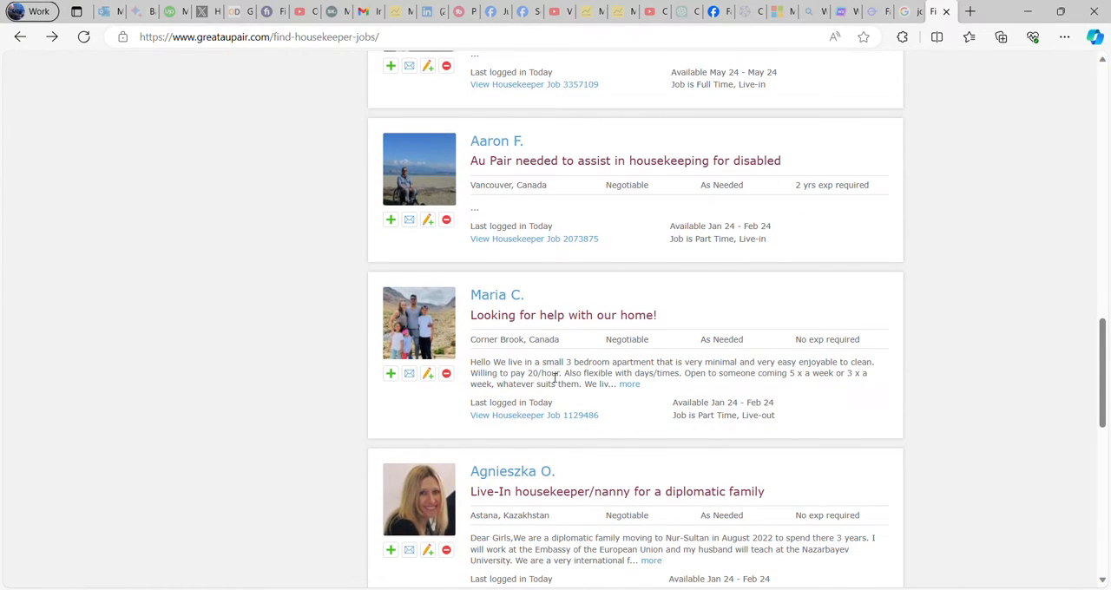
scroll("down", 3)
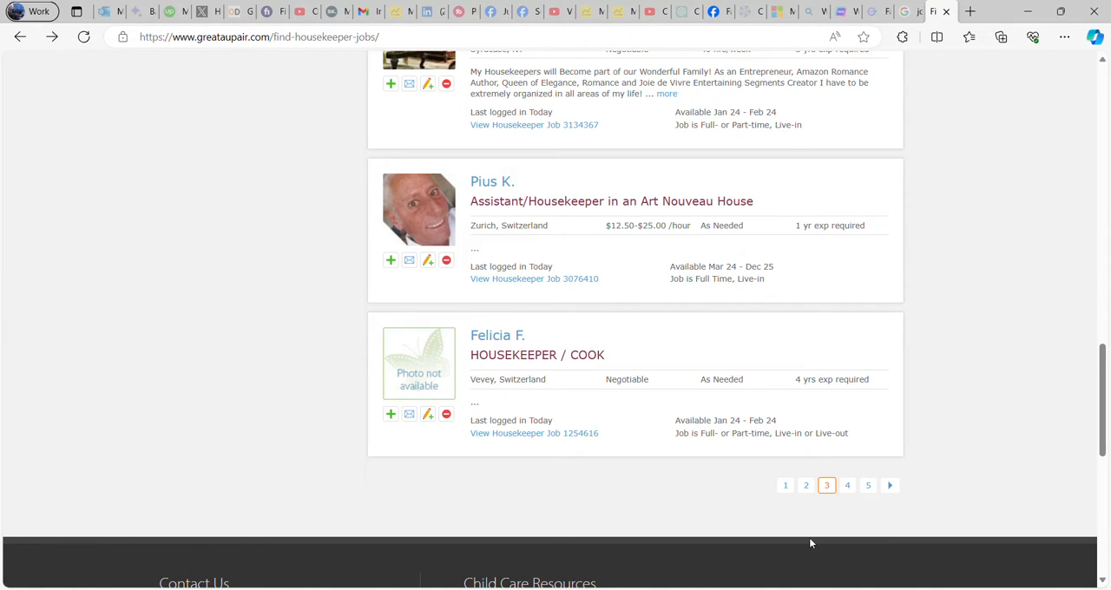
mouse_move(758, 519)
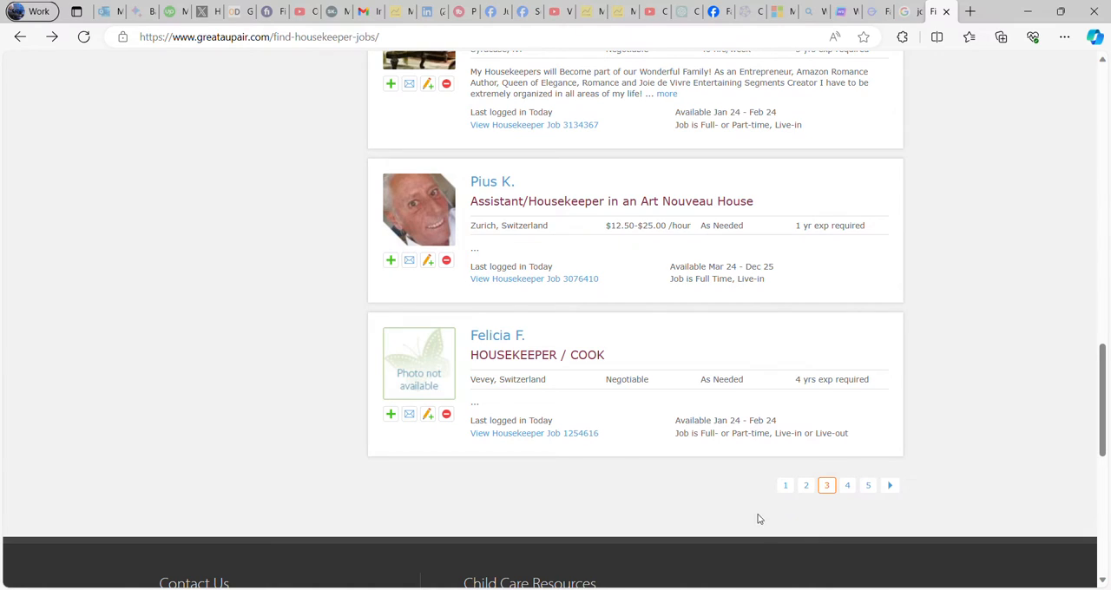
mouse_move(650, 479)
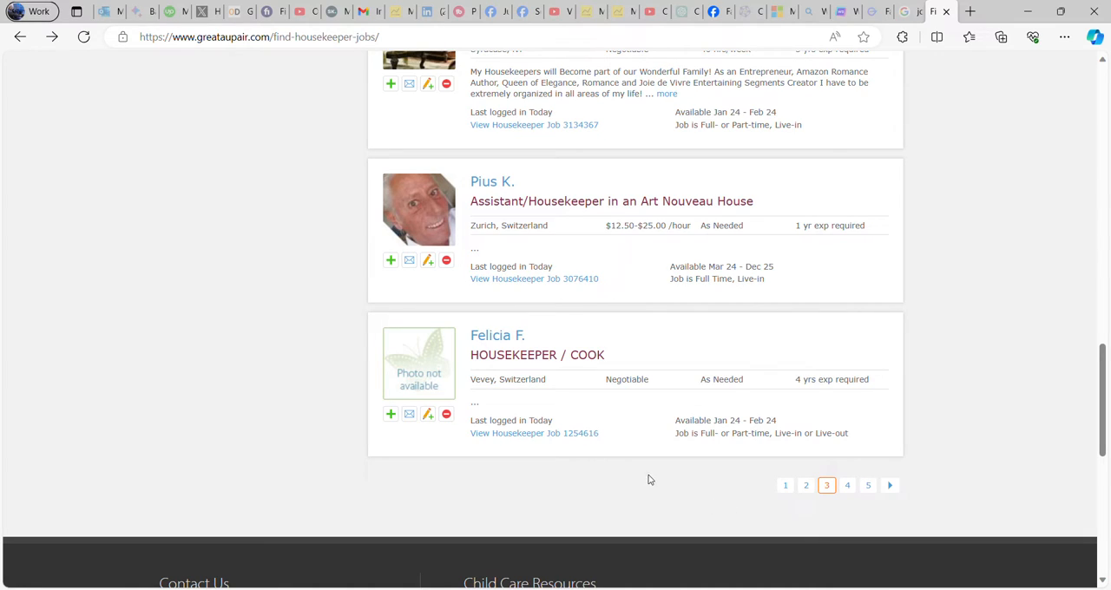
mouse_move(559, 392)
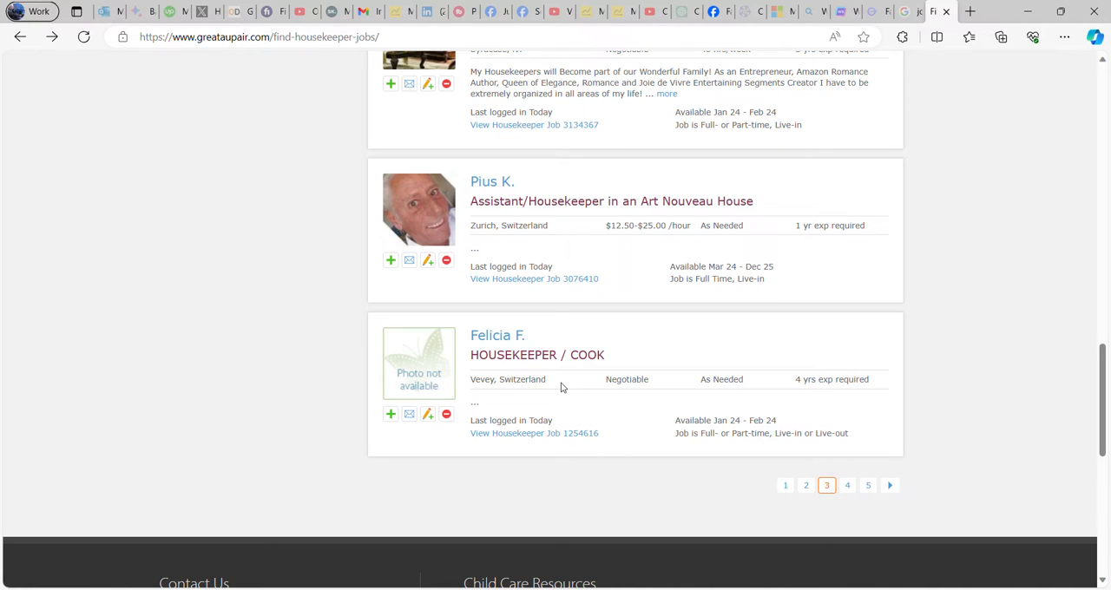
scroll("up", 3)
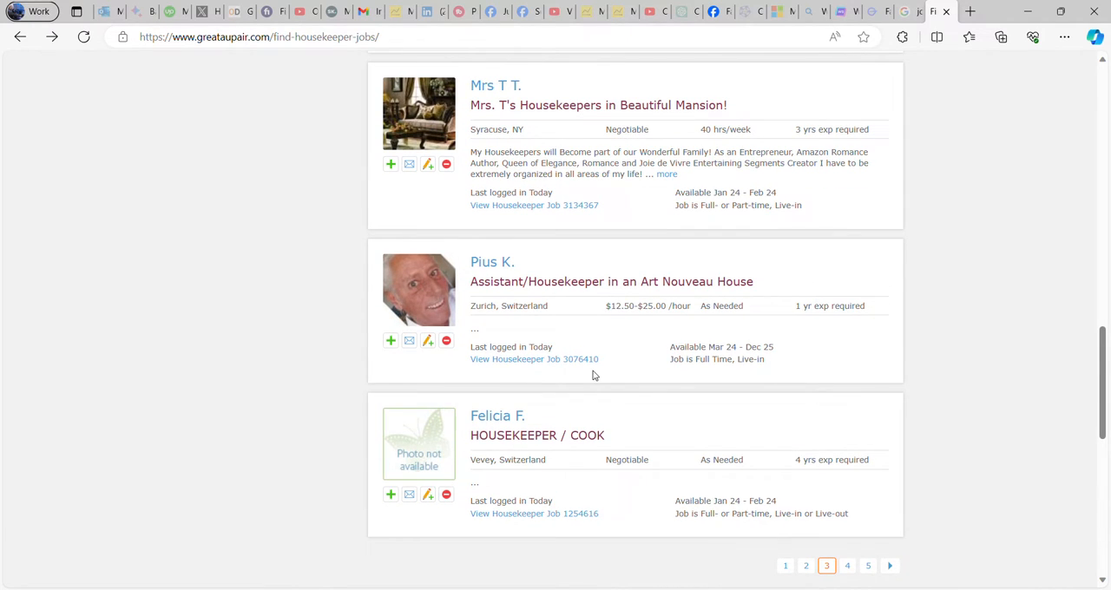
scroll("up", 3)
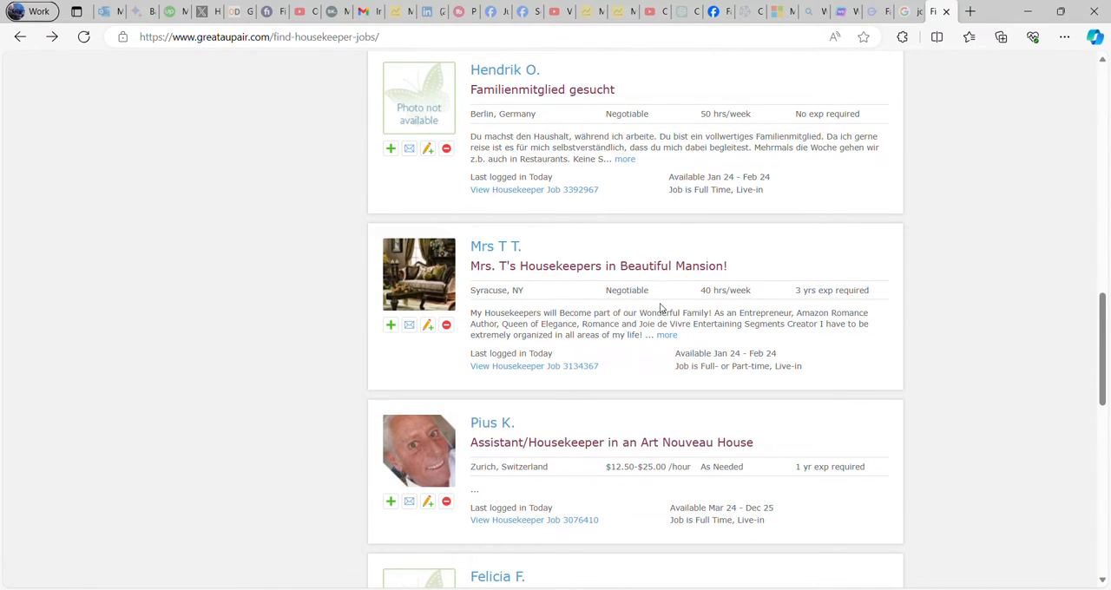
scroll("up", 3)
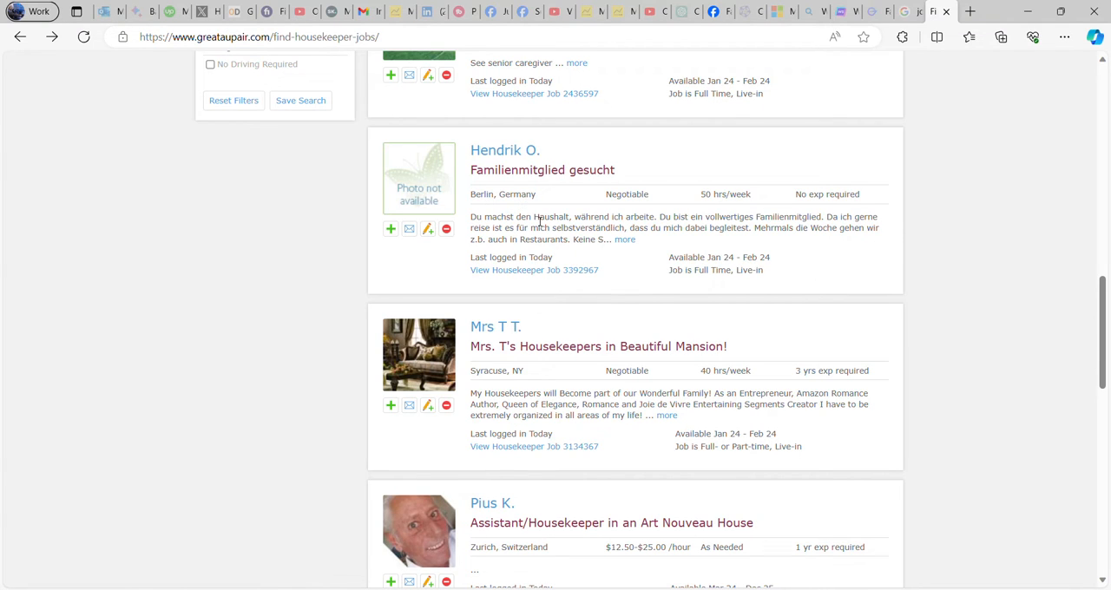
scroll("up", 3)
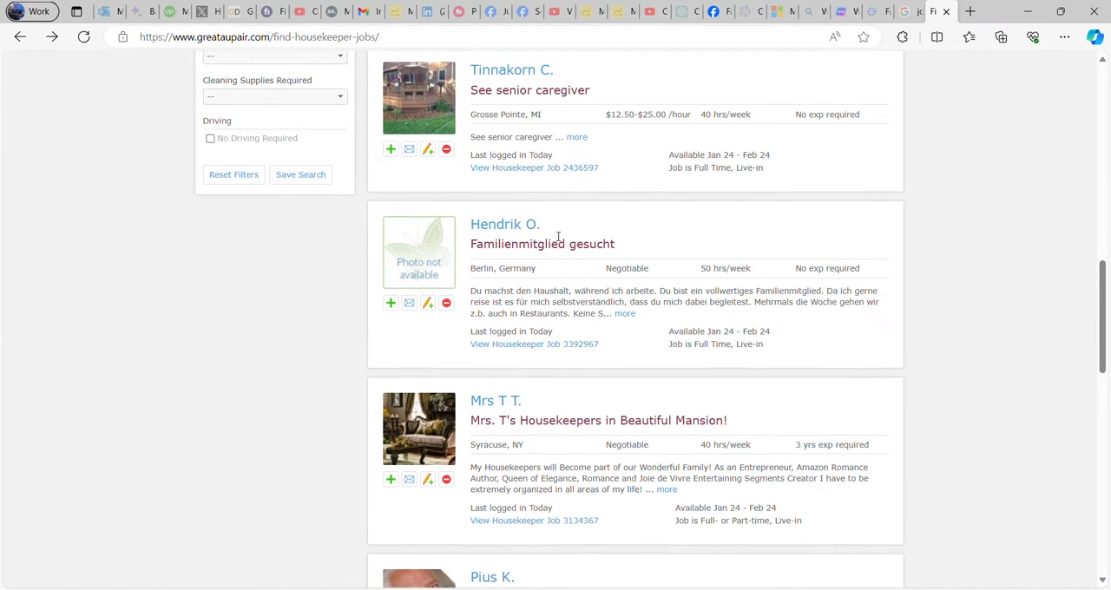
scroll("down", 3)
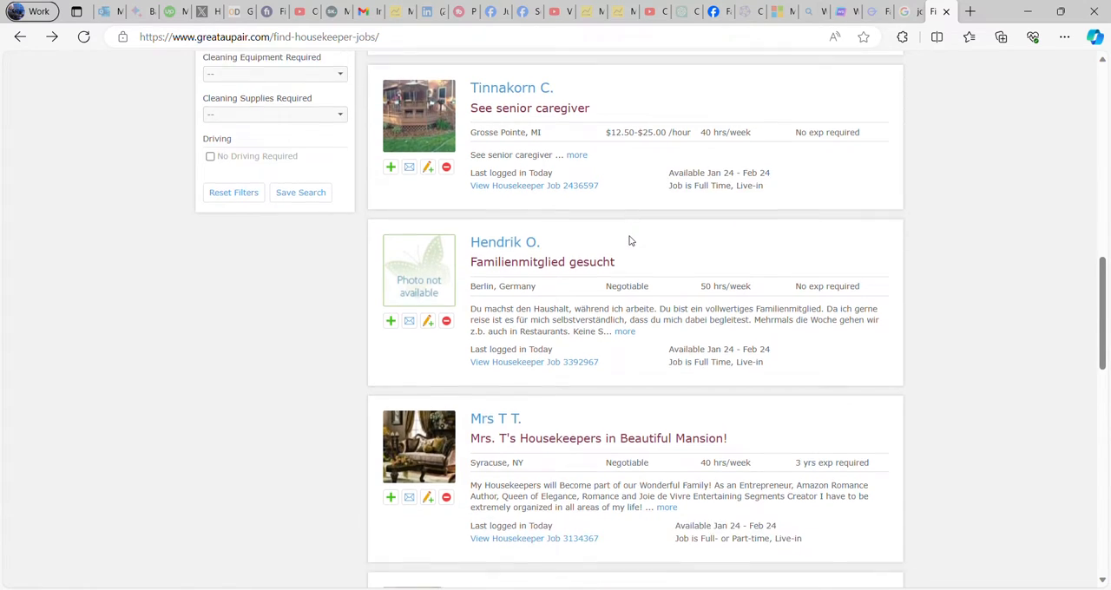
scroll("up", 3)
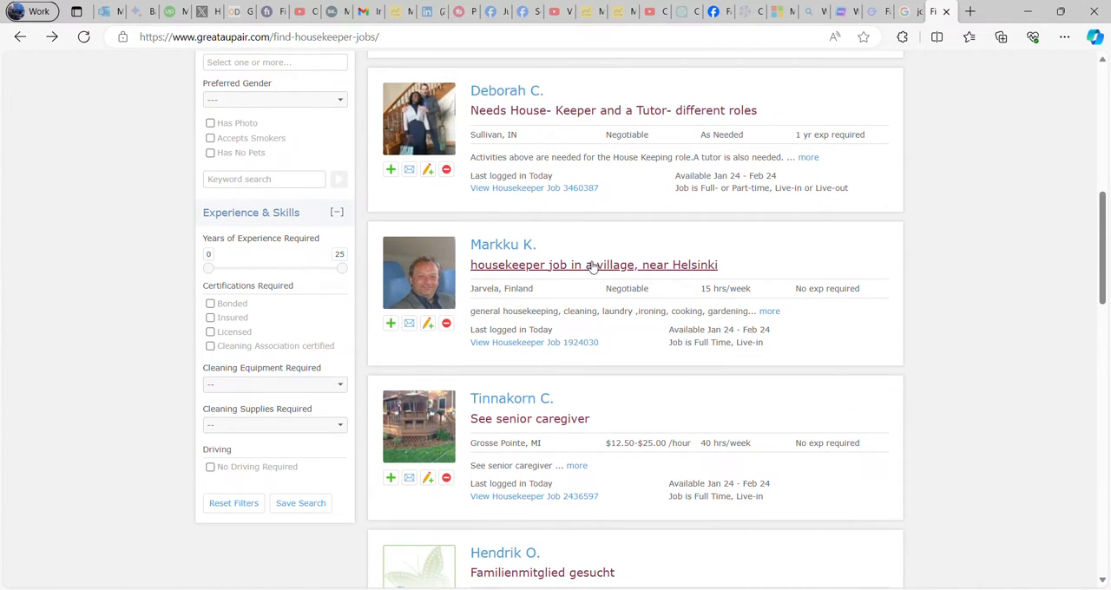
scroll("up", 3)
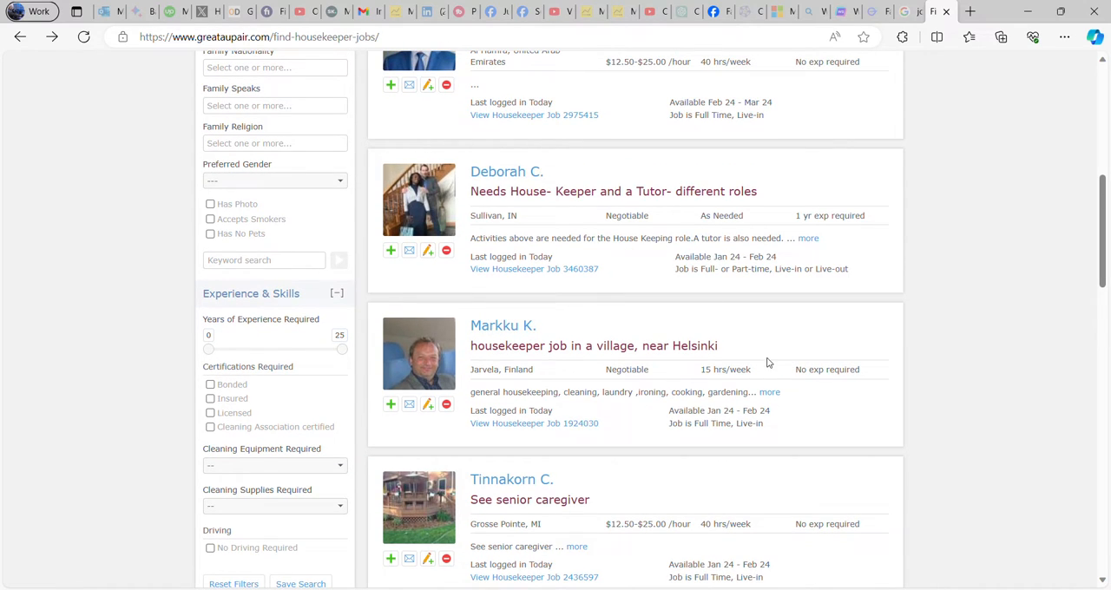
mouse_move(521, 371)
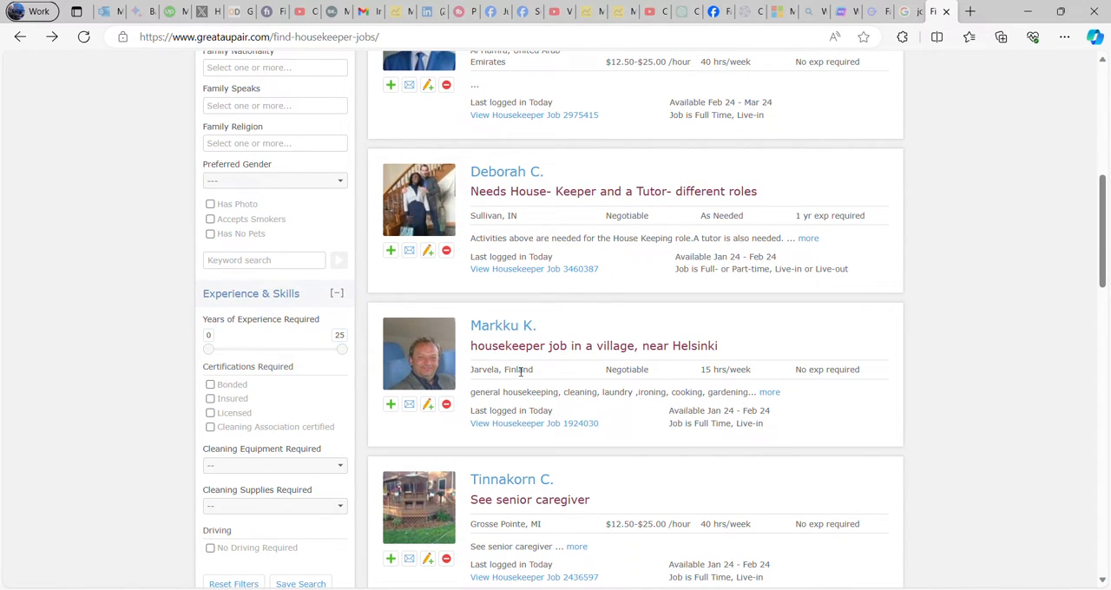
scroll("up", 3)
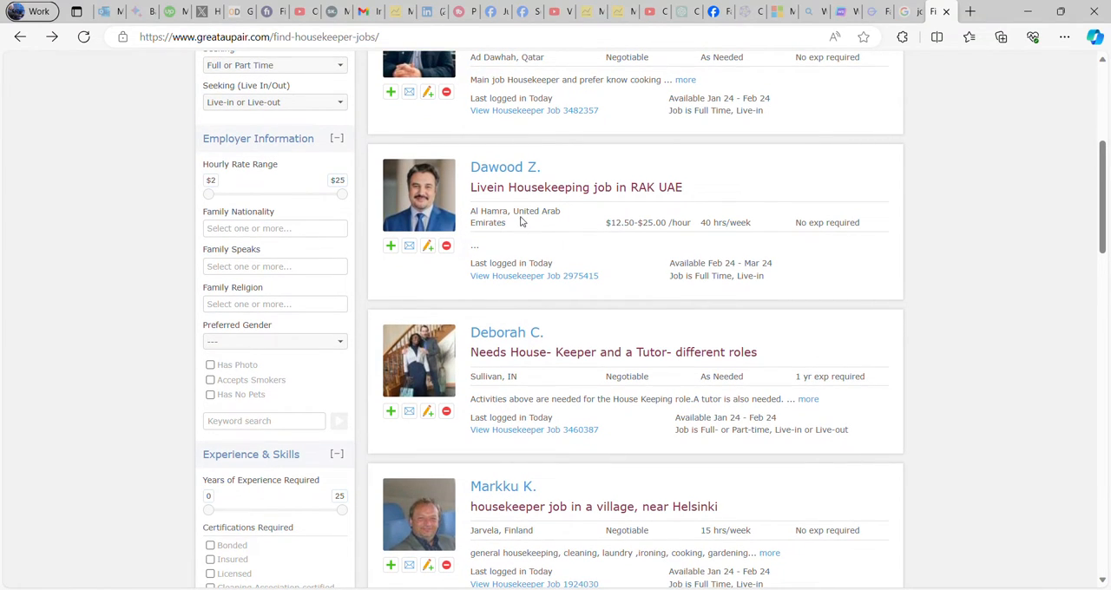
mouse_move(657, 234)
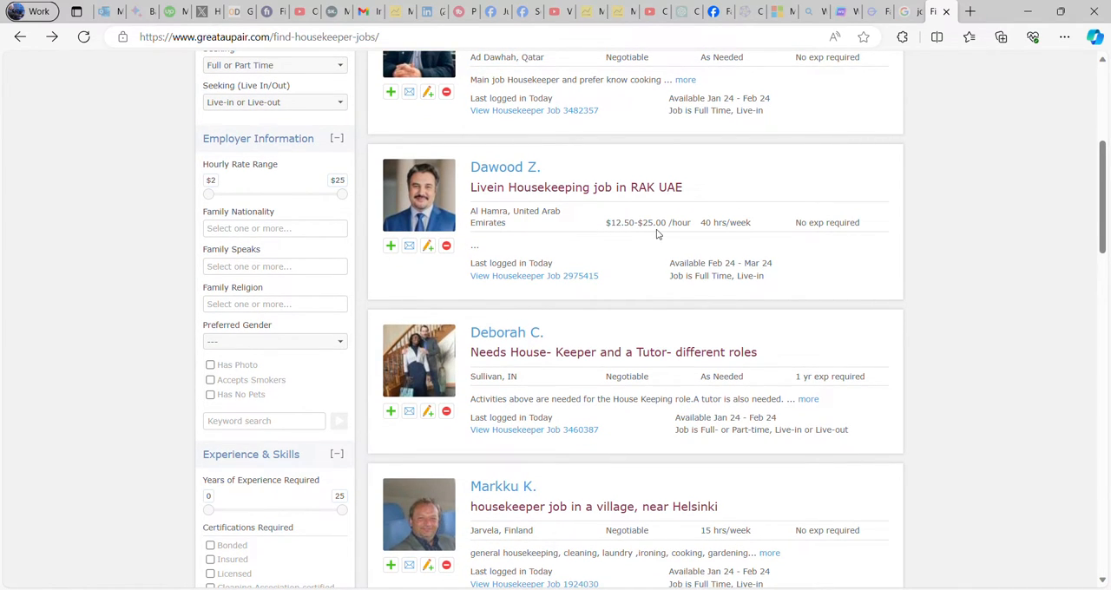
mouse_move(715, 233)
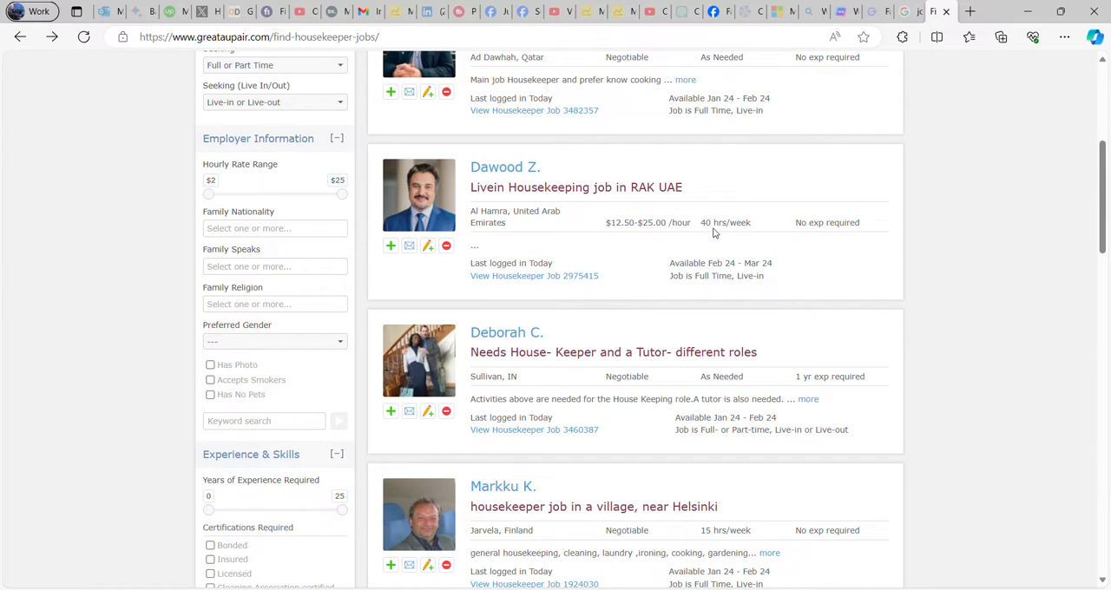
mouse_move(736, 236)
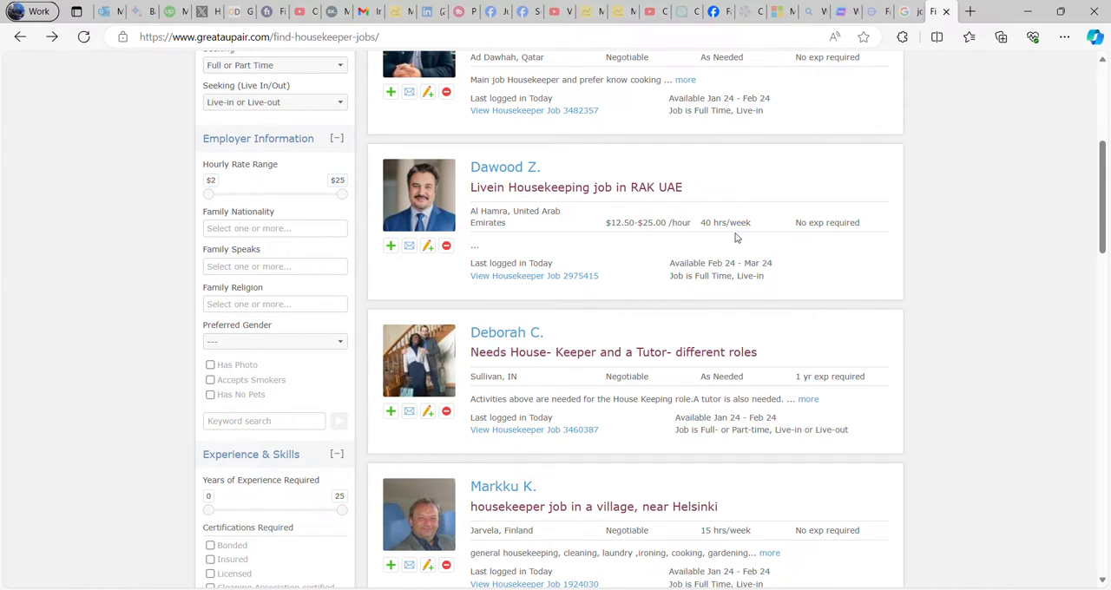
mouse_move(717, 236)
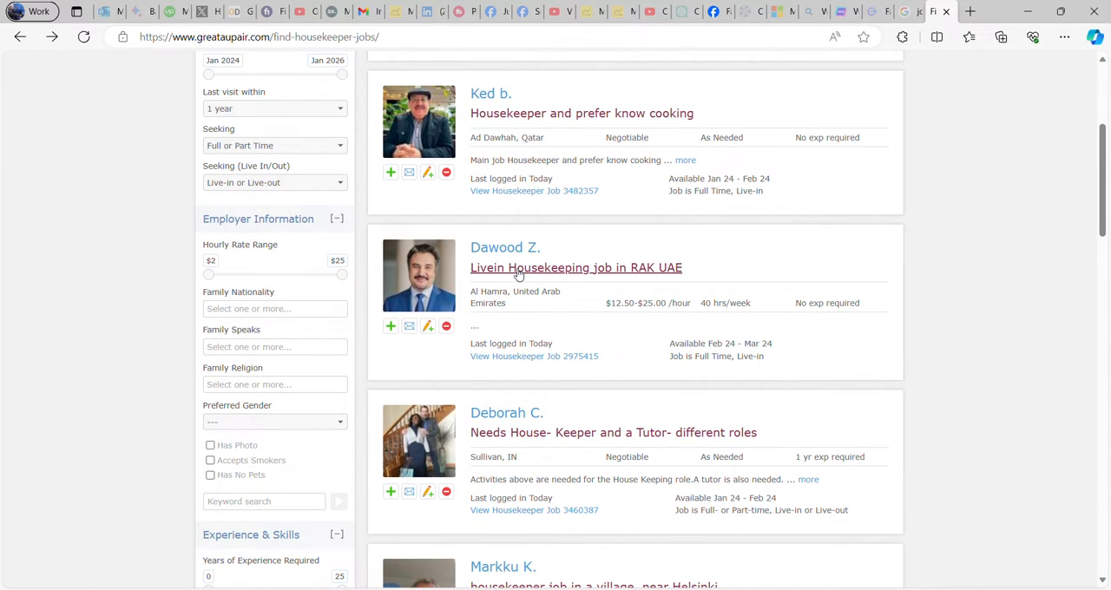
mouse_move(530, 286)
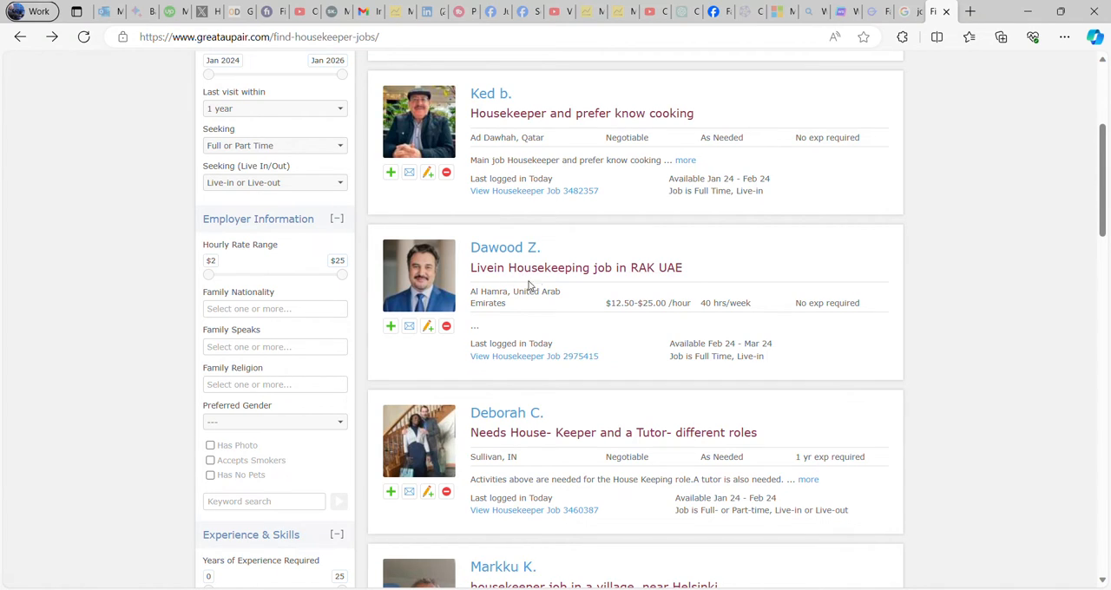
mouse_move(500, 284)
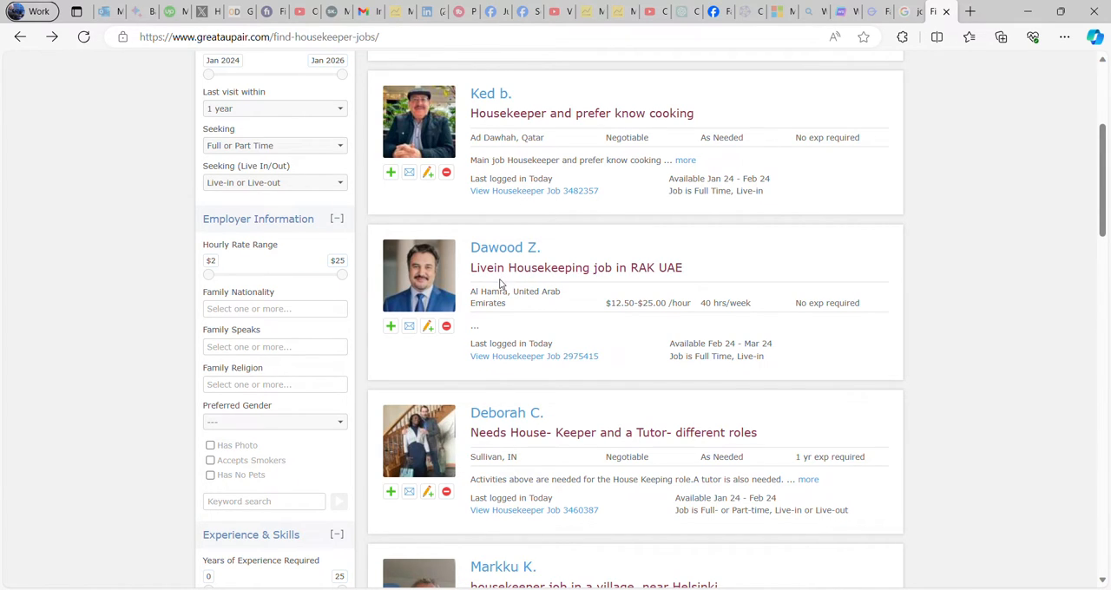
left_click(534, 356)
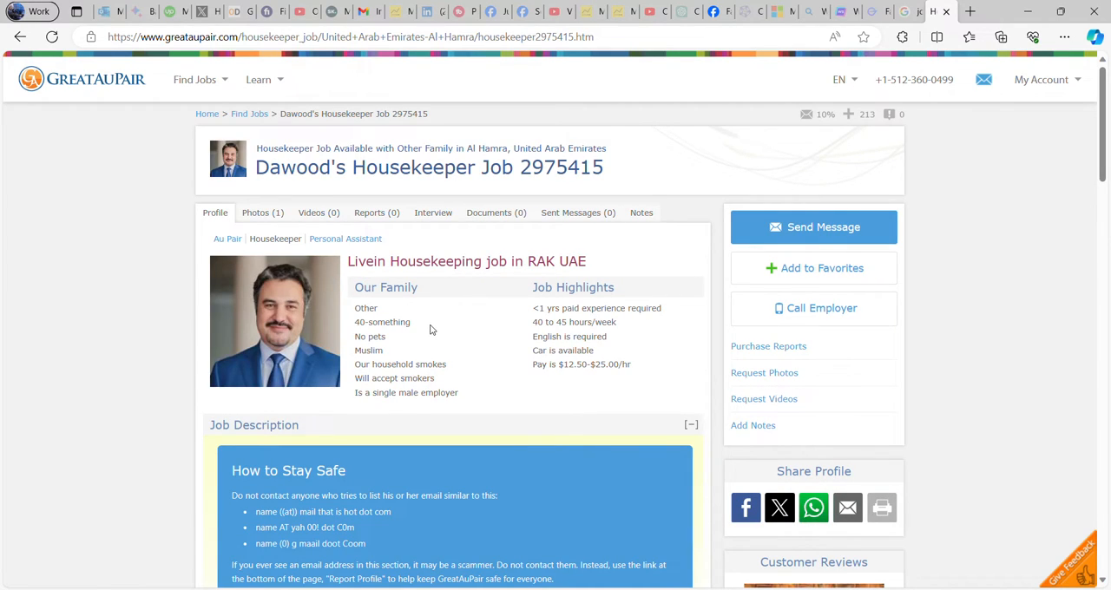
mouse_move(773, 293)
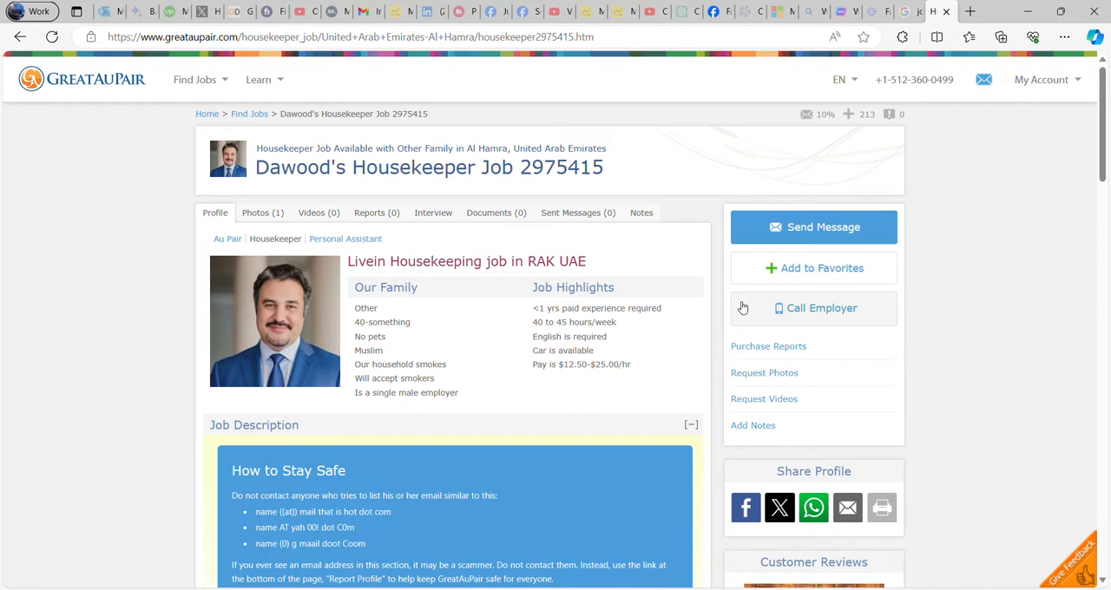
scroll("down", 3)
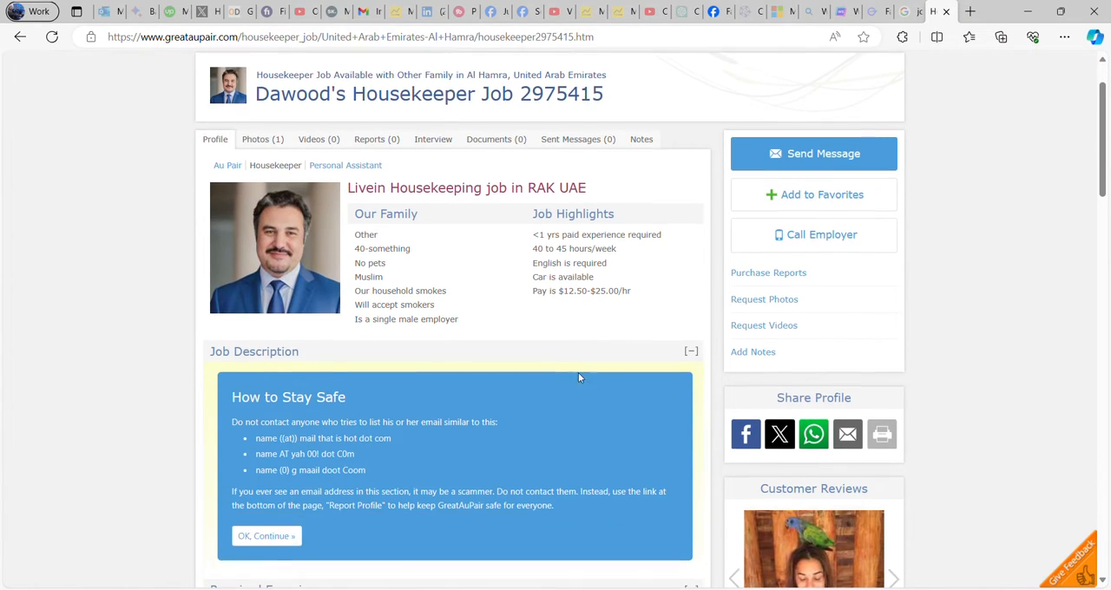
scroll("down", 3)
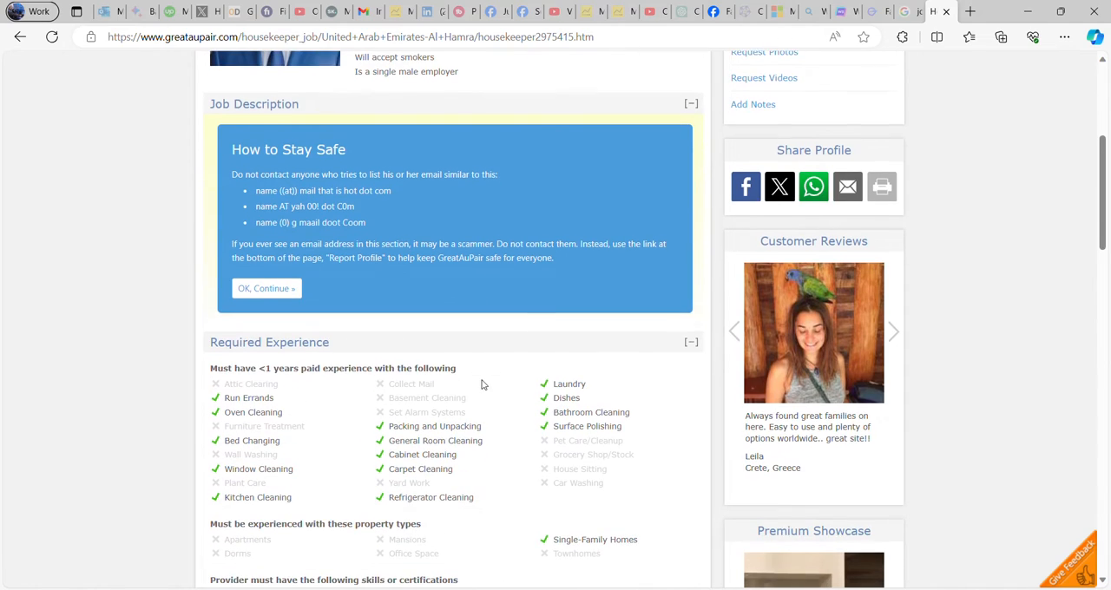
scroll("up", 3)
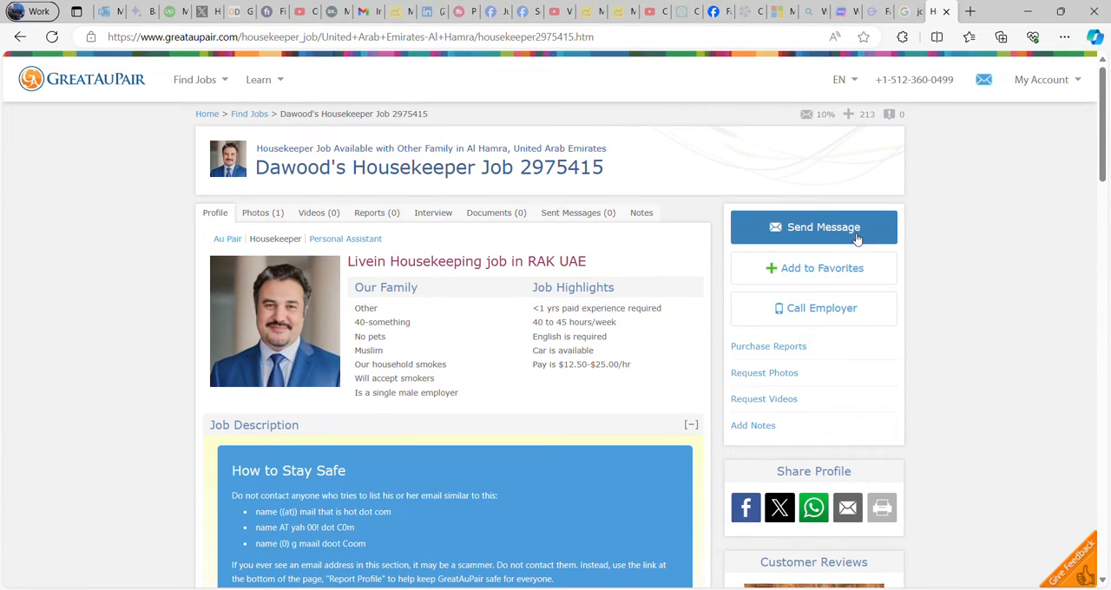
left_click(813, 225)
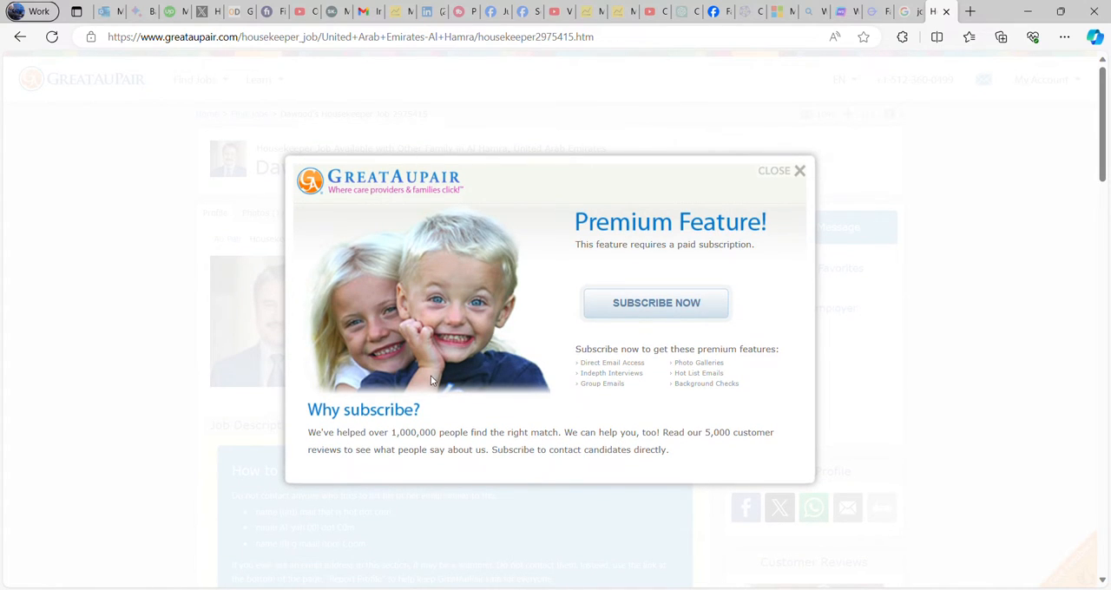
mouse_move(645, 207)
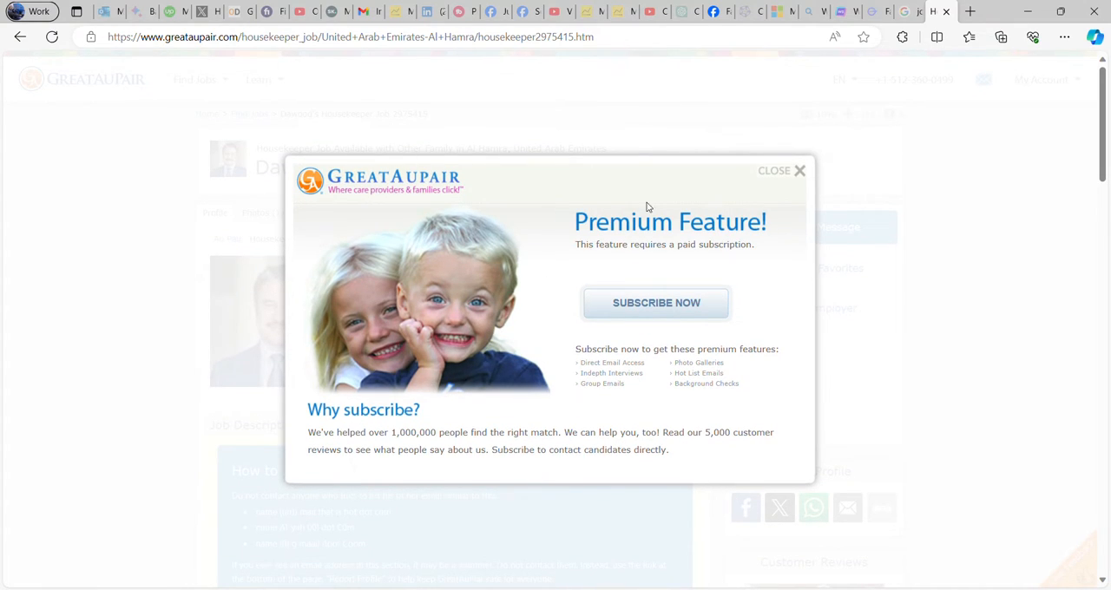
mouse_move(476, 255)
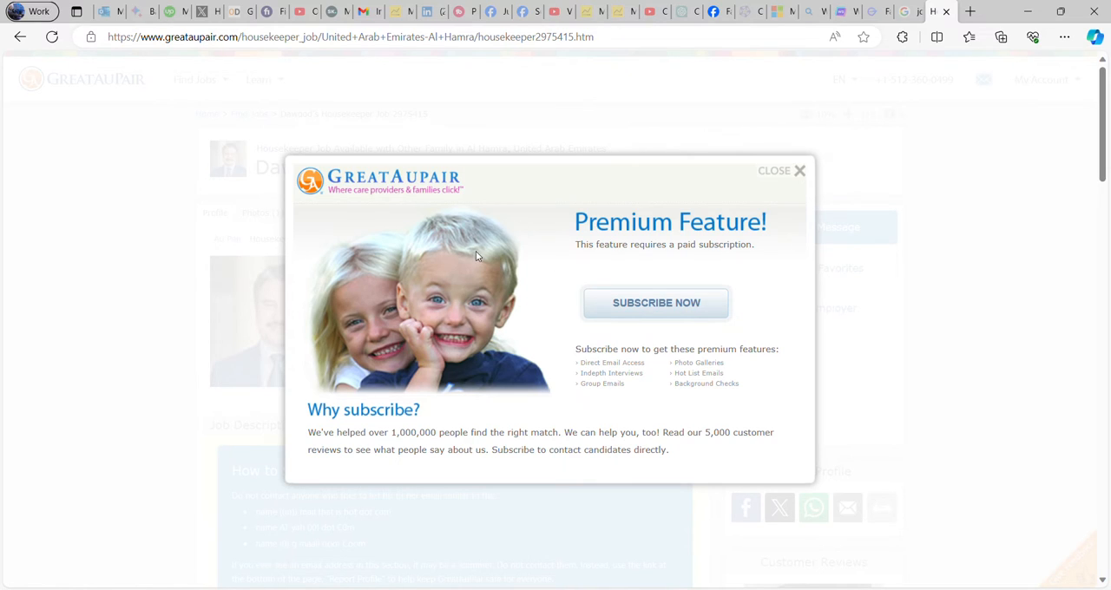
mouse_move(607, 326)
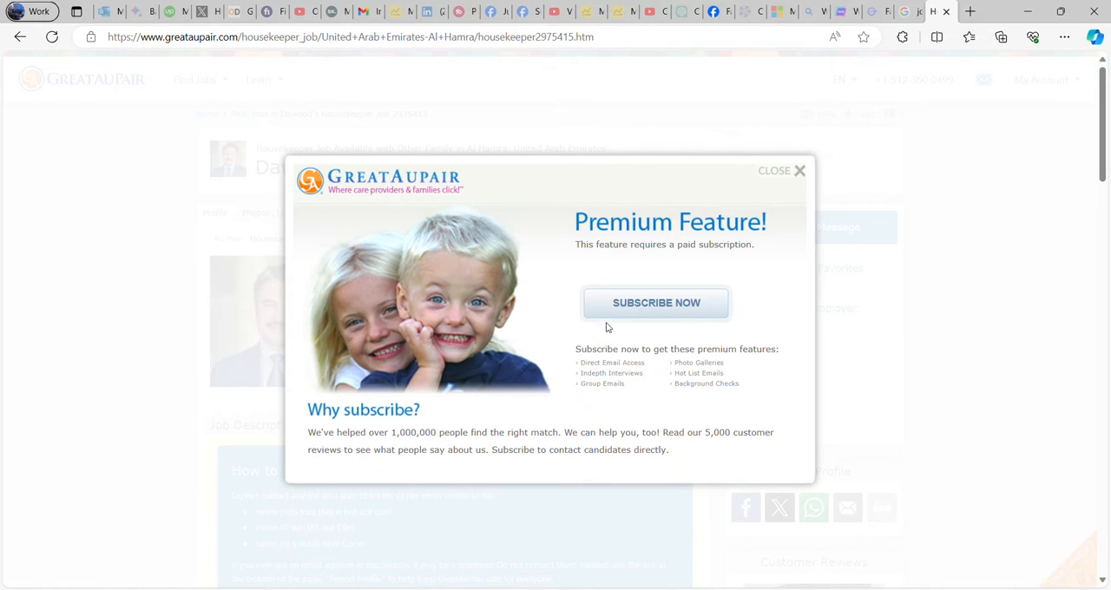
Step: Go to the subscription purchase page via SUBSCRIBE NOW in the Premium Feature popup
left_click(656, 302)
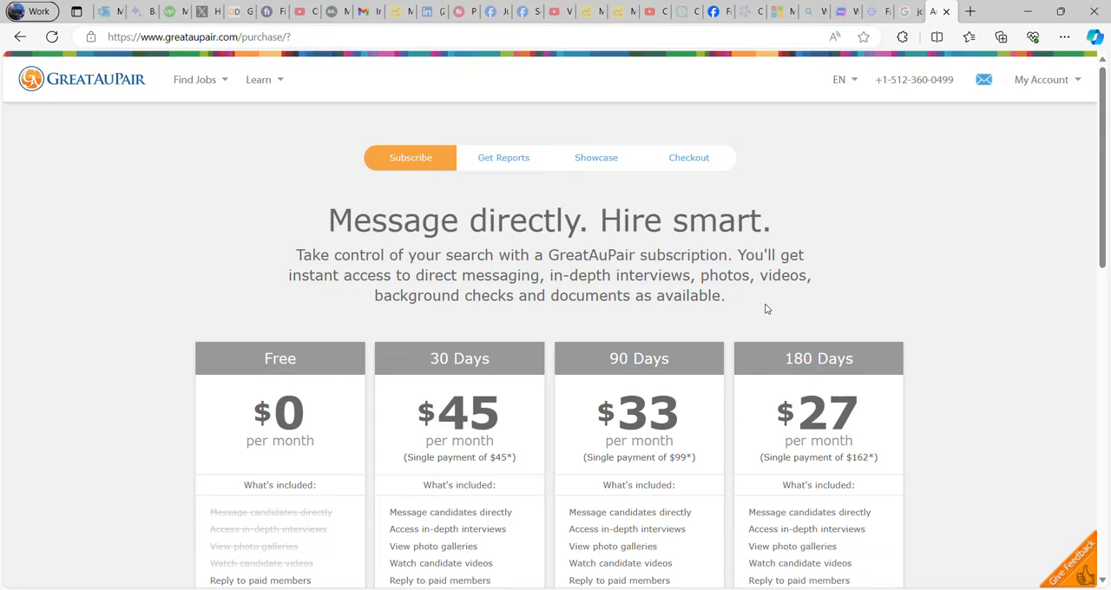
scroll("down", 3)
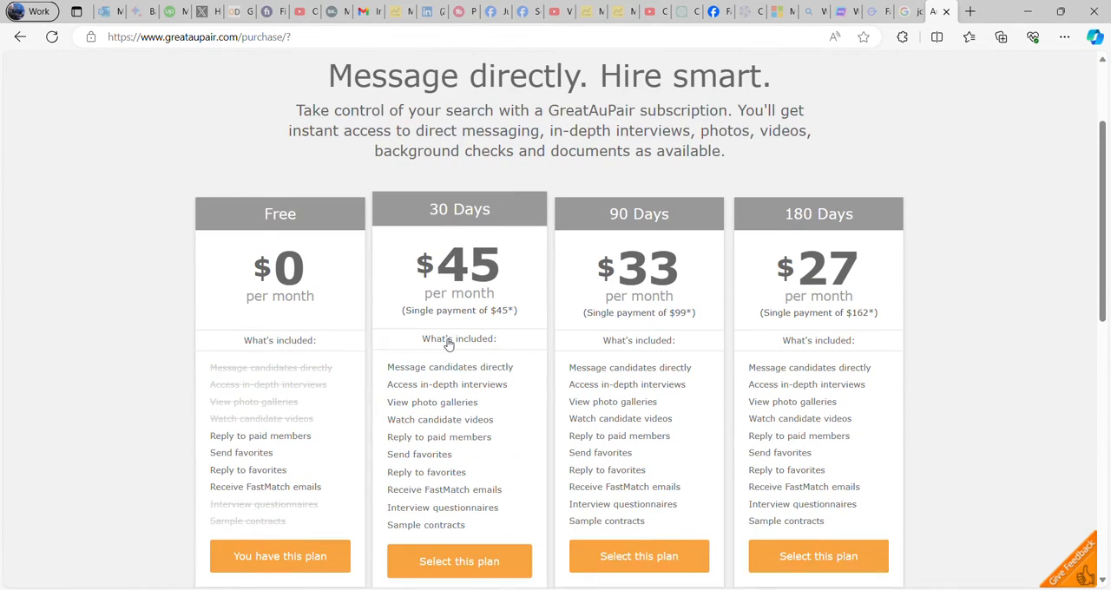
scroll("down", 3)
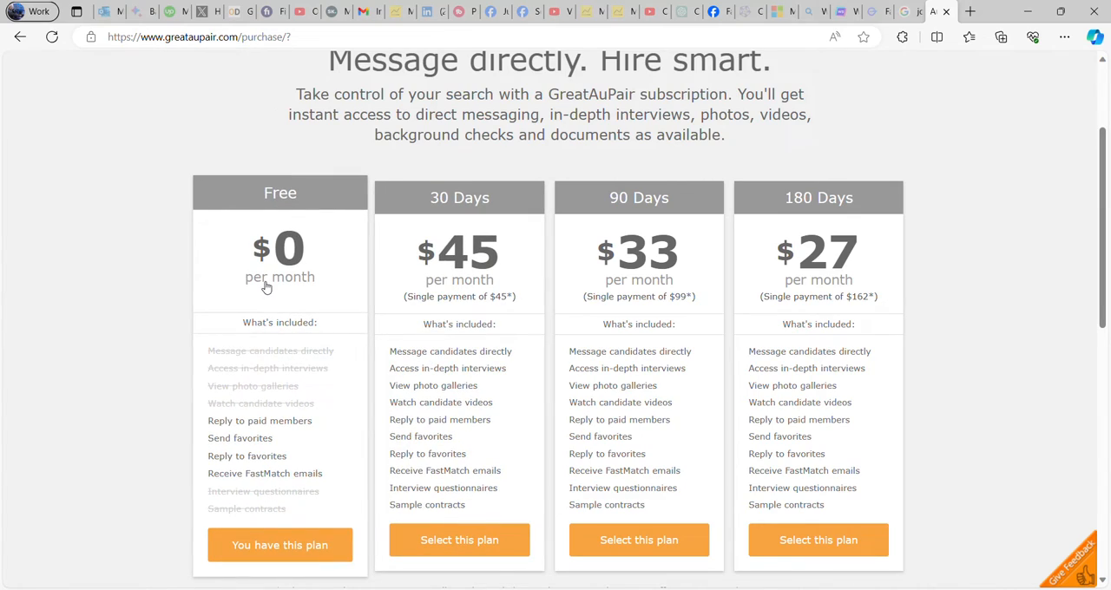
mouse_move(287, 424)
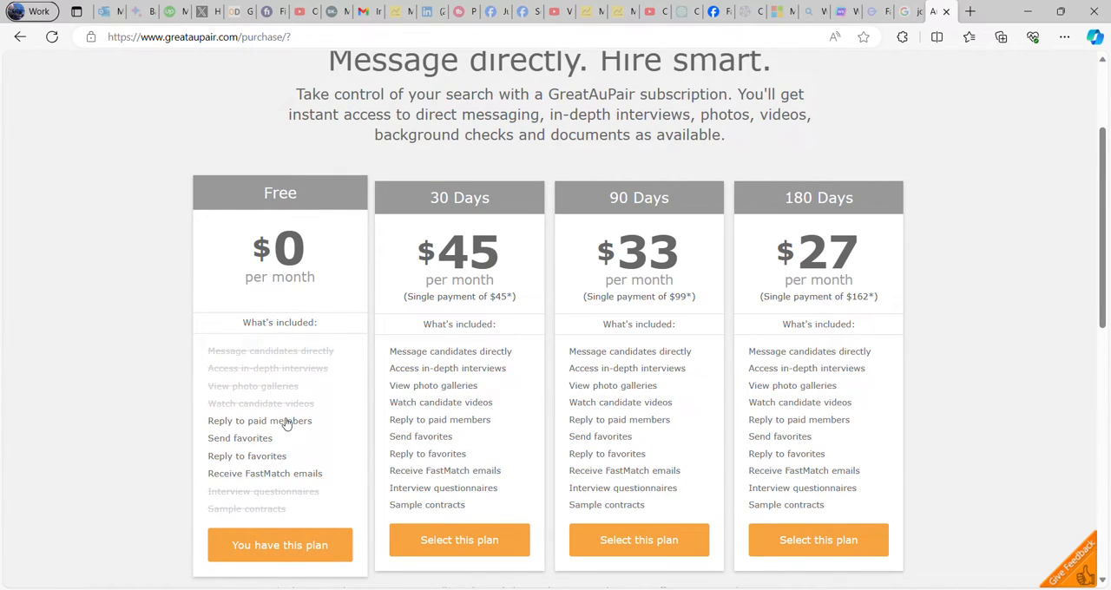
mouse_move(269, 479)
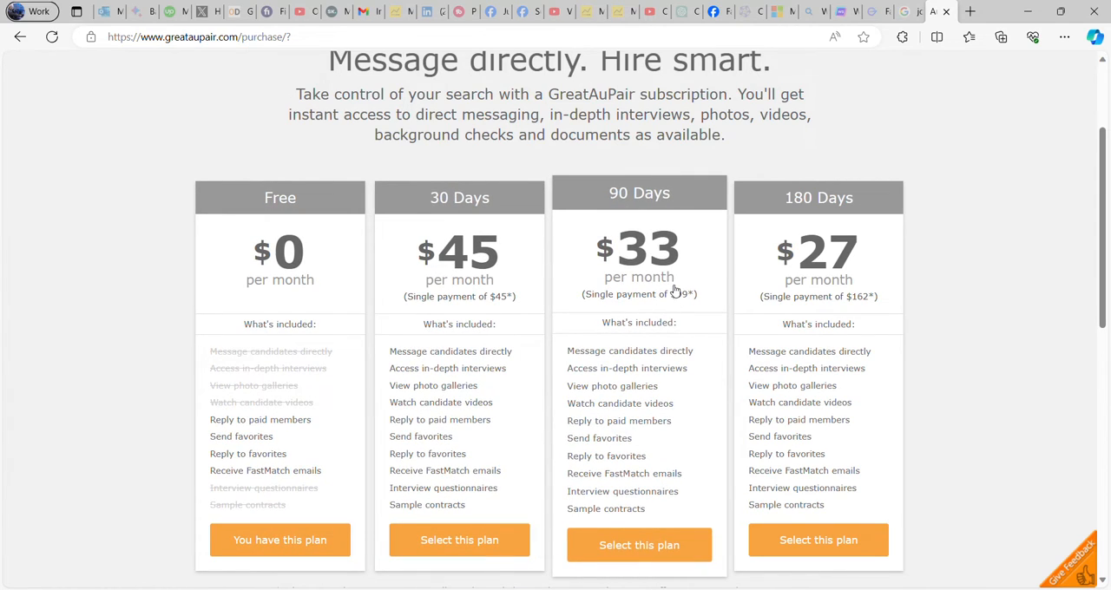
mouse_move(641, 327)
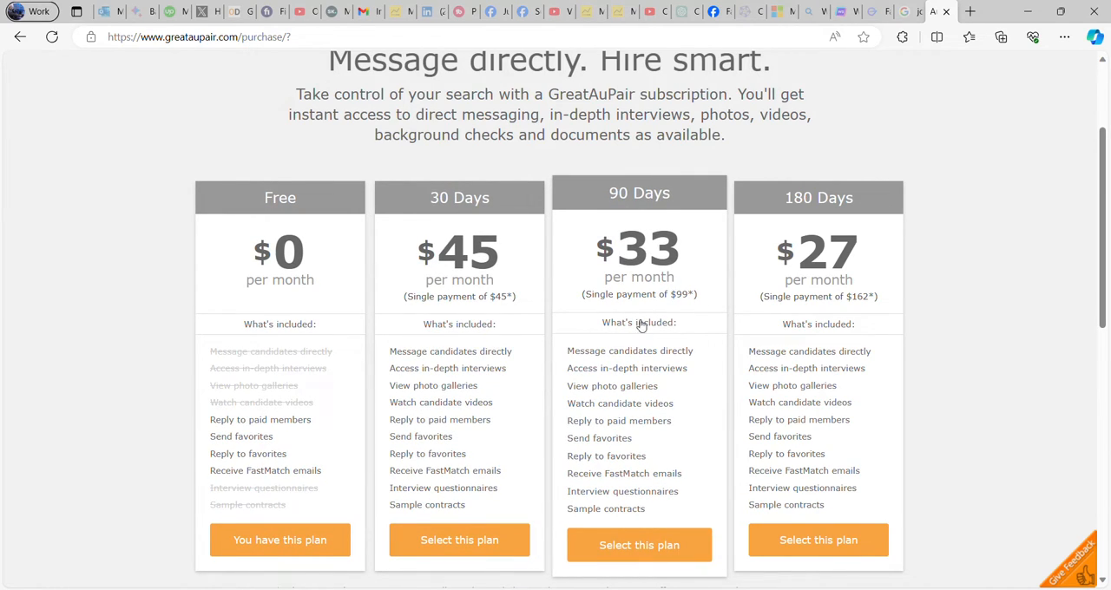
mouse_move(656, 311)
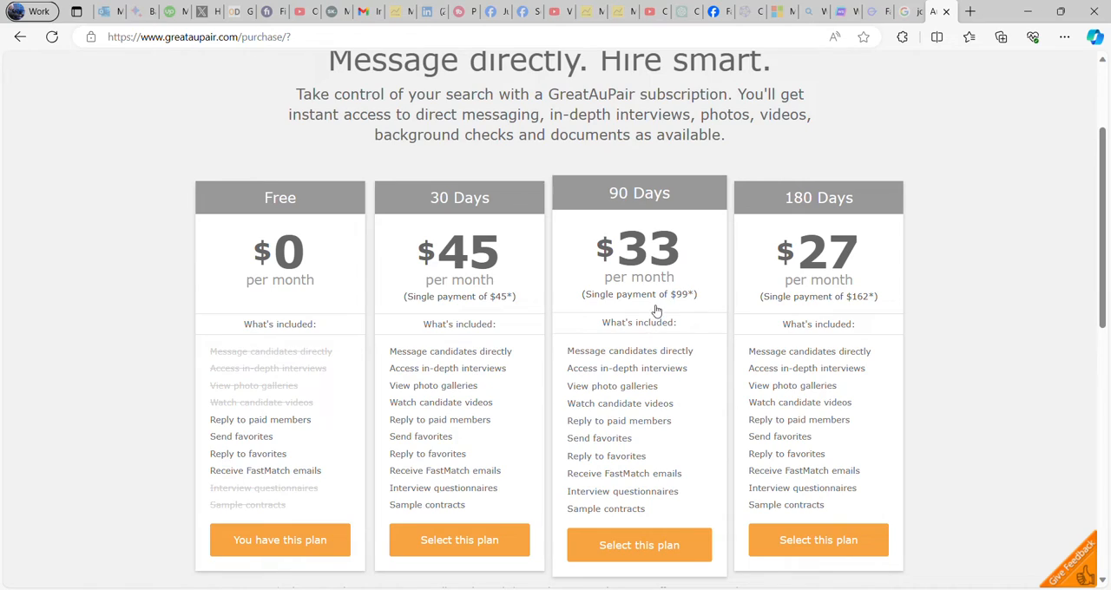
mouse_move(691, 307)
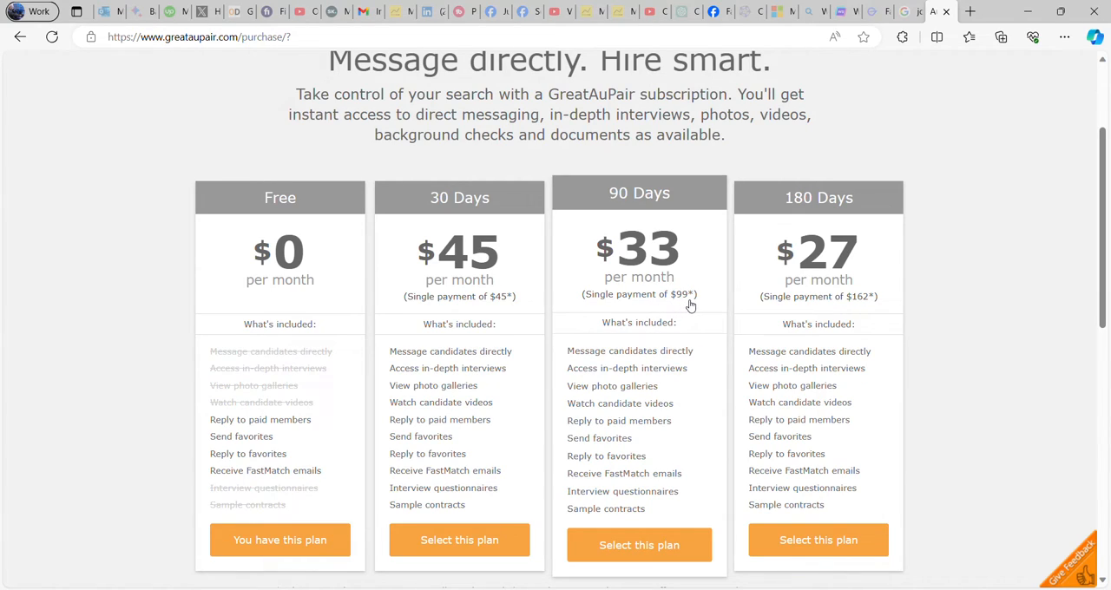
mouse_move(673, 341)
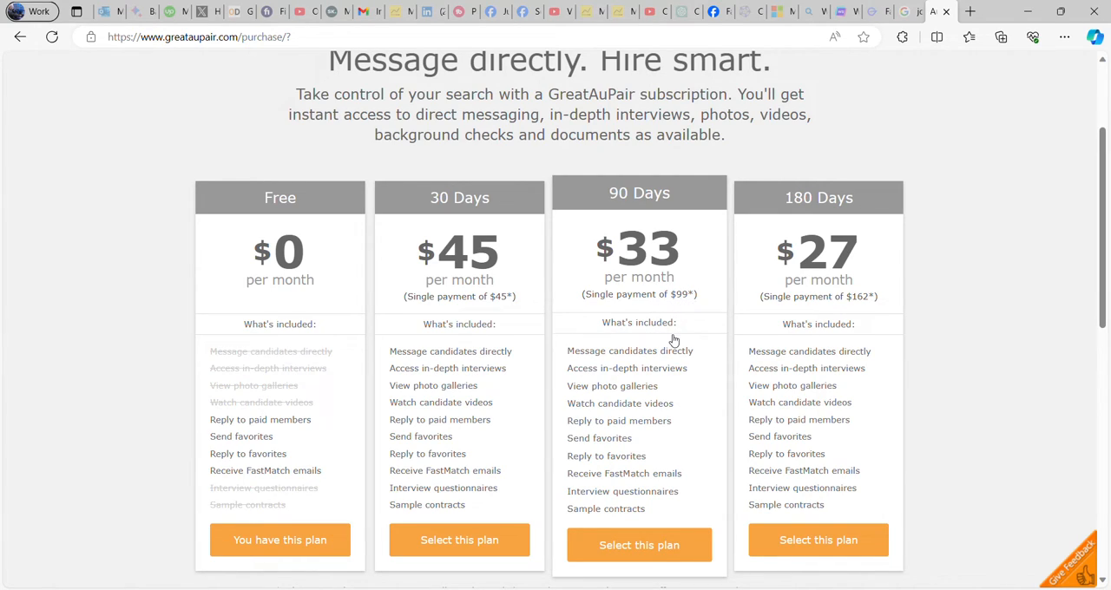
mouse_move(668, 295)
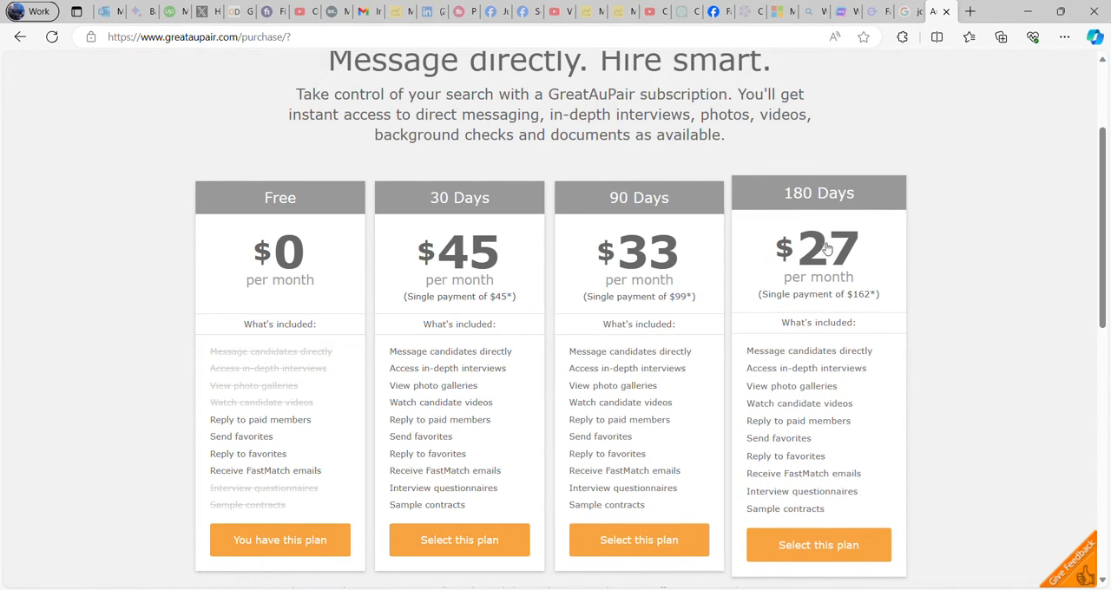
mouse_move(798, 336)
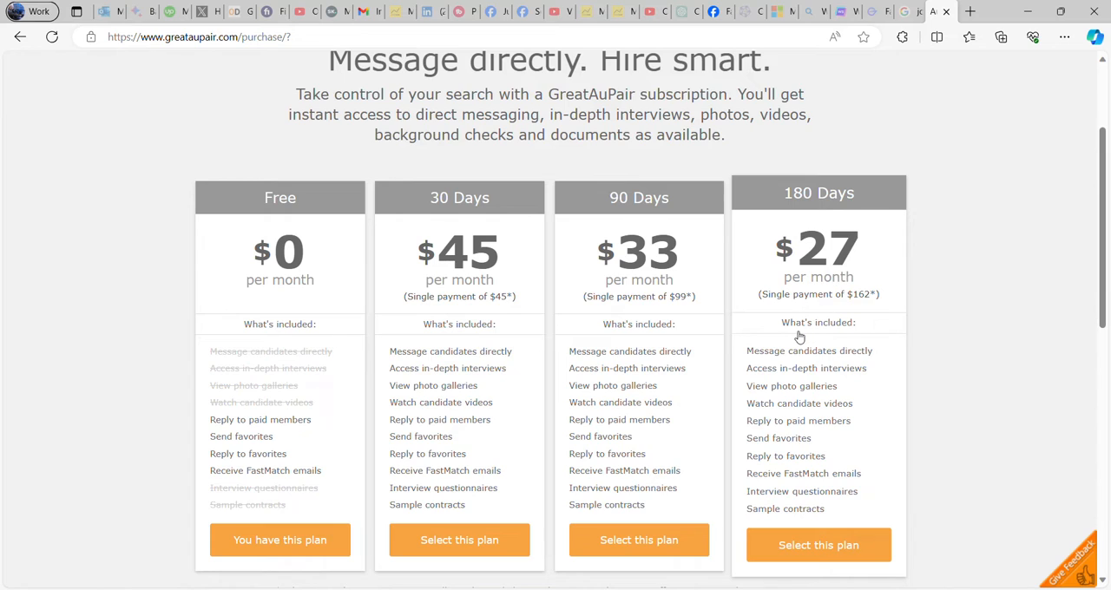
scroll("down", 3)
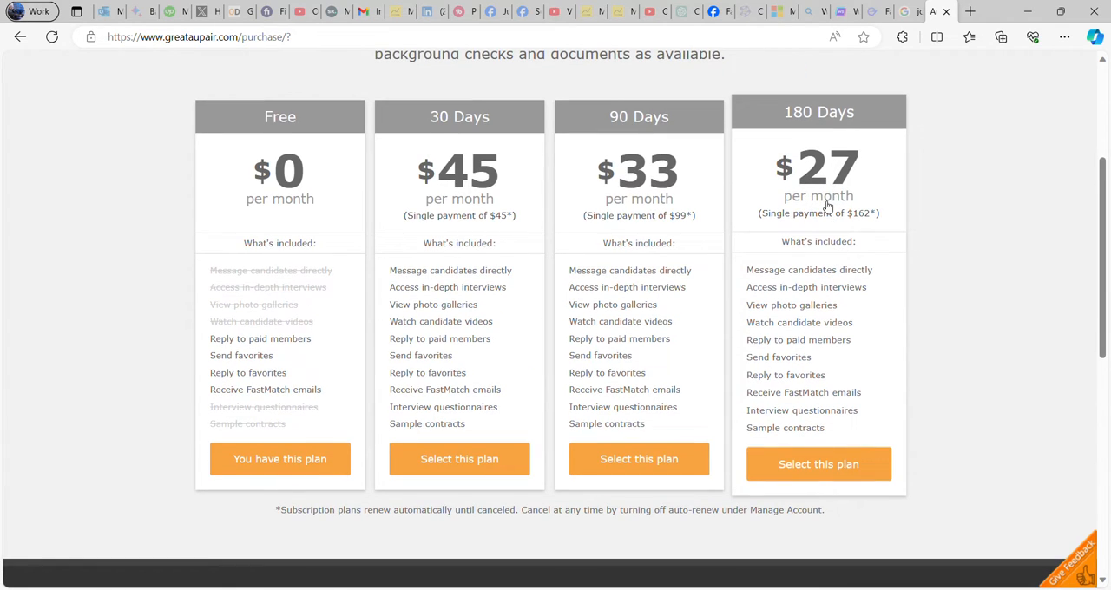
scroll("down", 3)
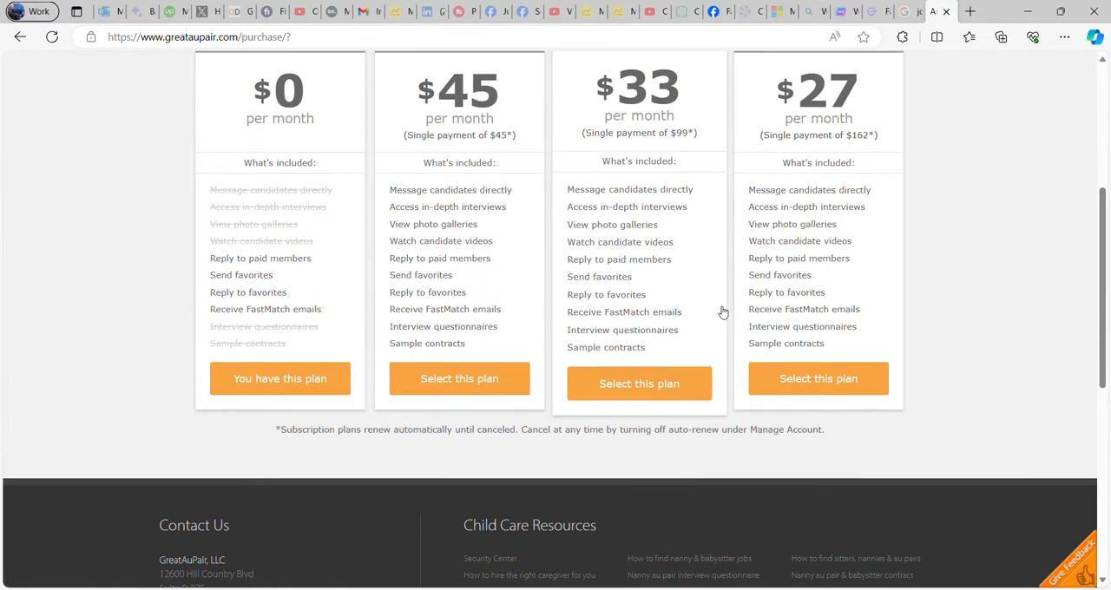
scroll("up", 3)
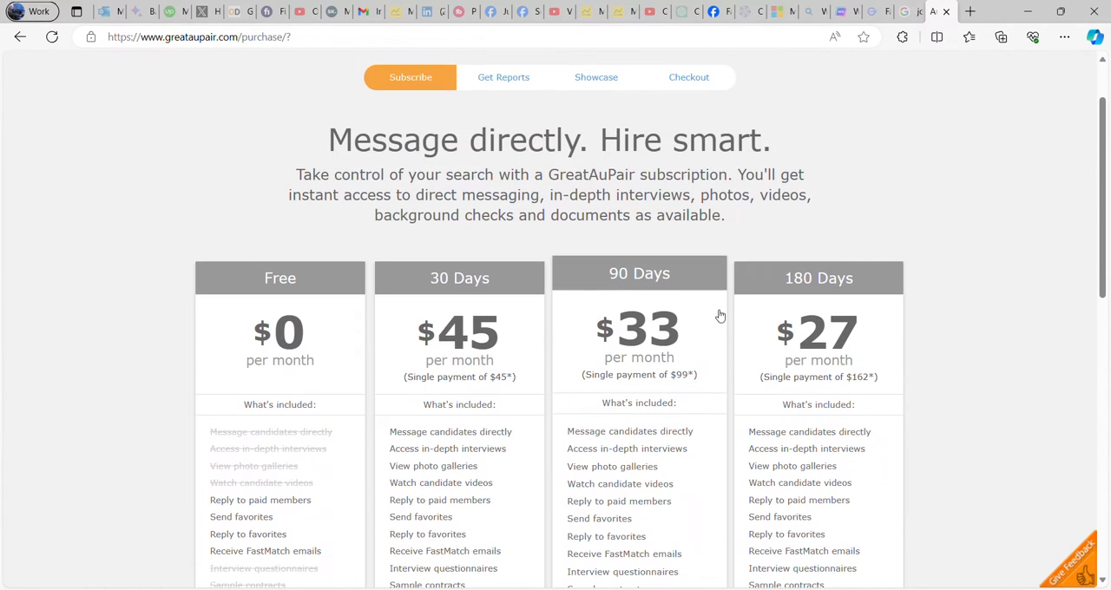
mouse_move(708, 309)
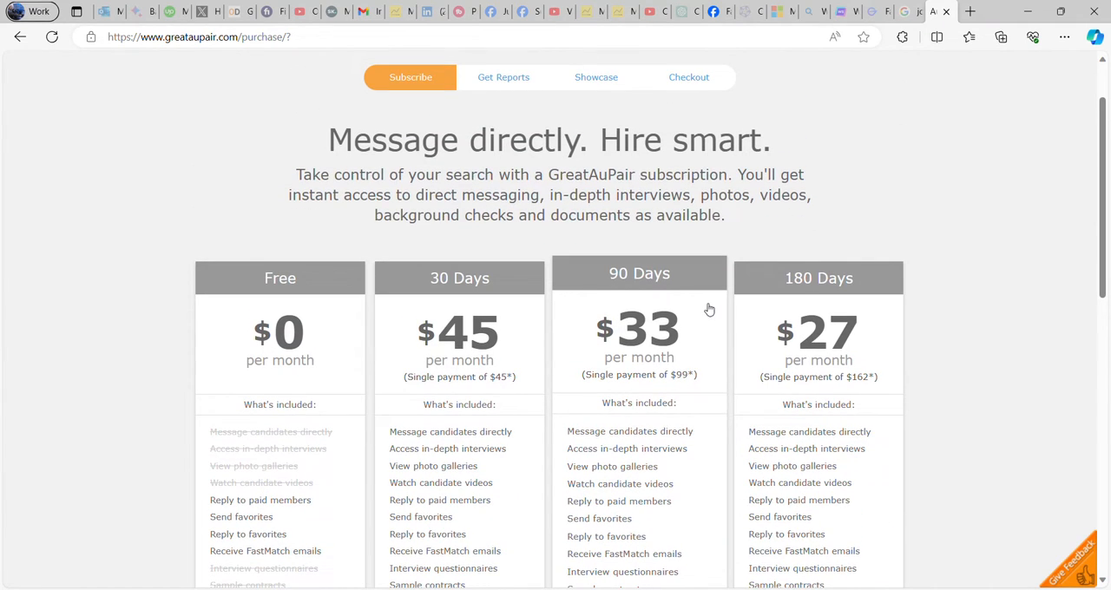
mouse_move(458, 375)
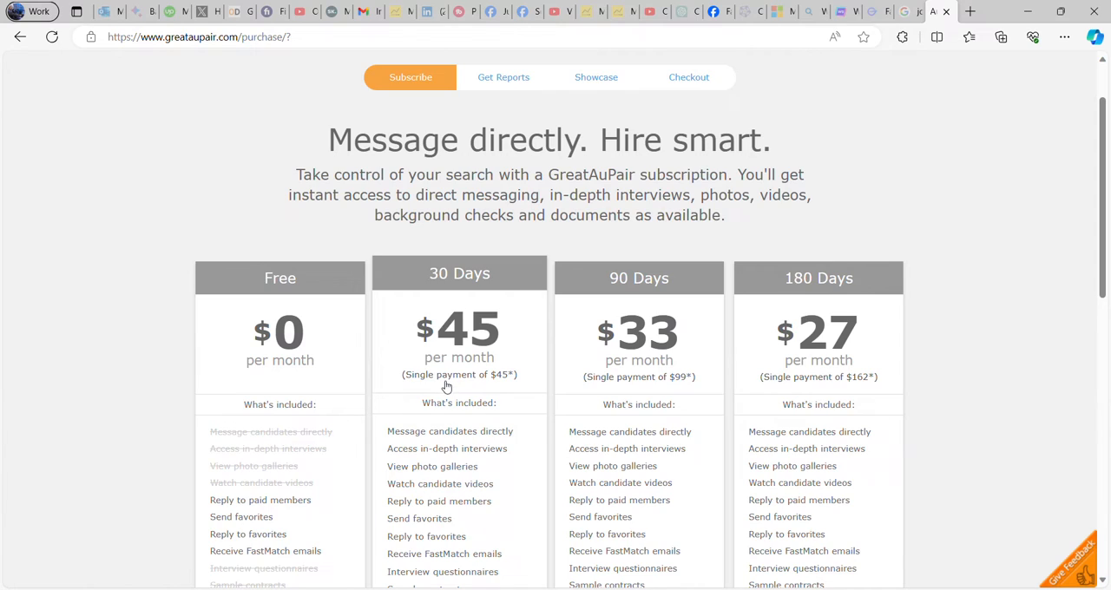
scroll("down", 3)
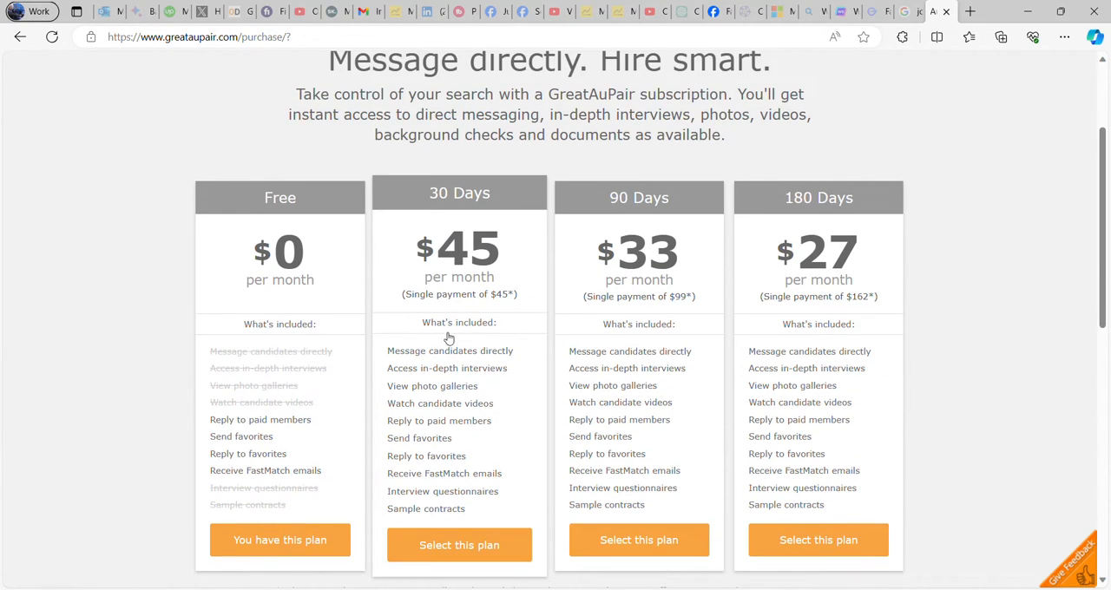
mouse_move(417, 363)
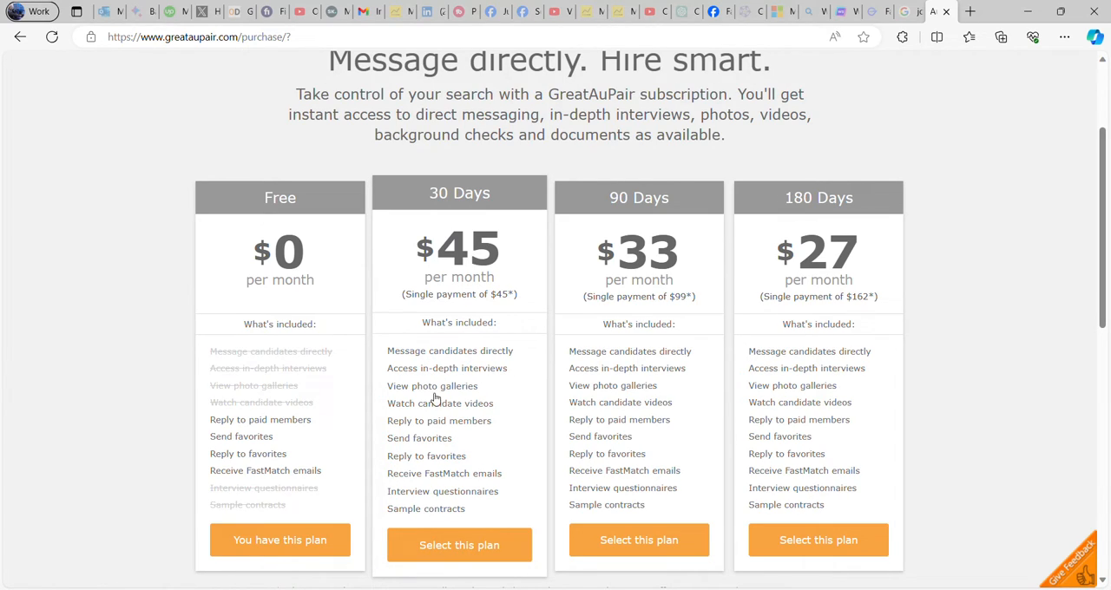
mouse_move(448, 415)
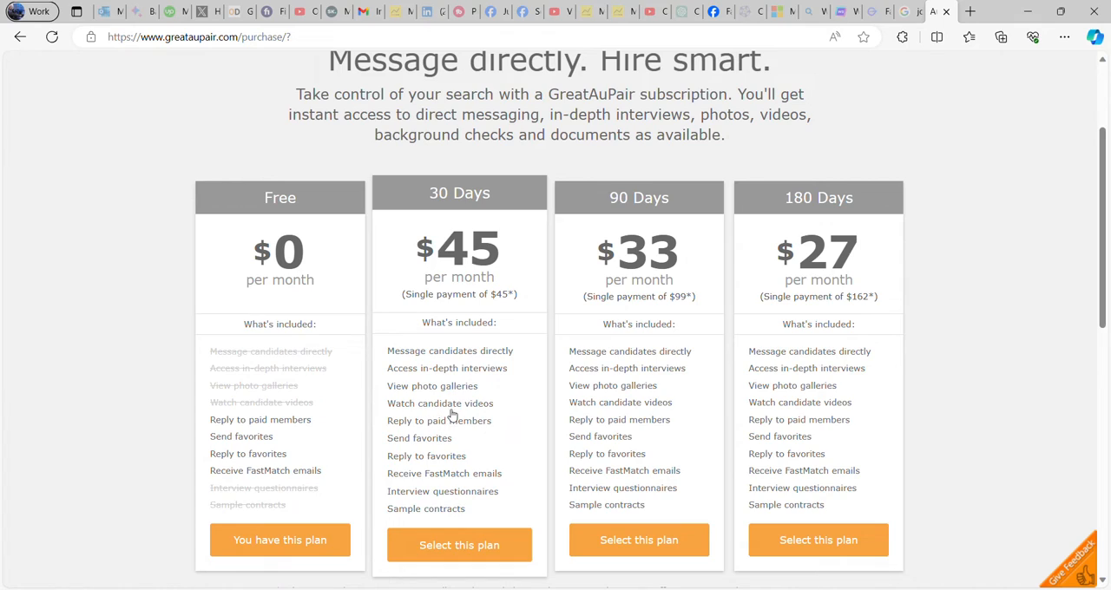
mouse_move(486, 434)
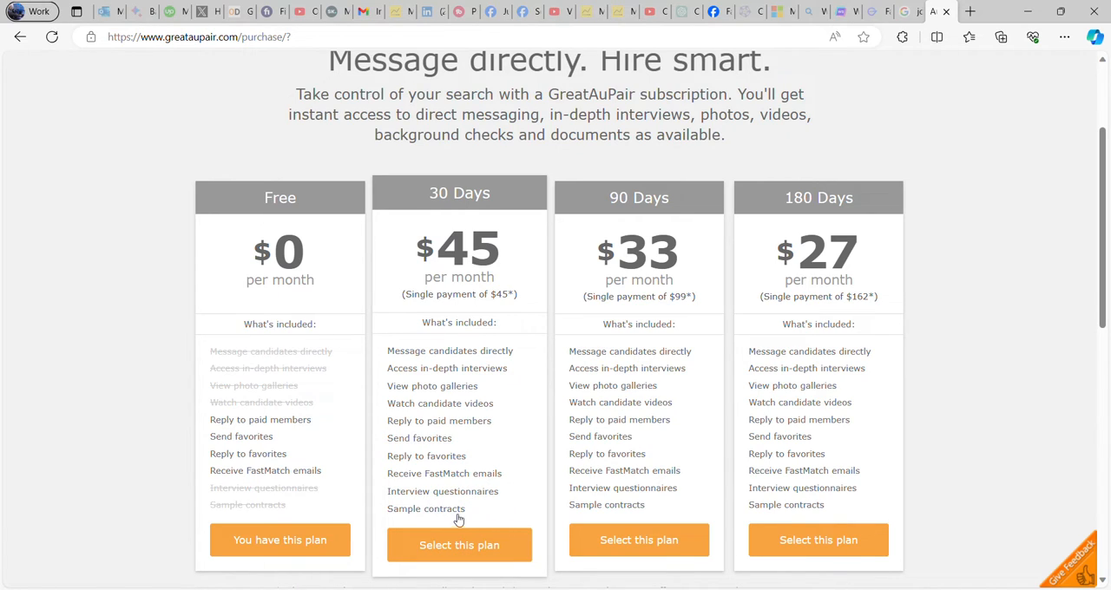
scroll("down", 3)
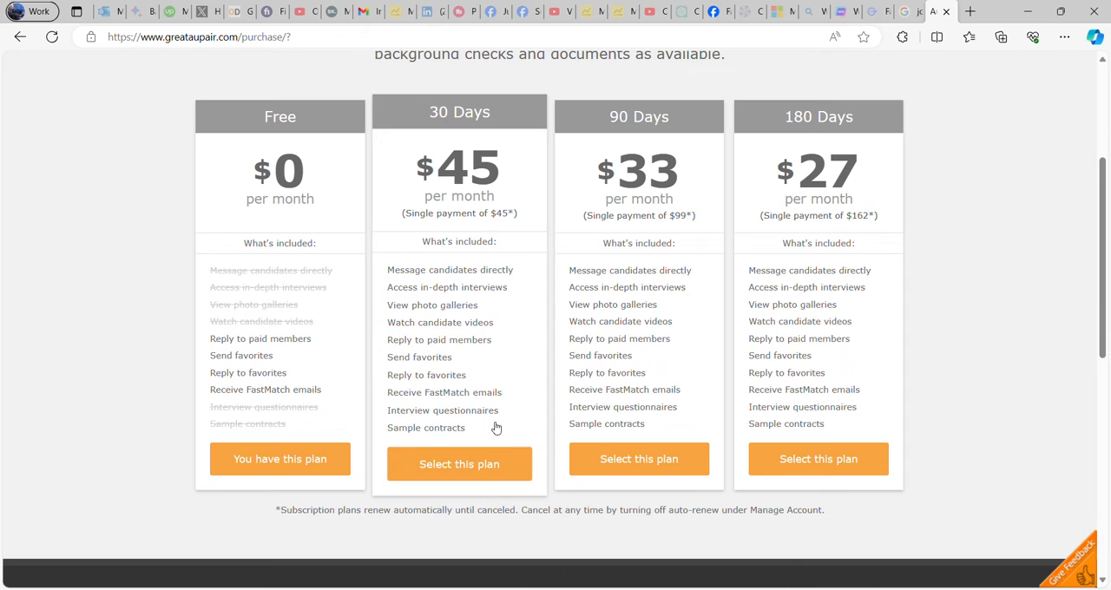
scroll("up", 3)
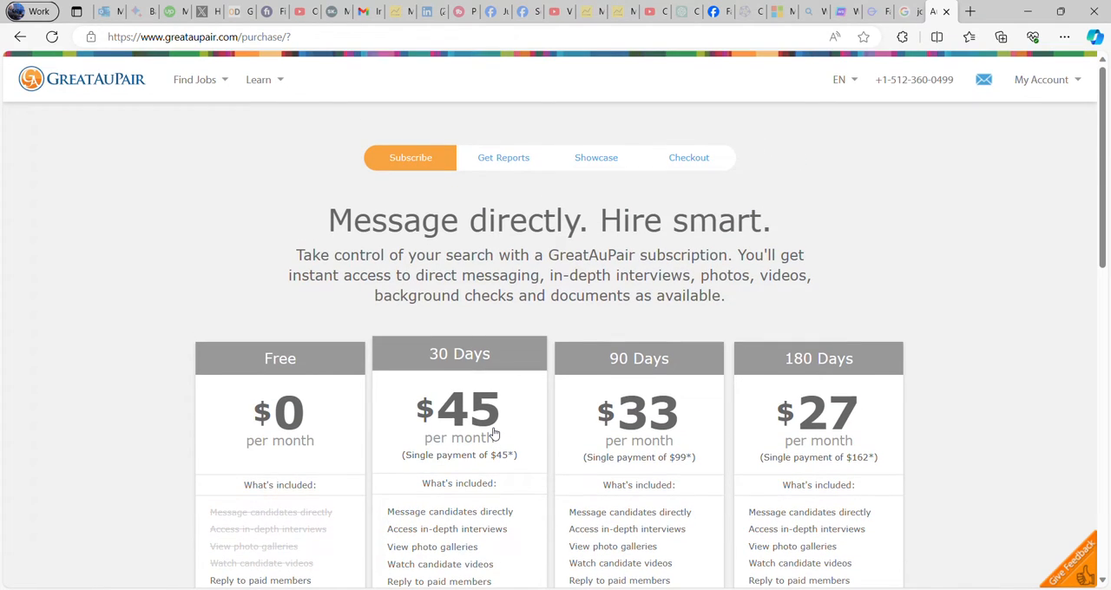
mouse_move(507, 425)
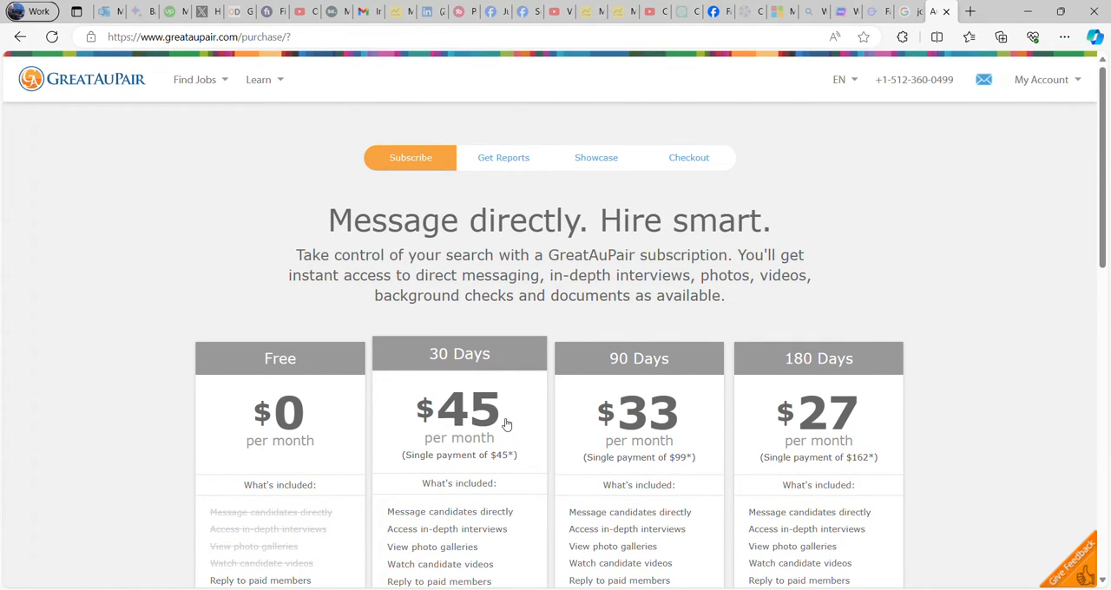
scroll("down", 3)
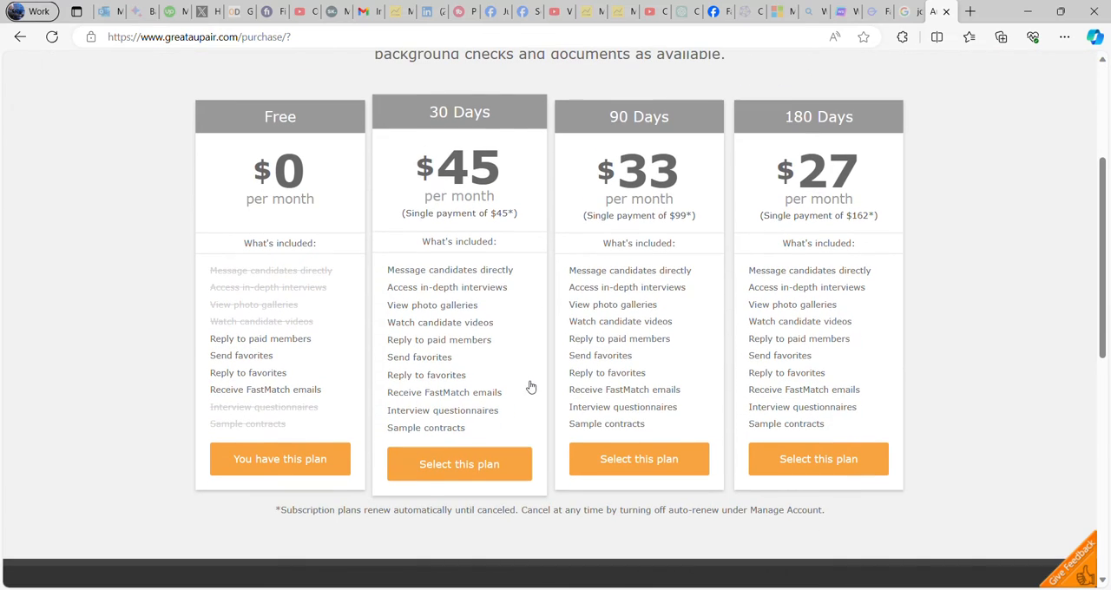
scroll("up", 3)
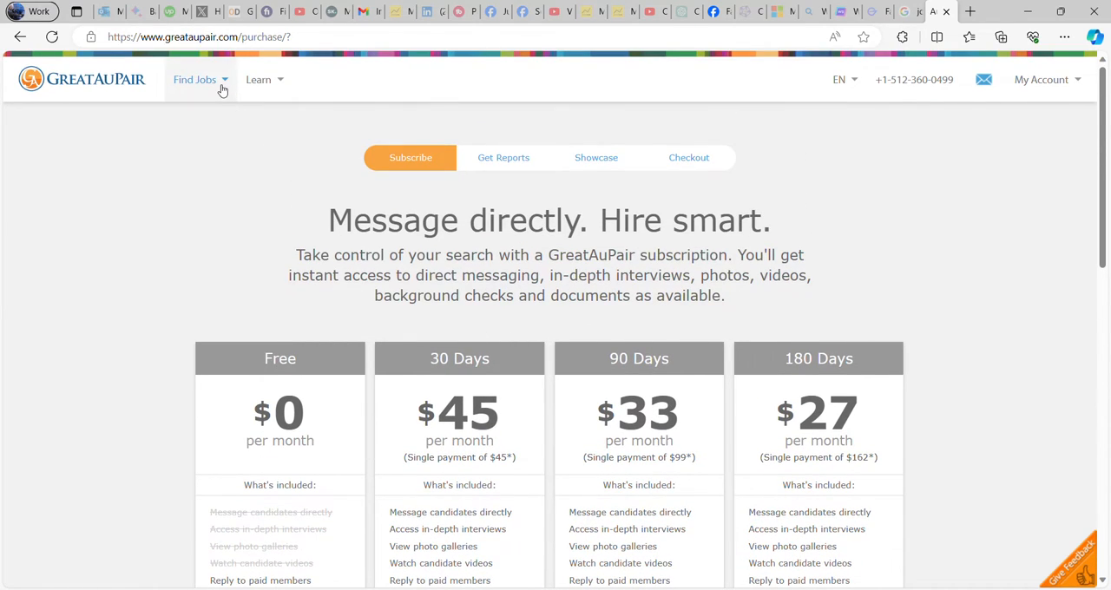
Step: Choose Senior Care from the Find Jobs menu to show the Senior Caregiver Jobs listings
left_click(195, 80)
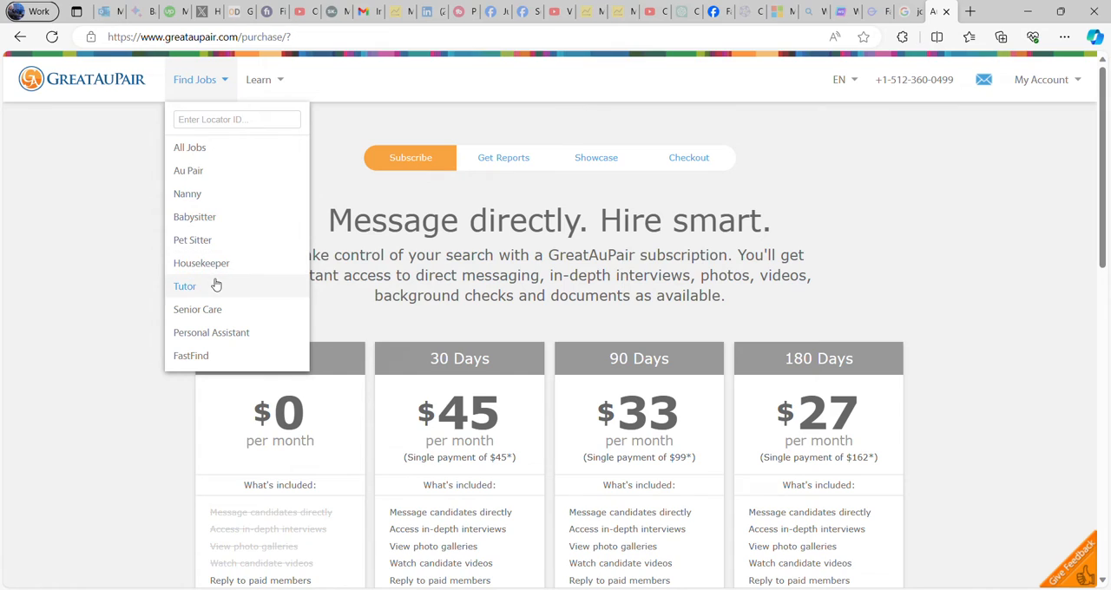
mouse_move(198, 309)
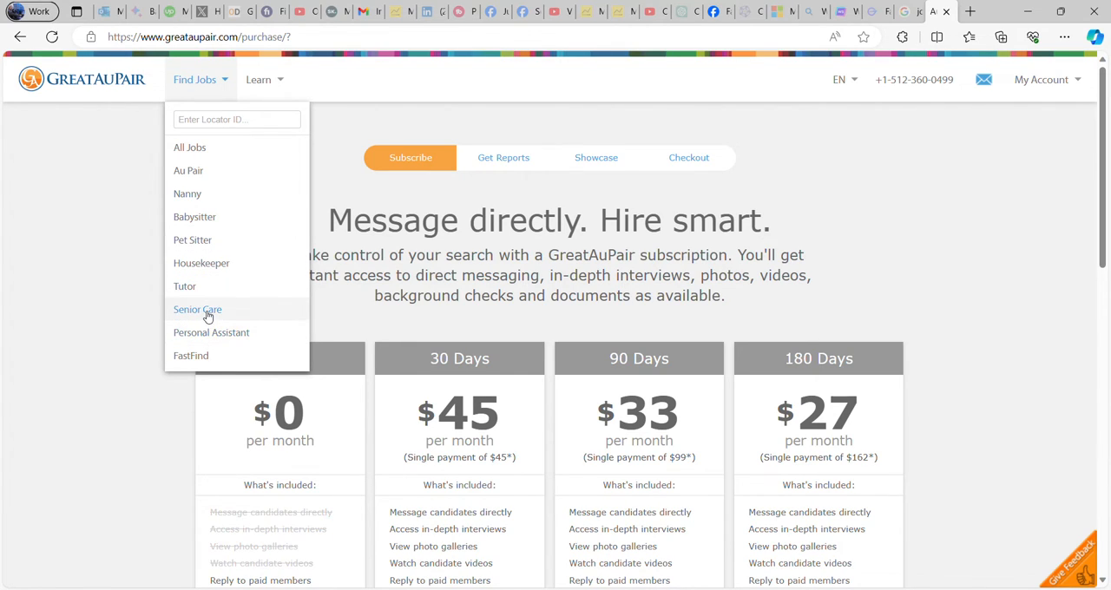
left_click(198, 309)
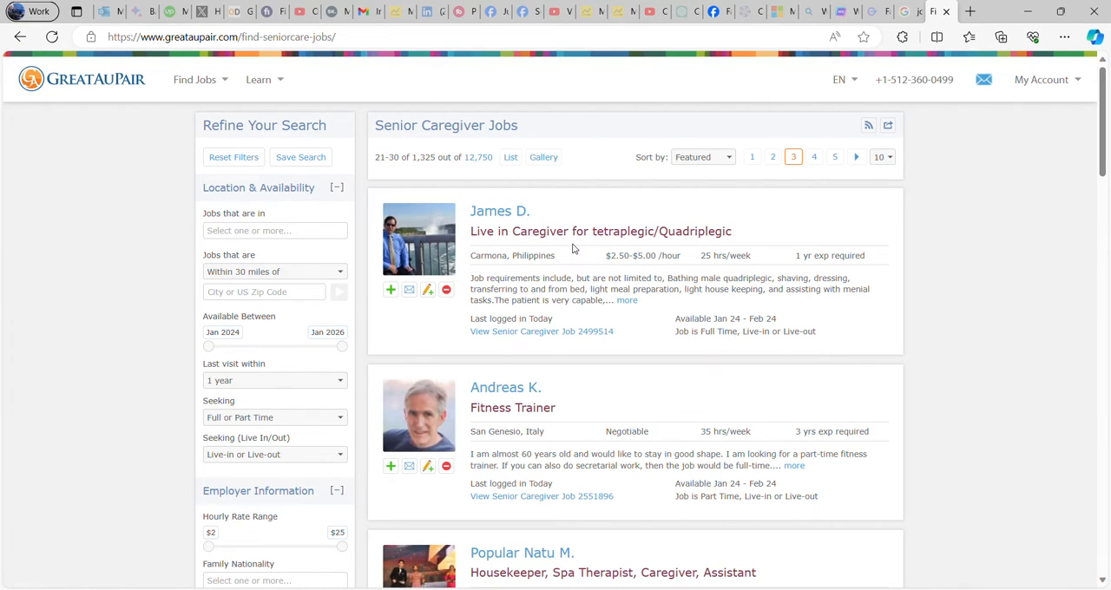
scroll("down", 3)
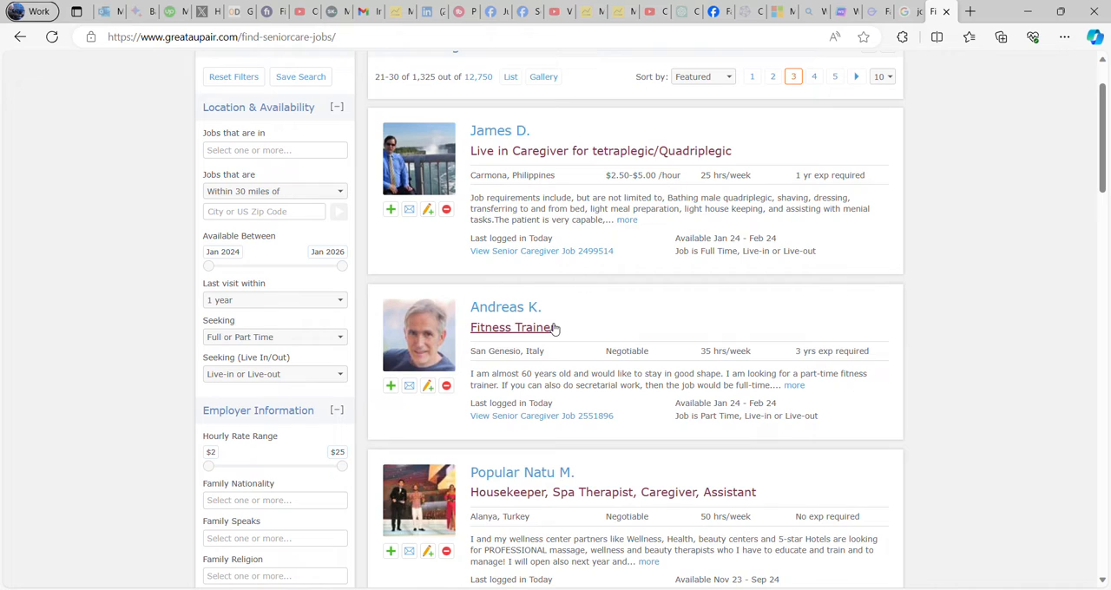
scroll("down", 3)
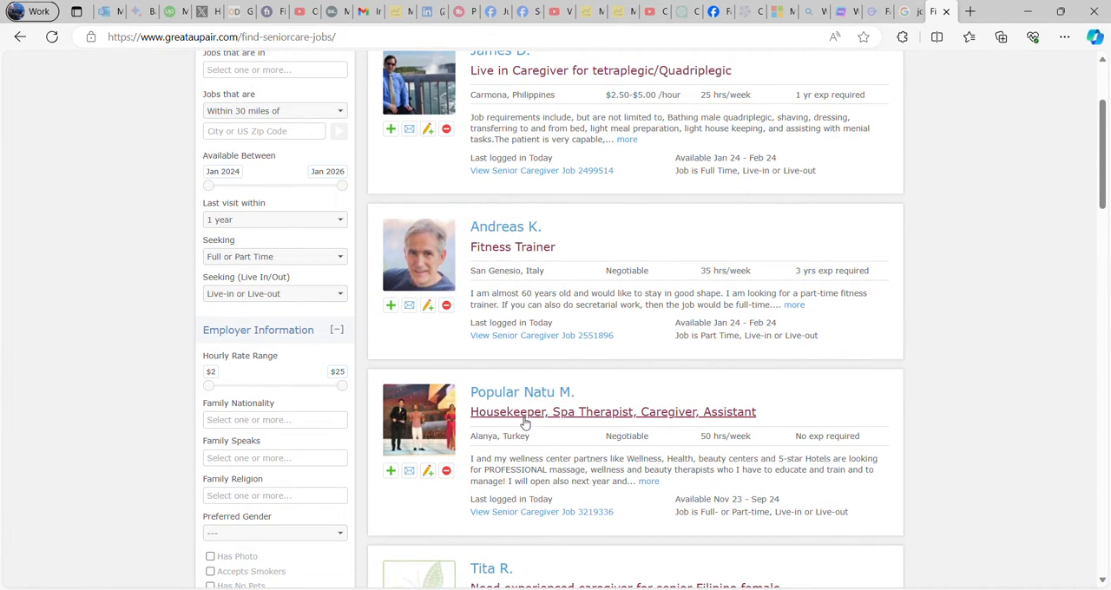
scroll("down", 3)
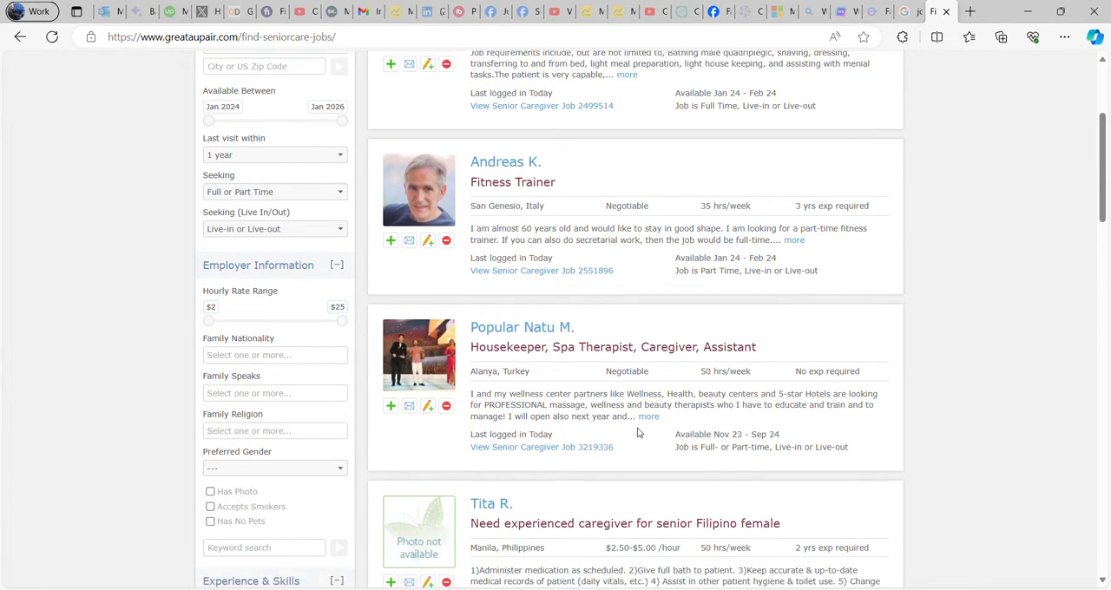
scroll("down", 3)
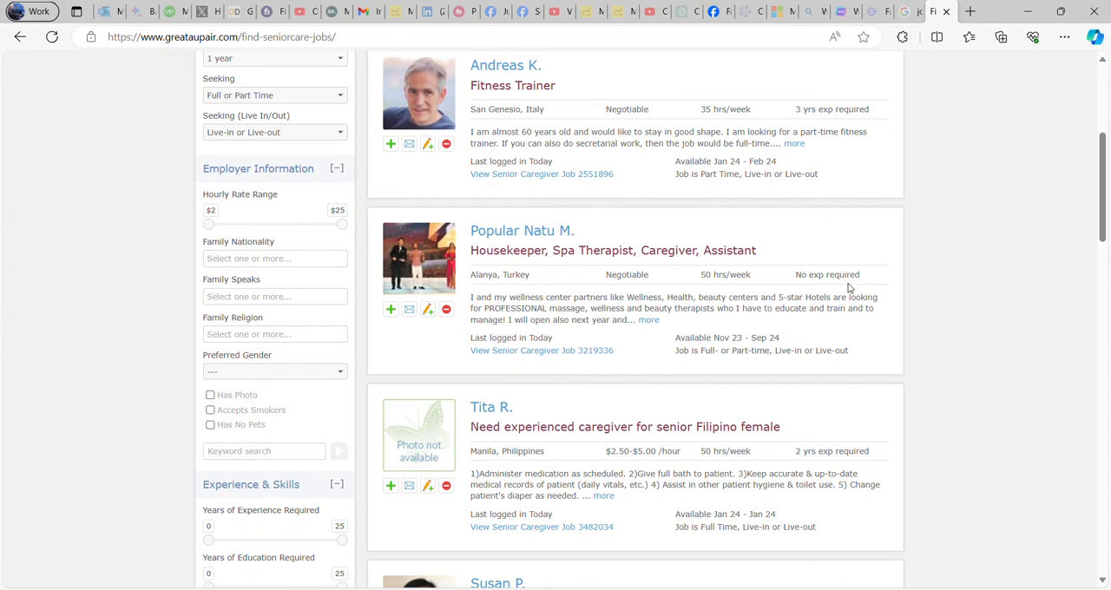
mouse_move(521, 326)
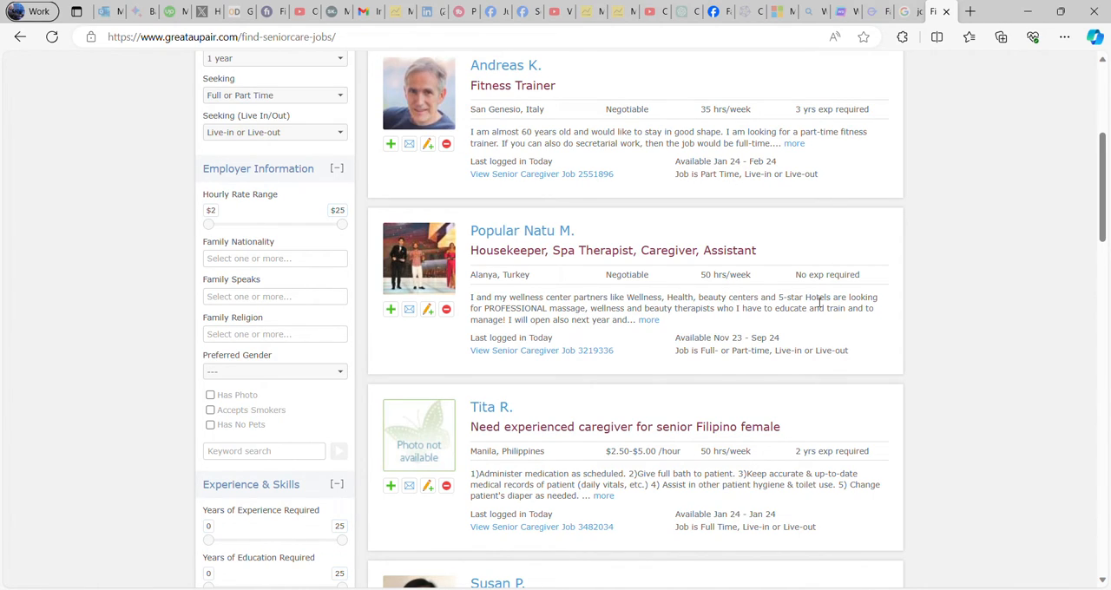
mouse_move(615, 320)
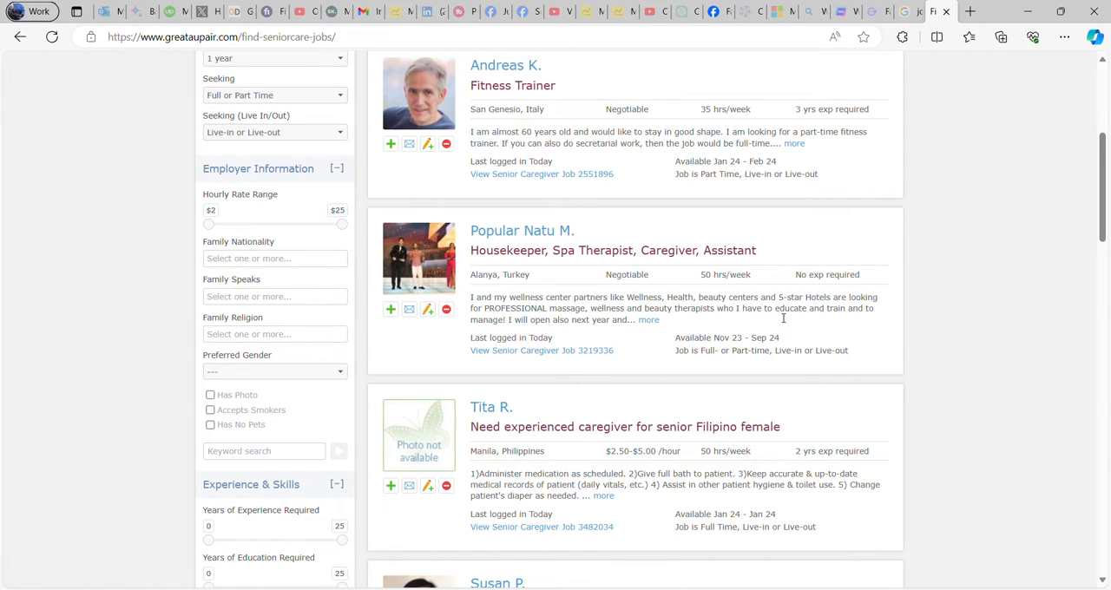
mouse_move(814, 320)
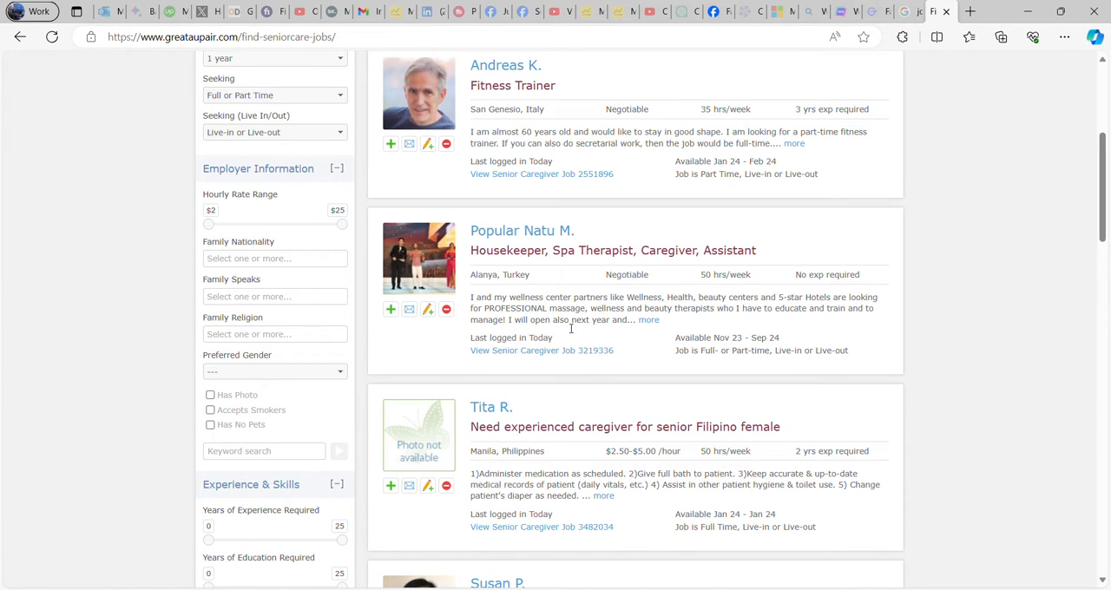
scroll("down", 3)
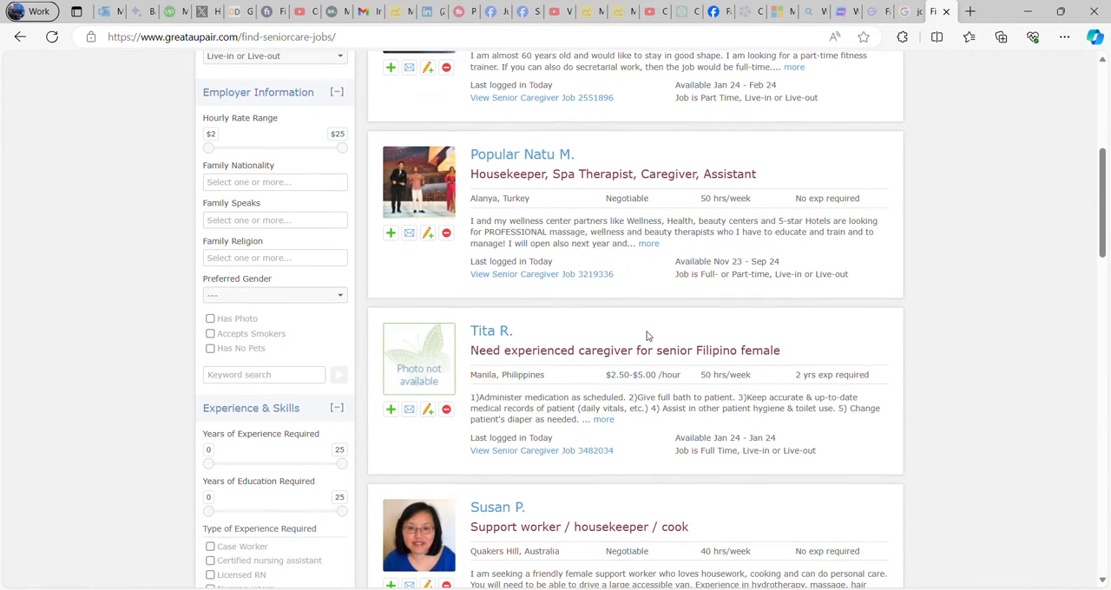
scroll("down", 3)
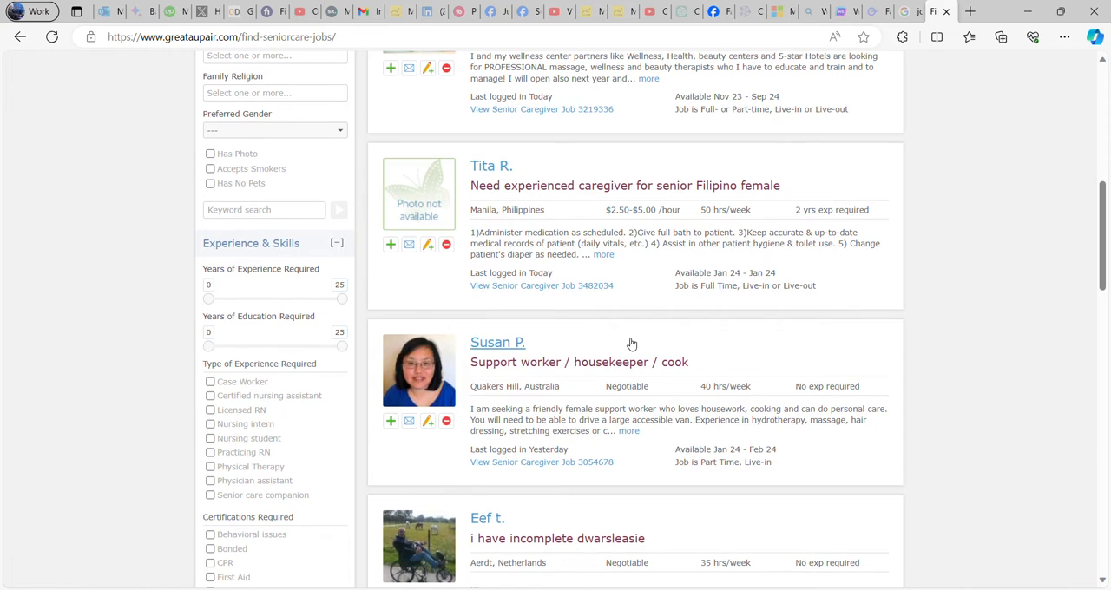
scroll("down", 3)
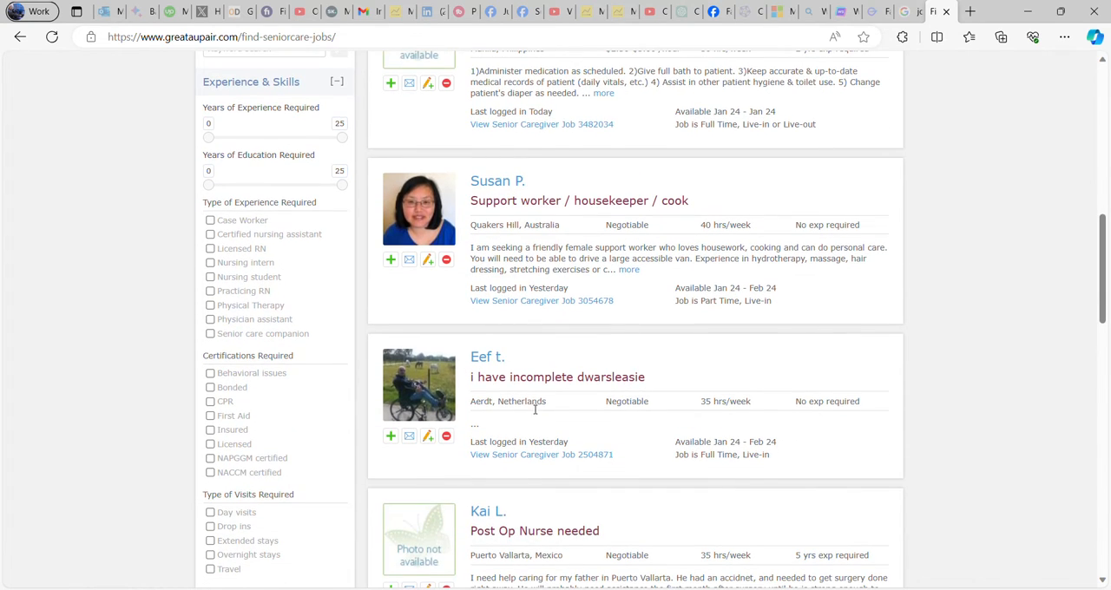
scroll("down", 3)
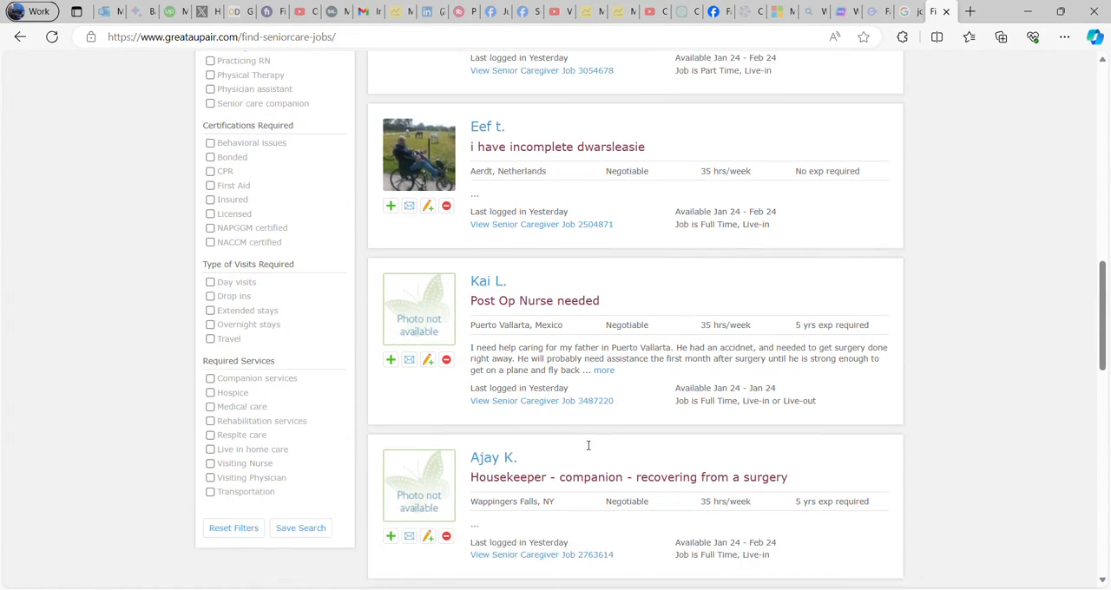
scroll("down", 3)
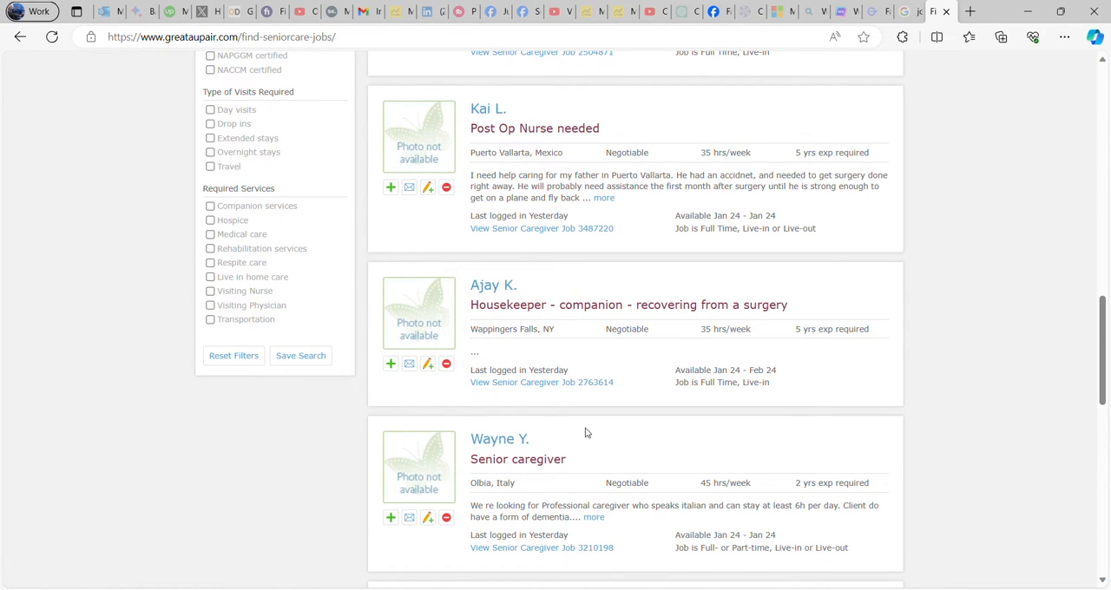
scroll("down", 3)
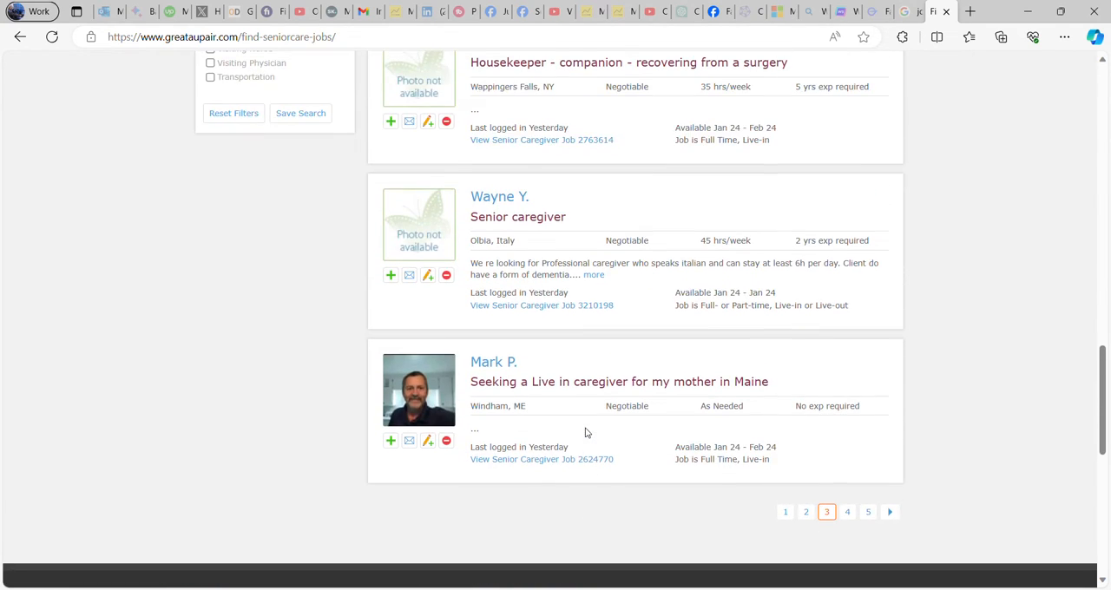
scroll("up", 3)
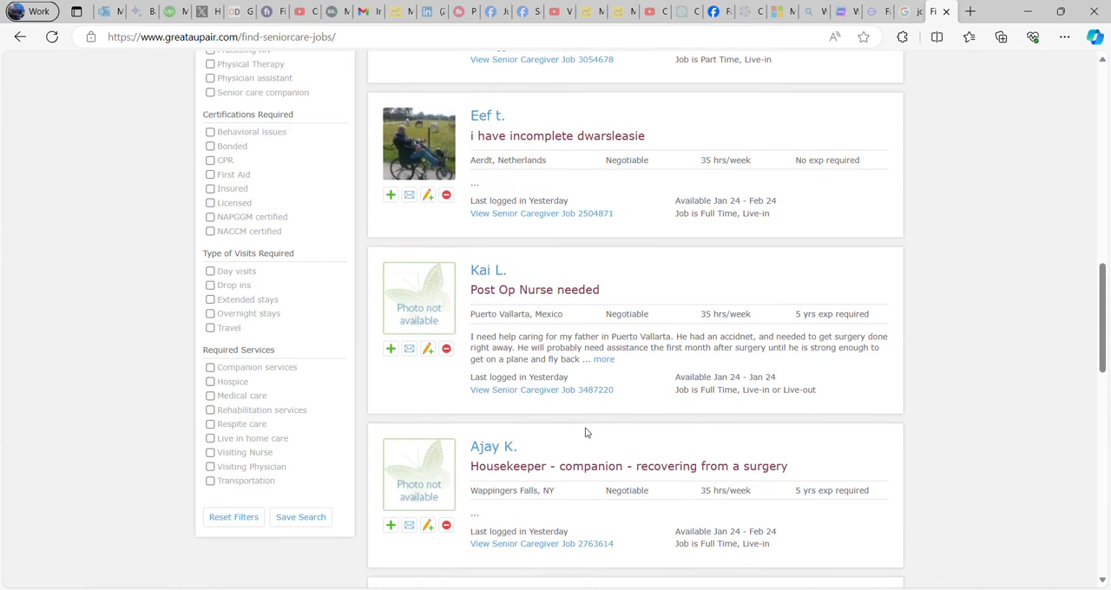
scroll("up", 3)
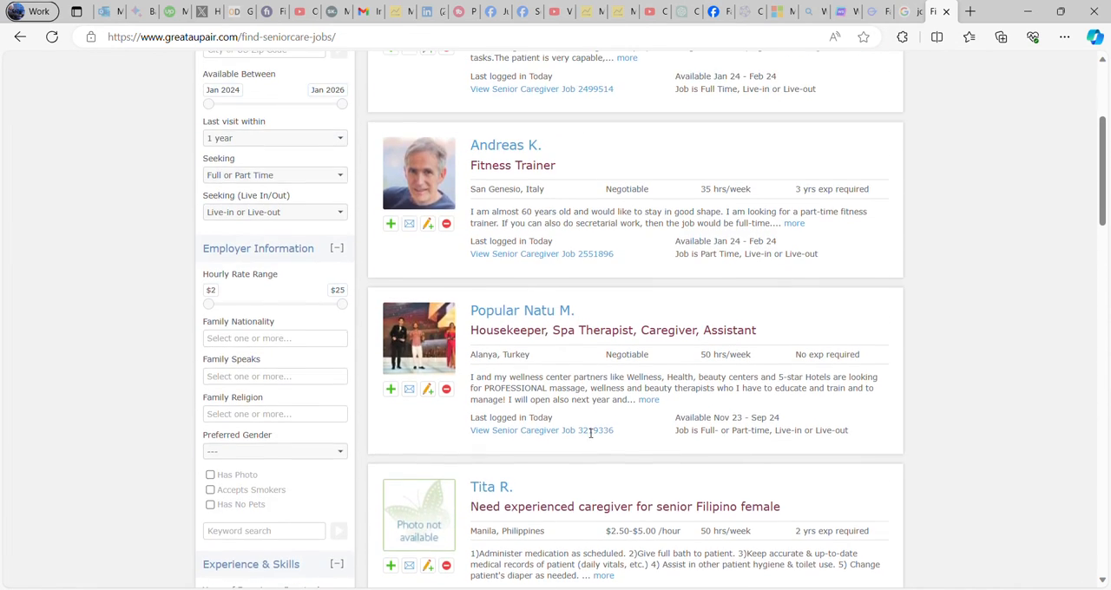
scroll("up", 3)
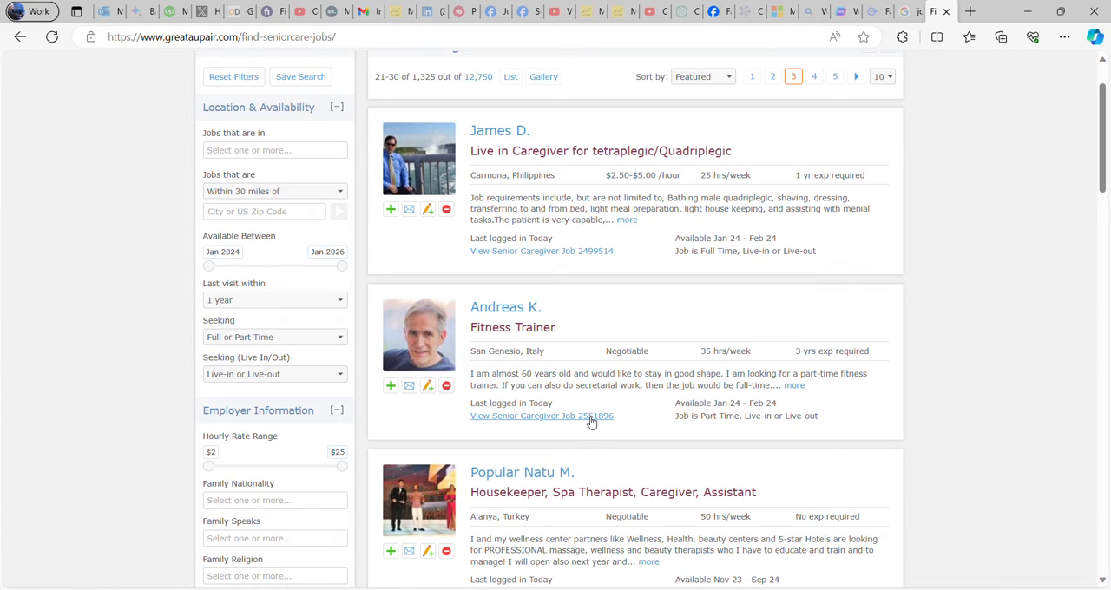
mouse_move(594, 426)
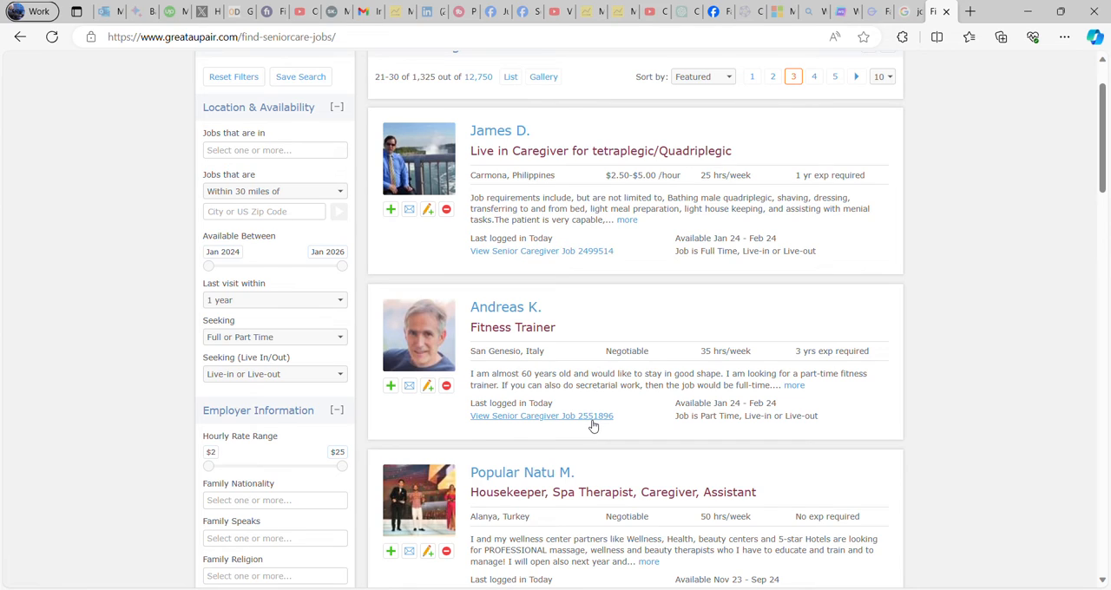
scroll("up", 3)
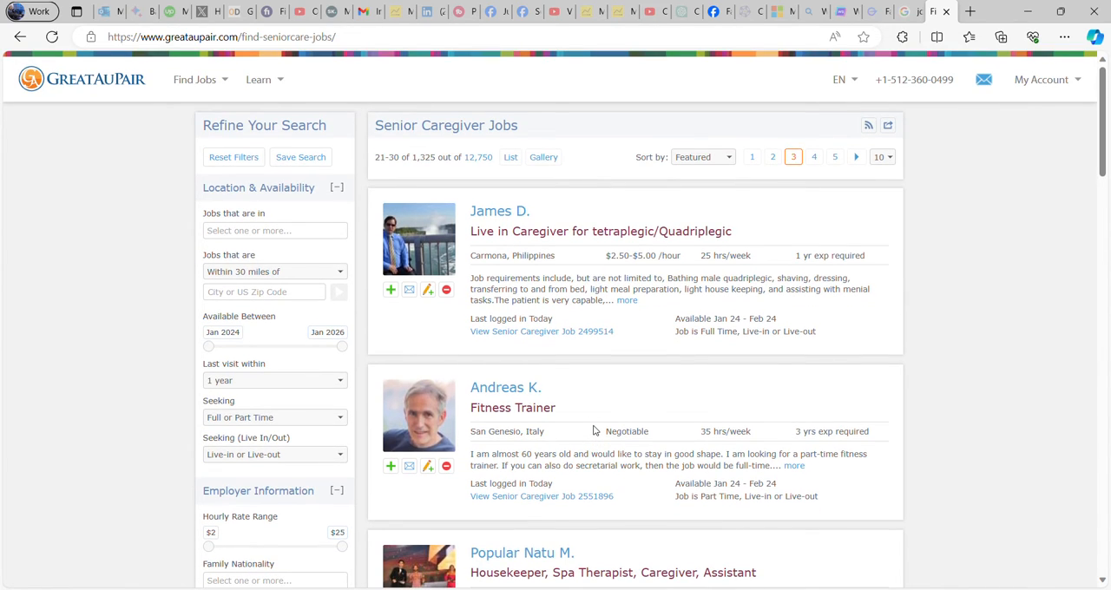
mouse_move(375, 310)
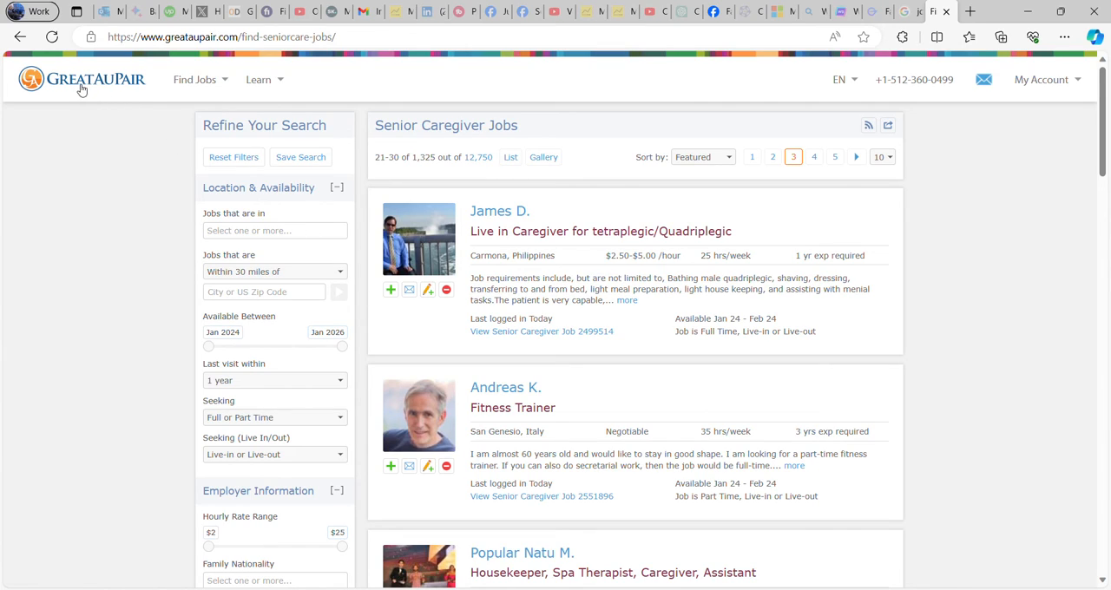
mouse_move(455, 229)
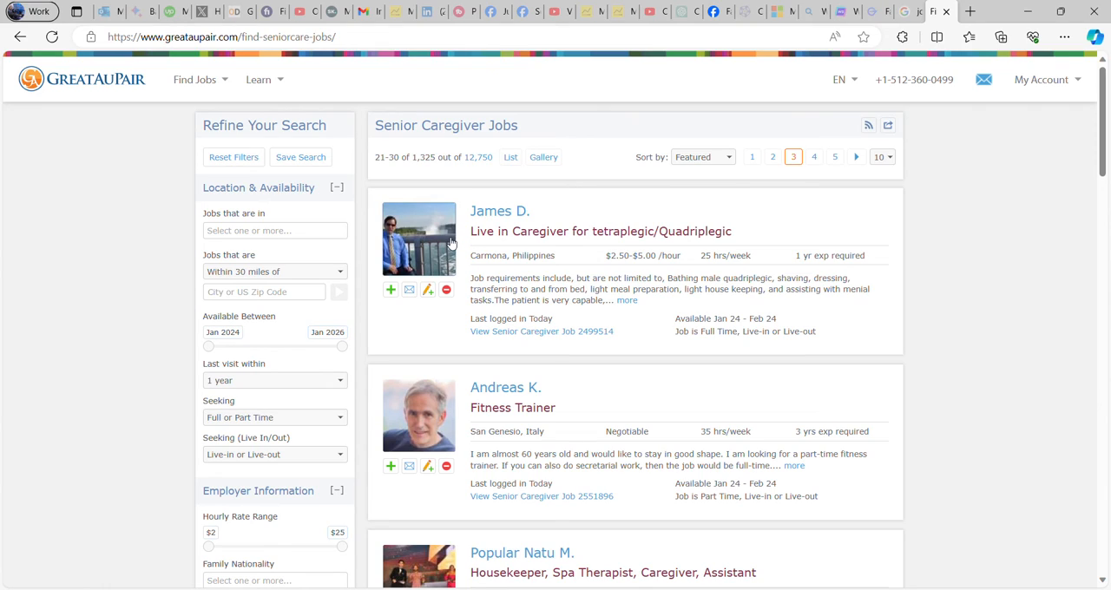
mouse_move(685, 271)
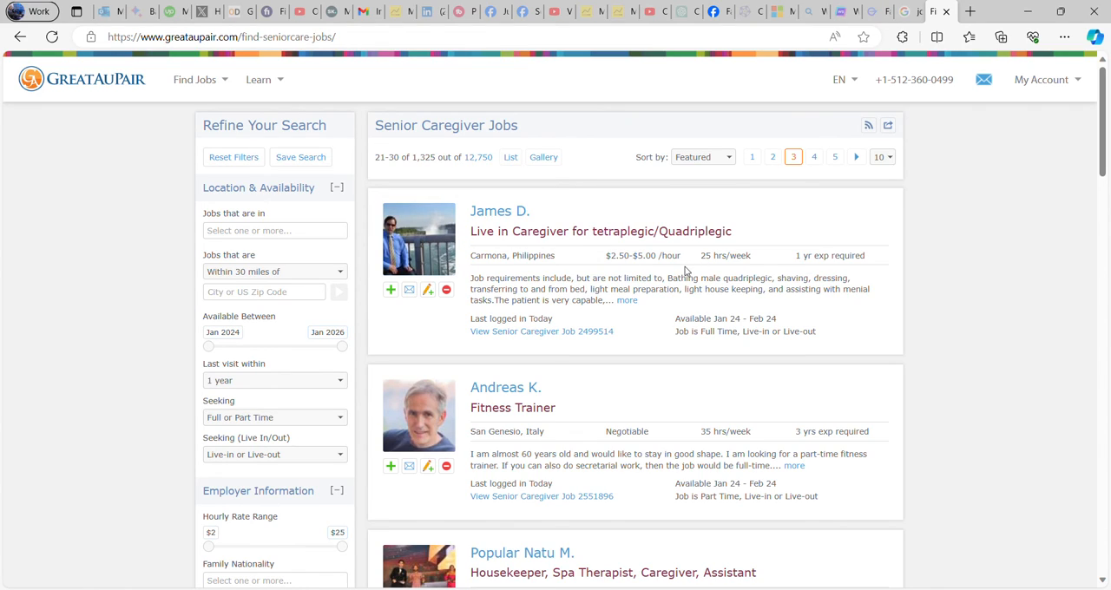
mouse_move(601, 270)
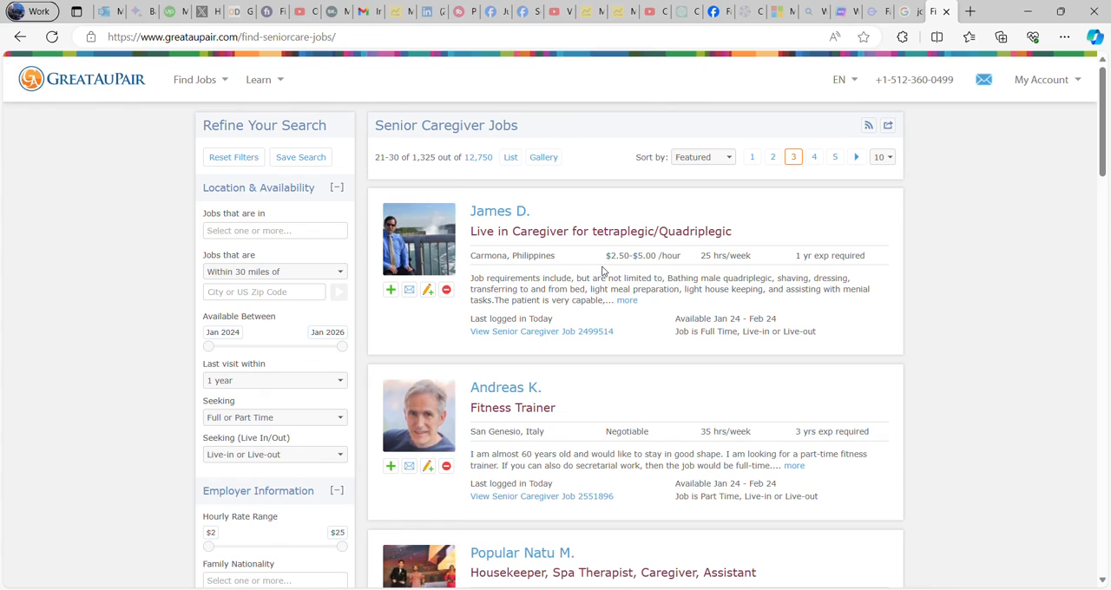
mouse_move(955, 231)
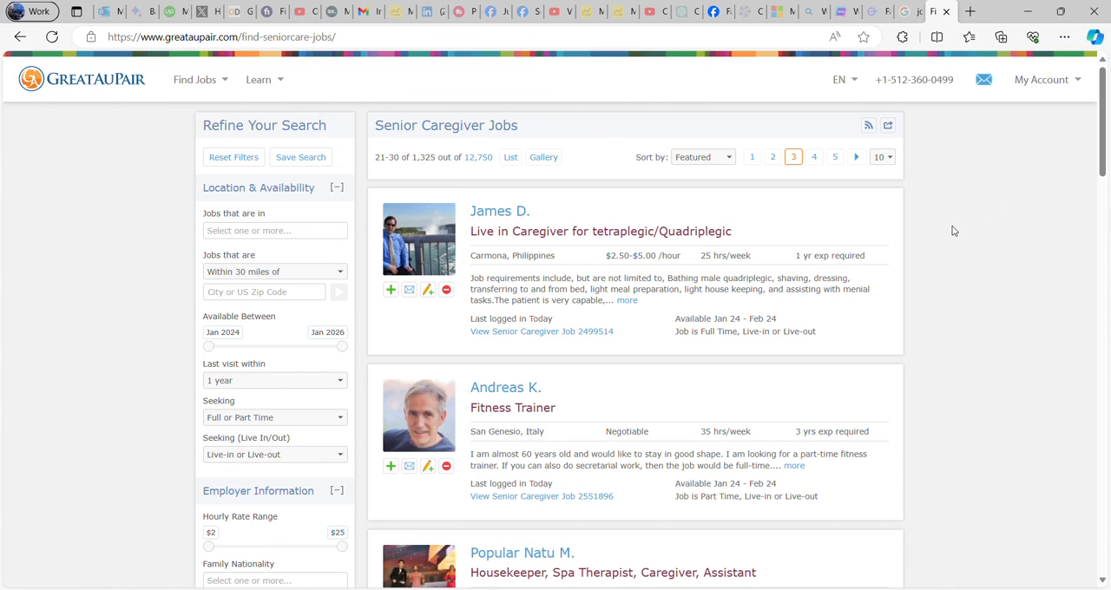
mouse_move(1014, 128)
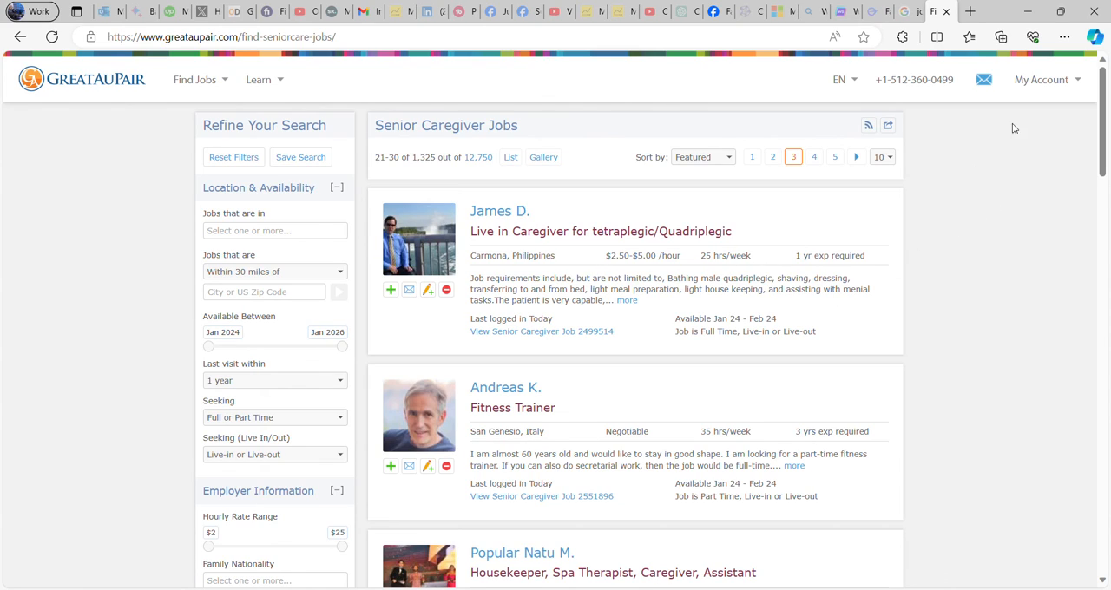